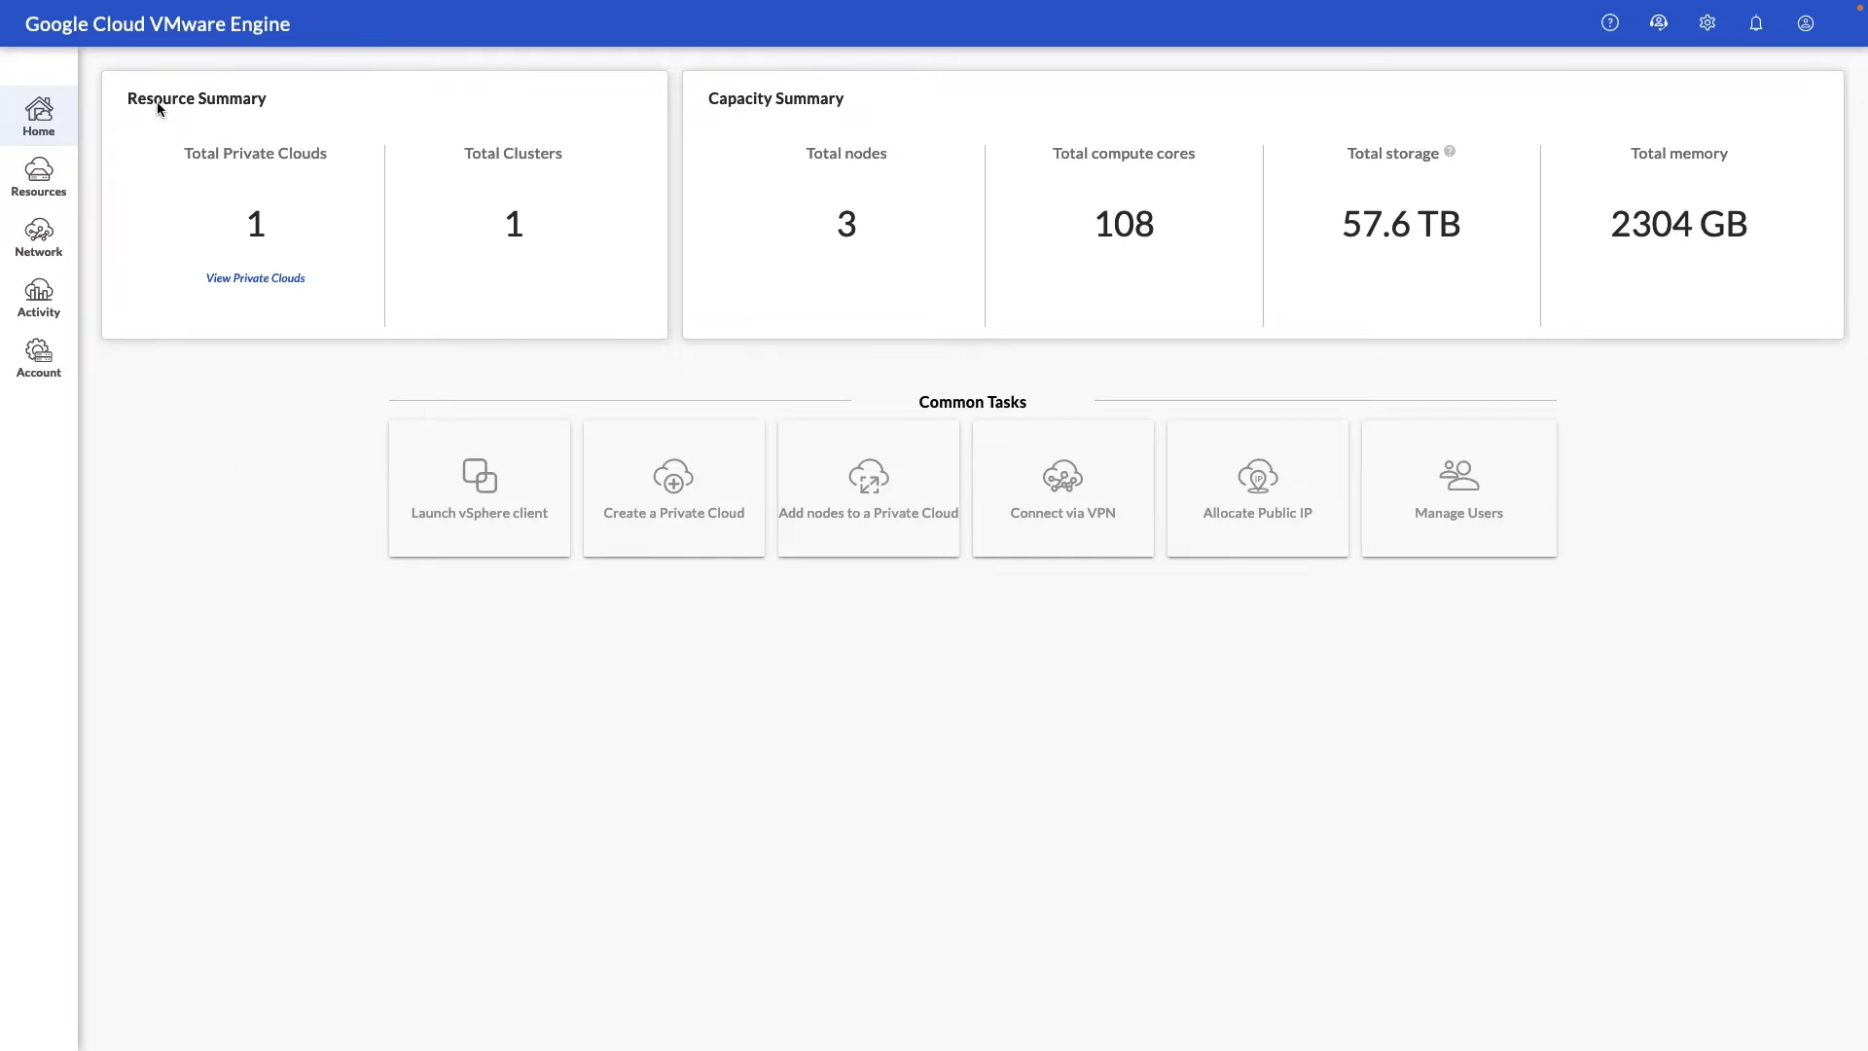
mouse_move(300, 171)
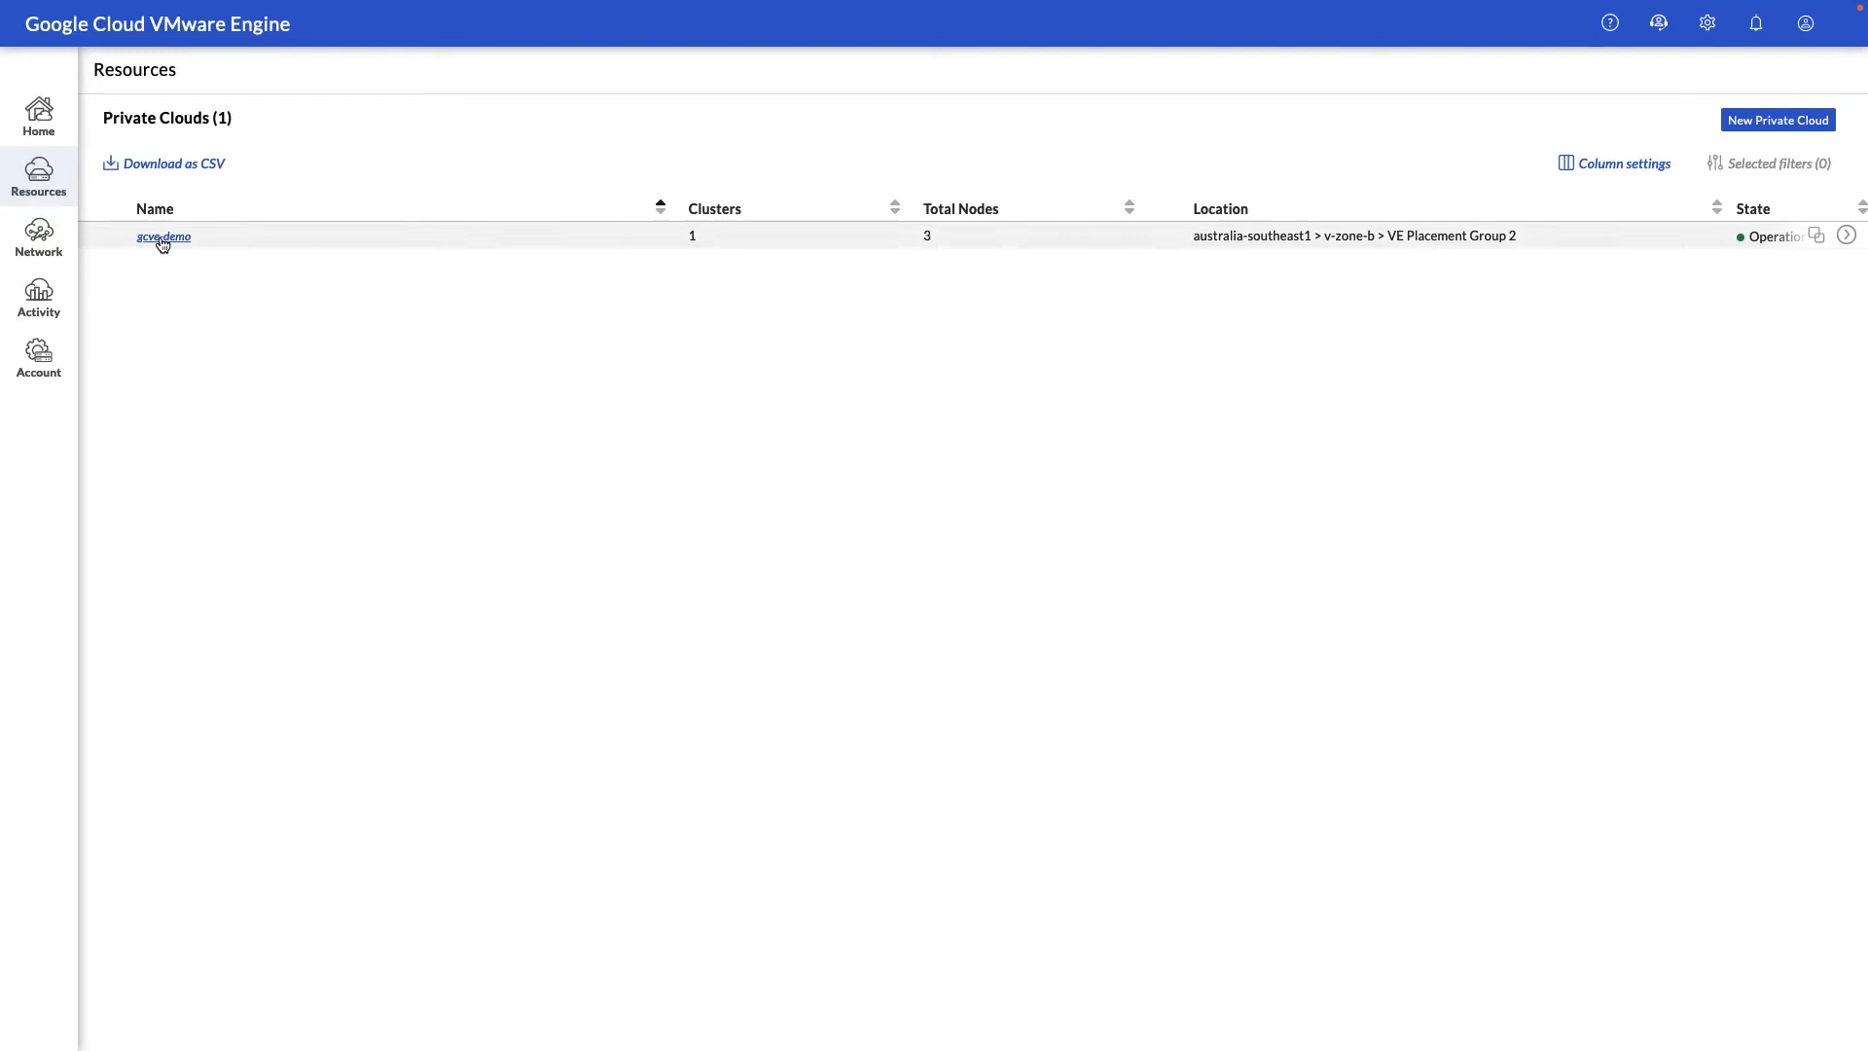
Step: View the gcve-demo private cloud's summary, then begin elevating its vSphere privileges
left_click(161, 235)
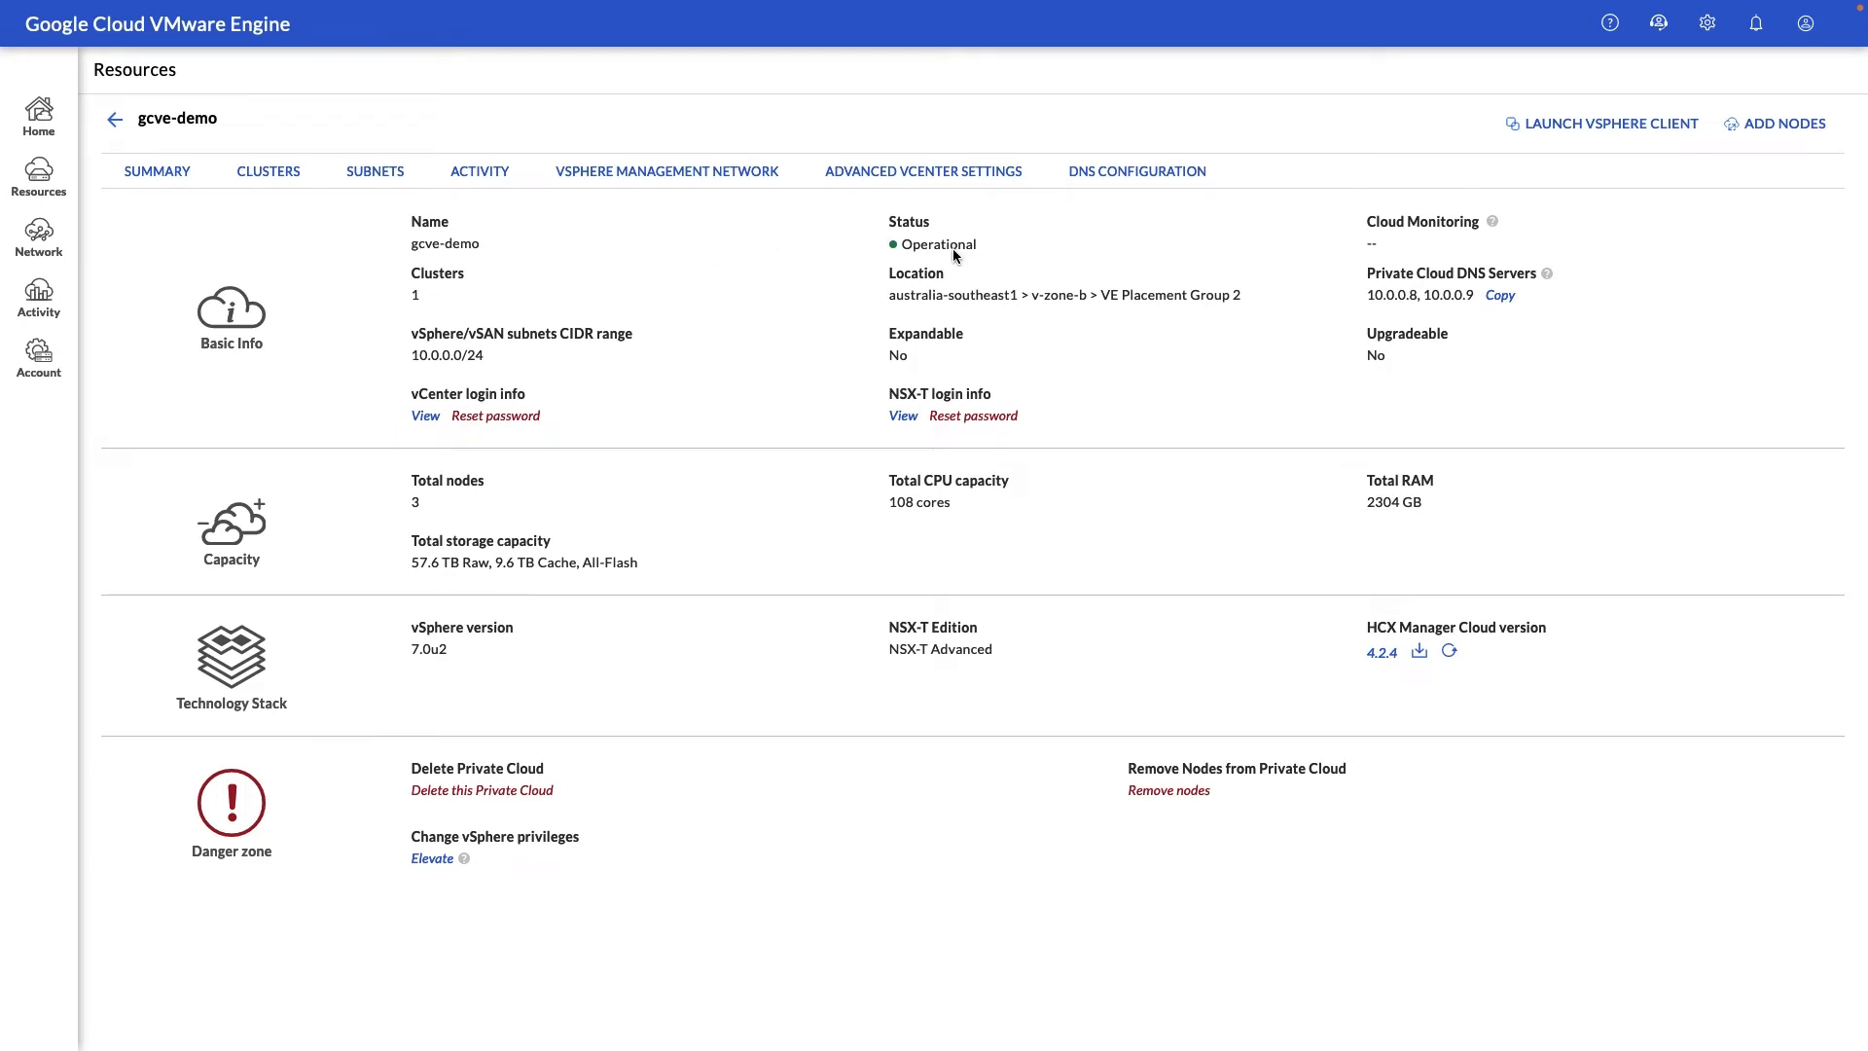
mouse_move(517, 360)
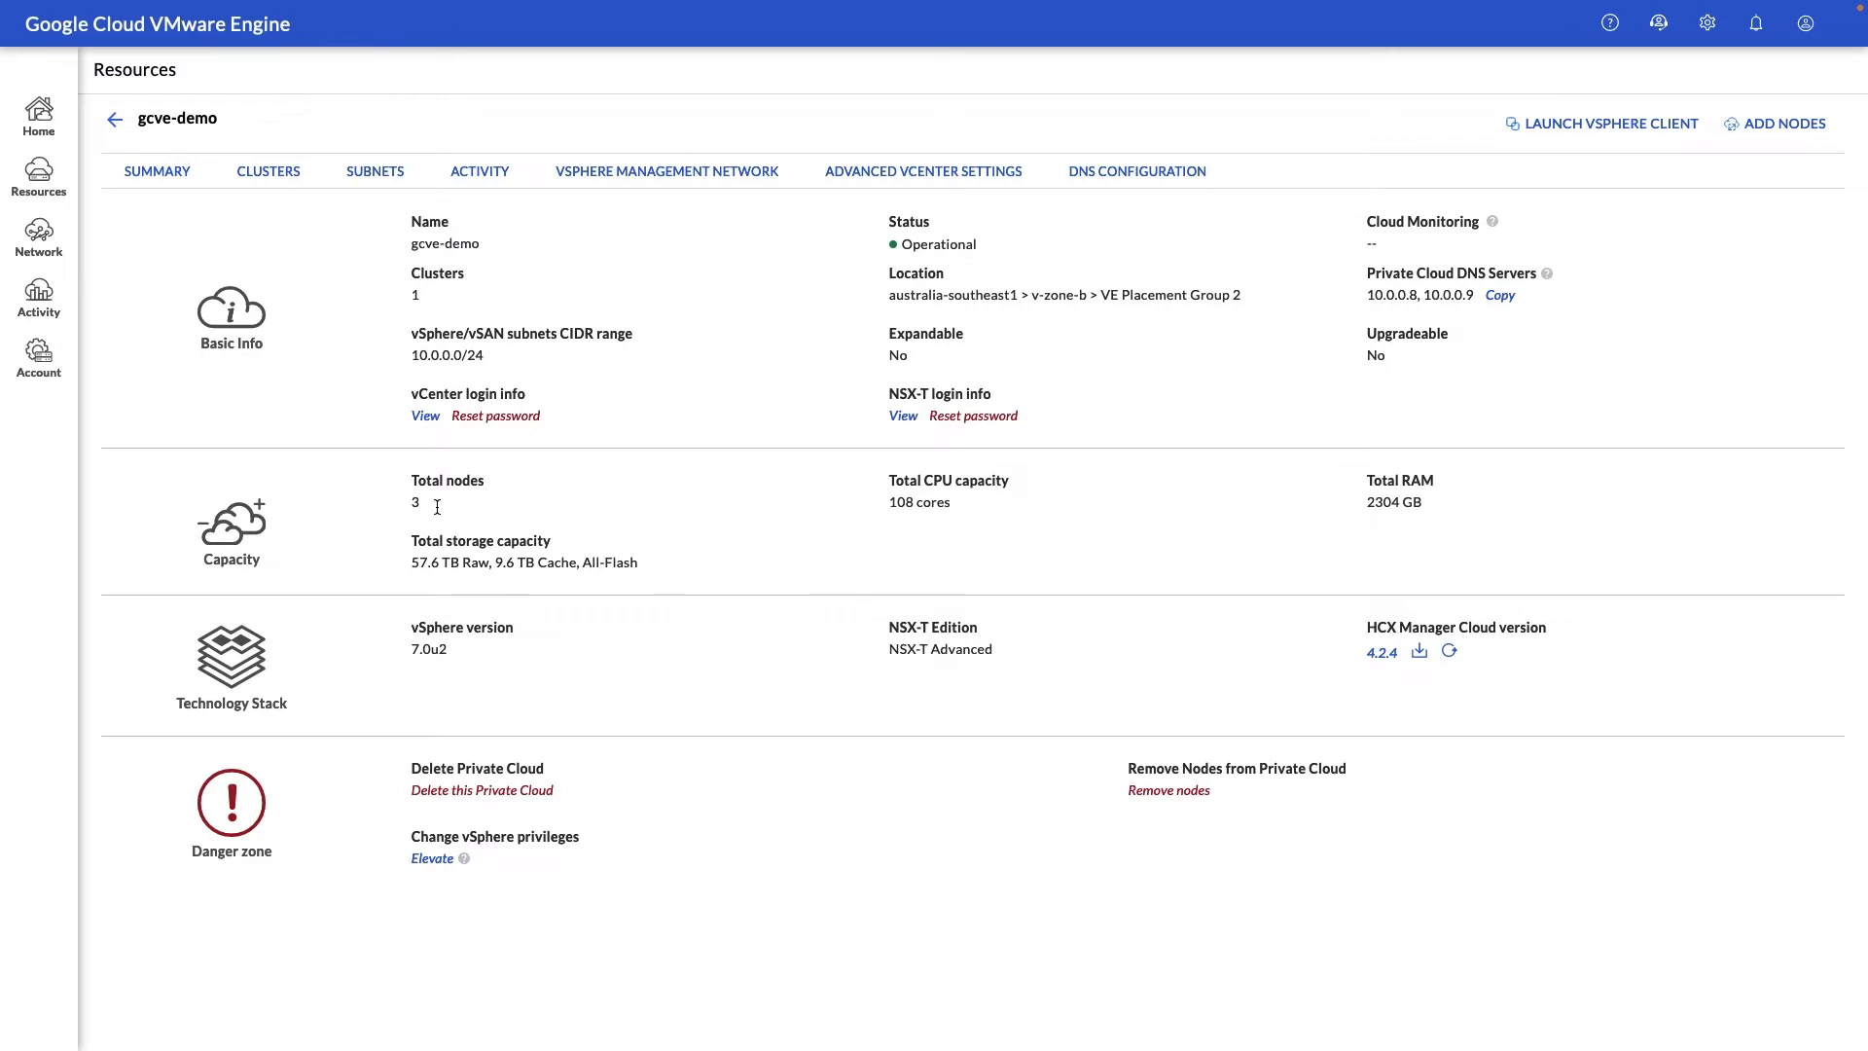
mouse_move(775, 502)
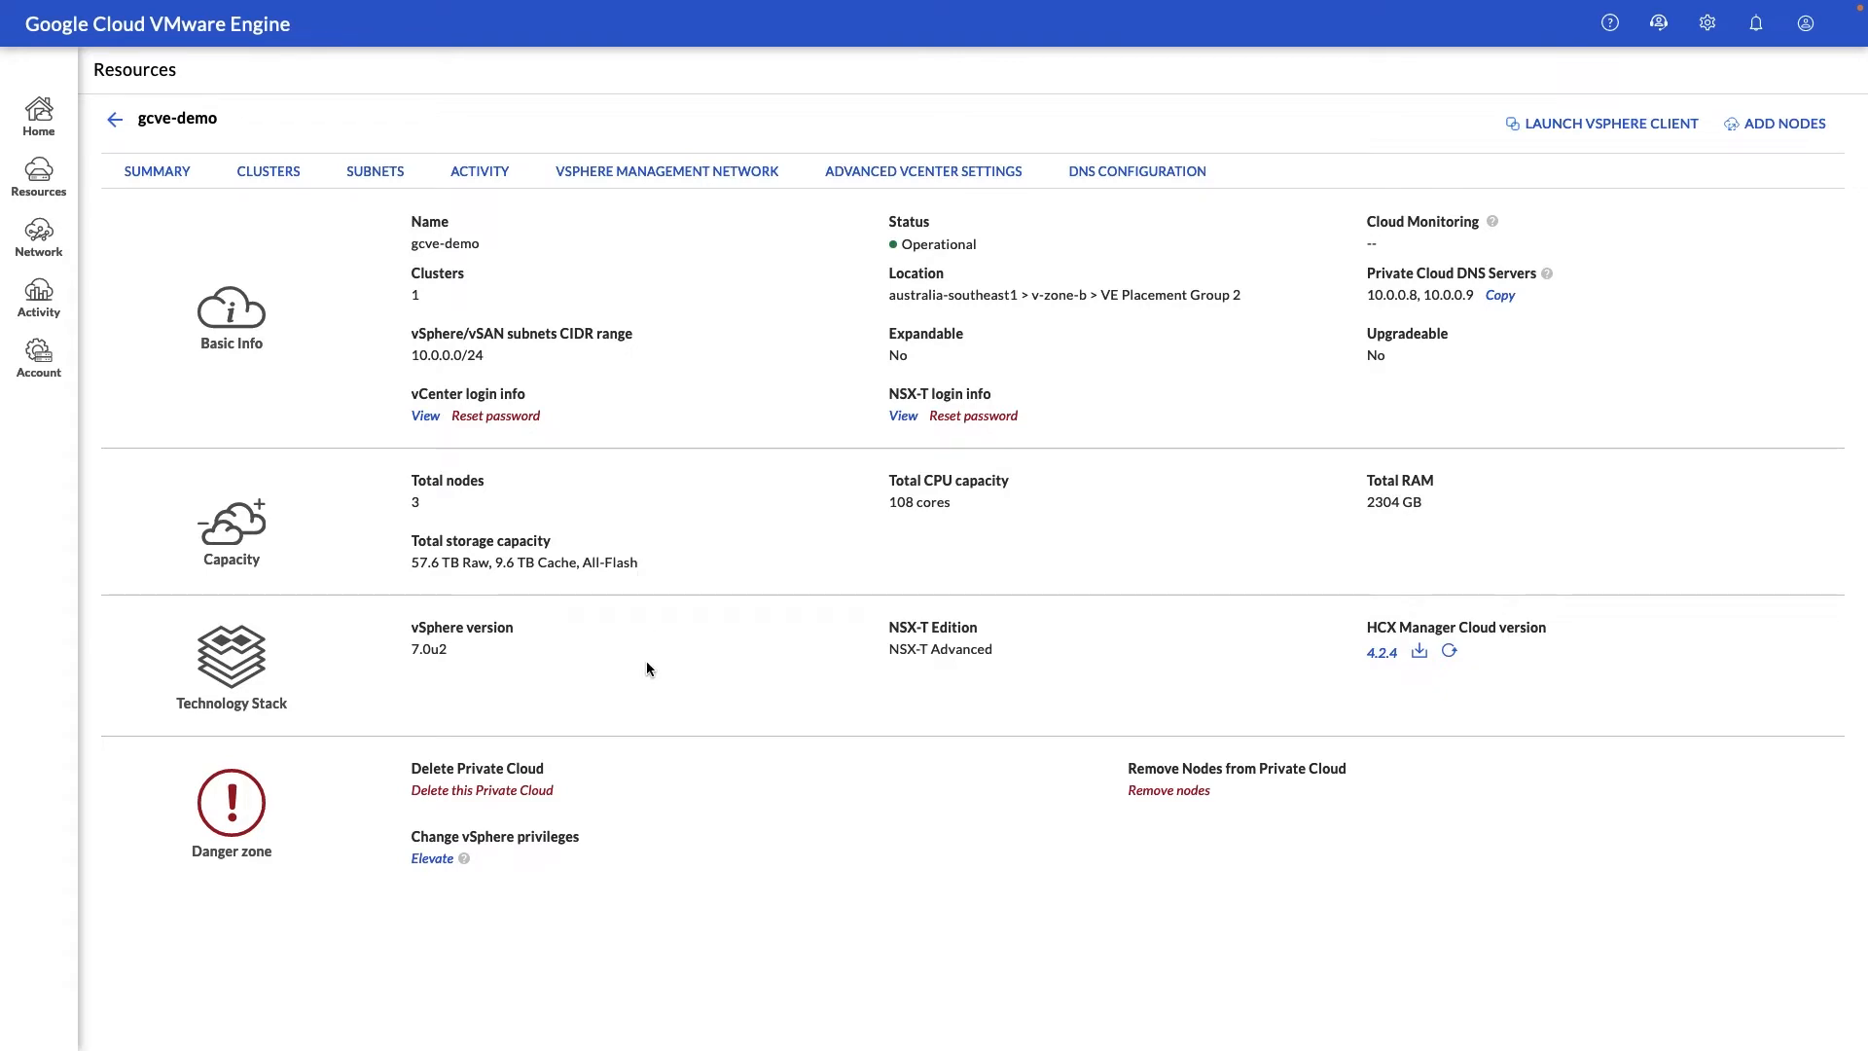
mouse_move(629, 794)
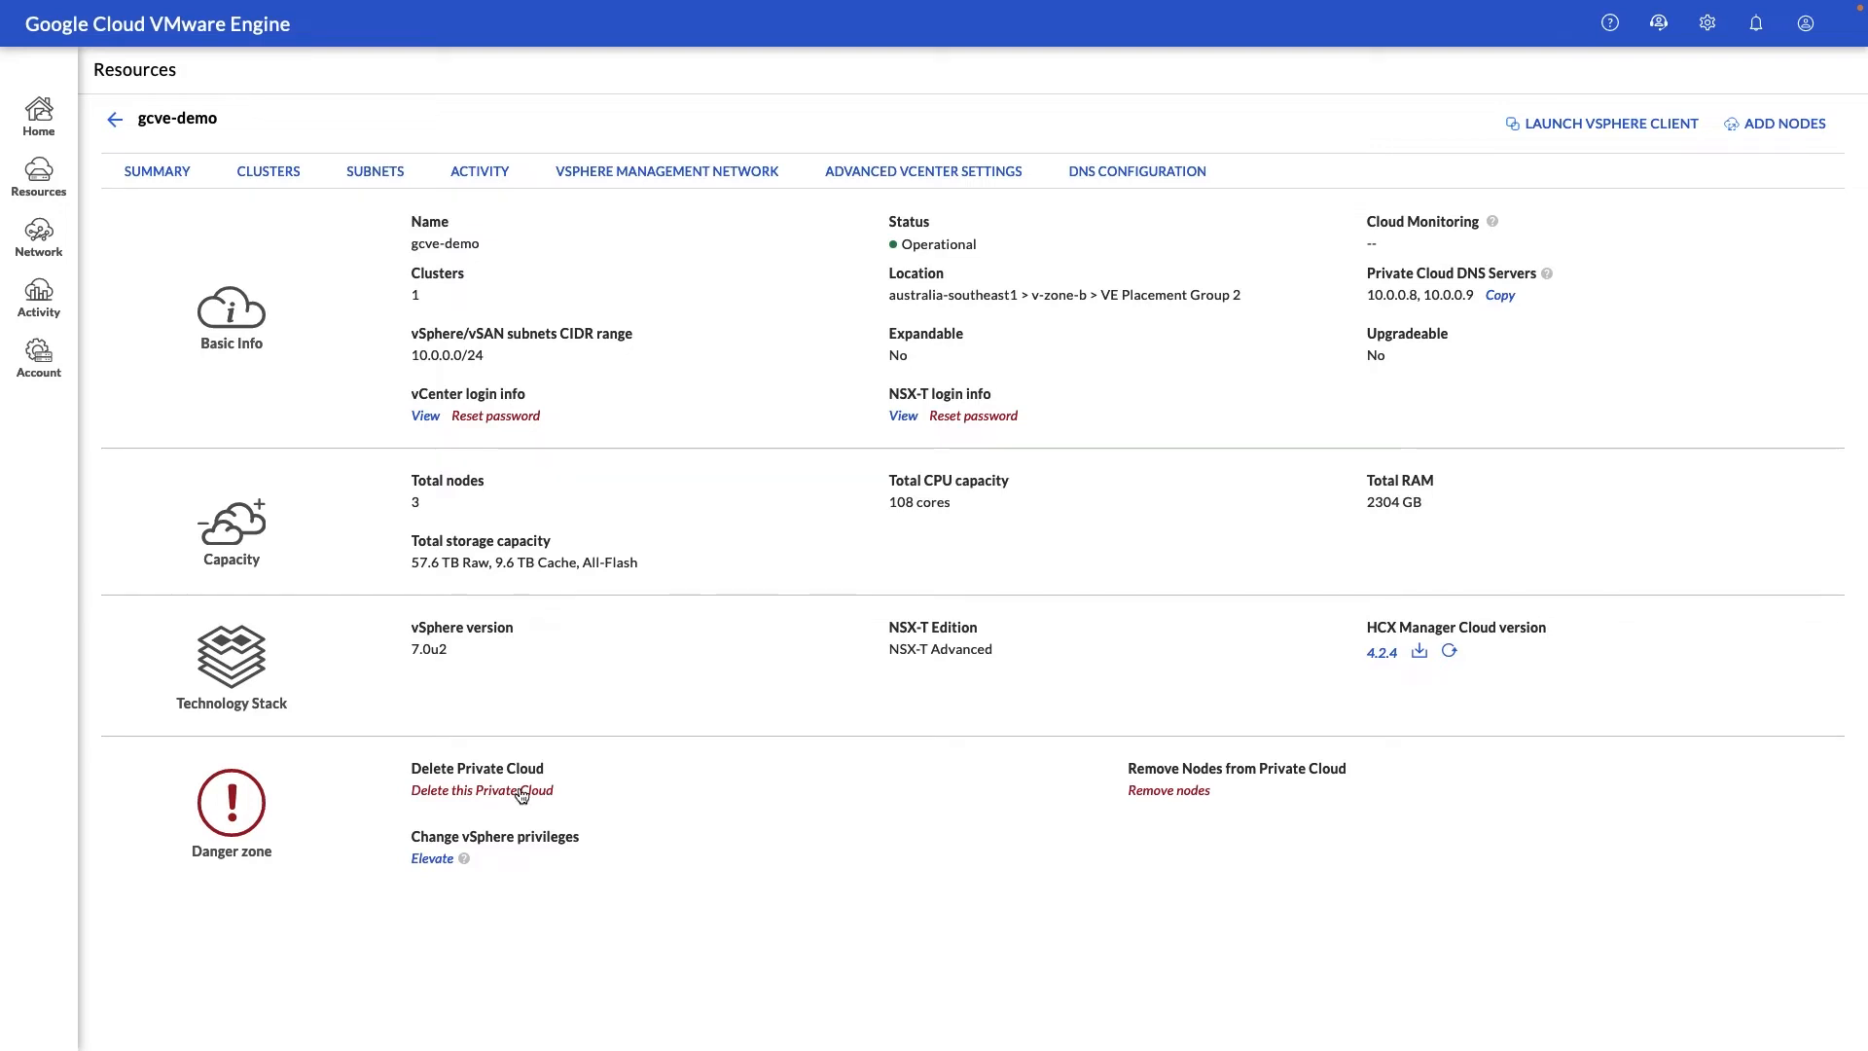
mouse_move(1154, 799)
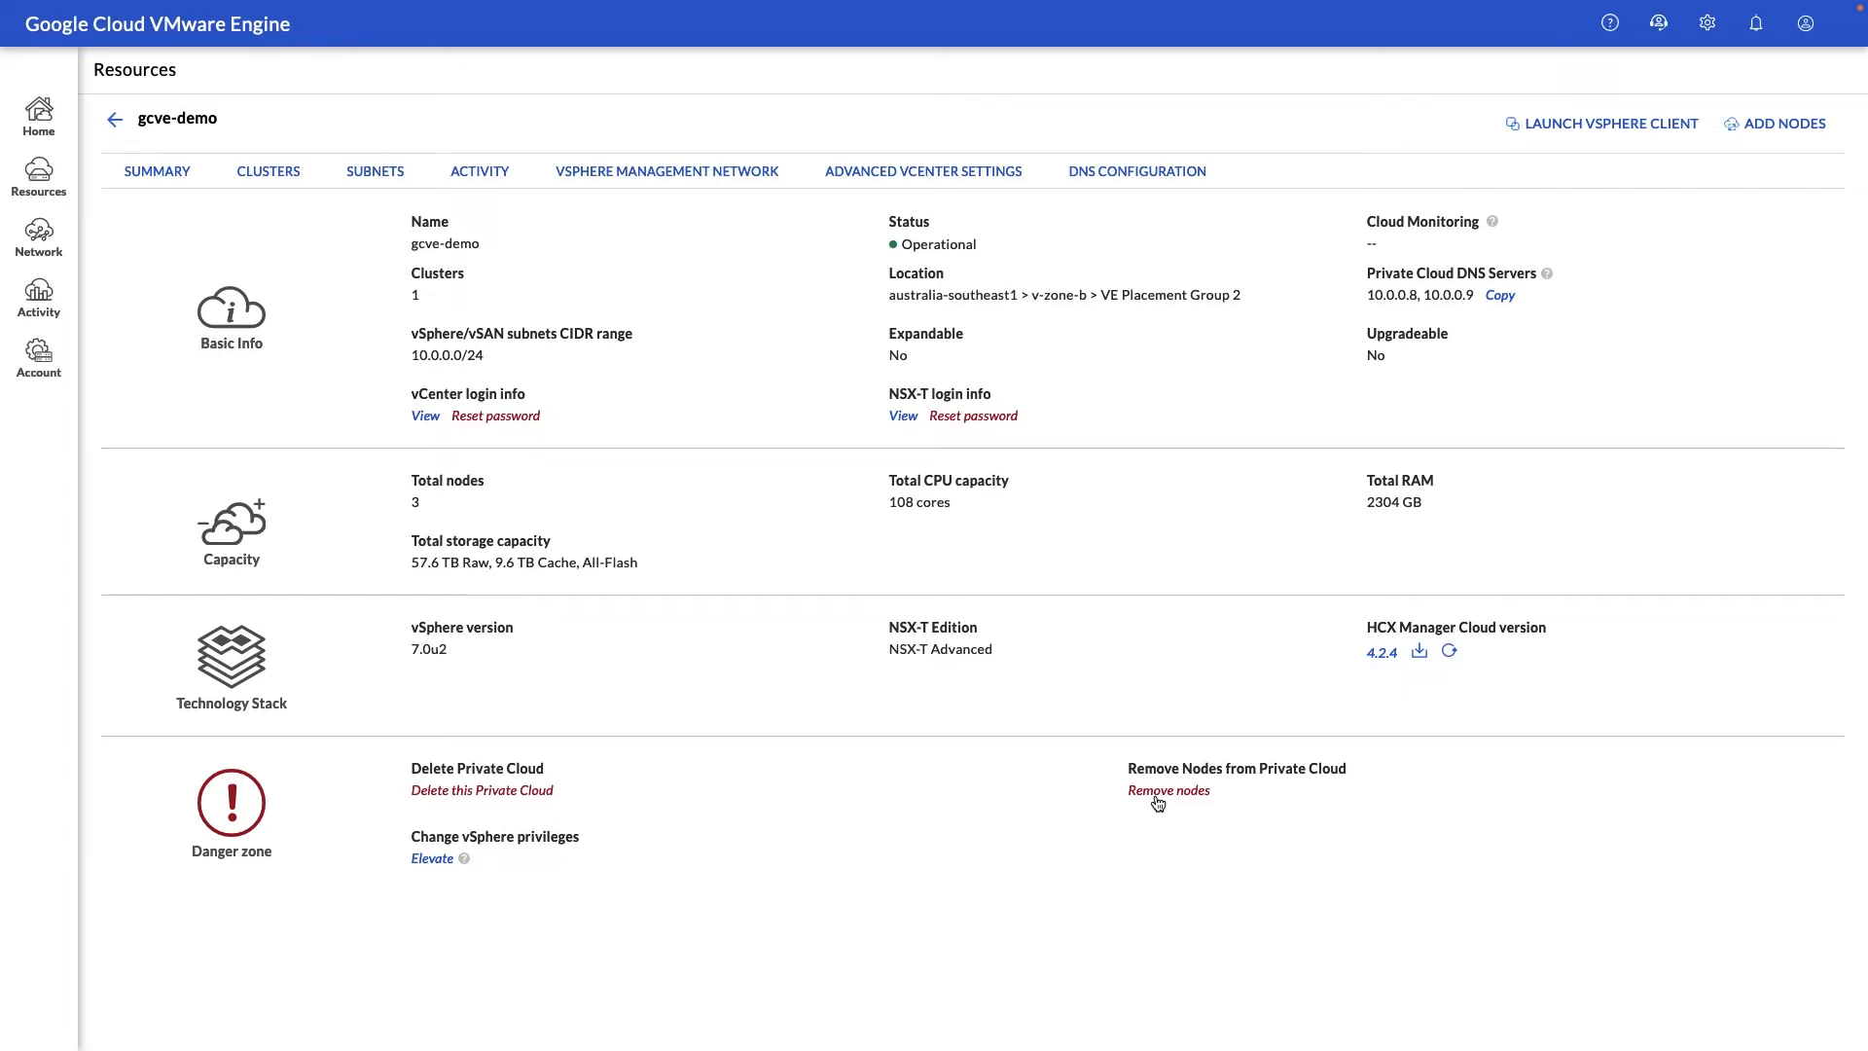
mouse_move(432, 858)
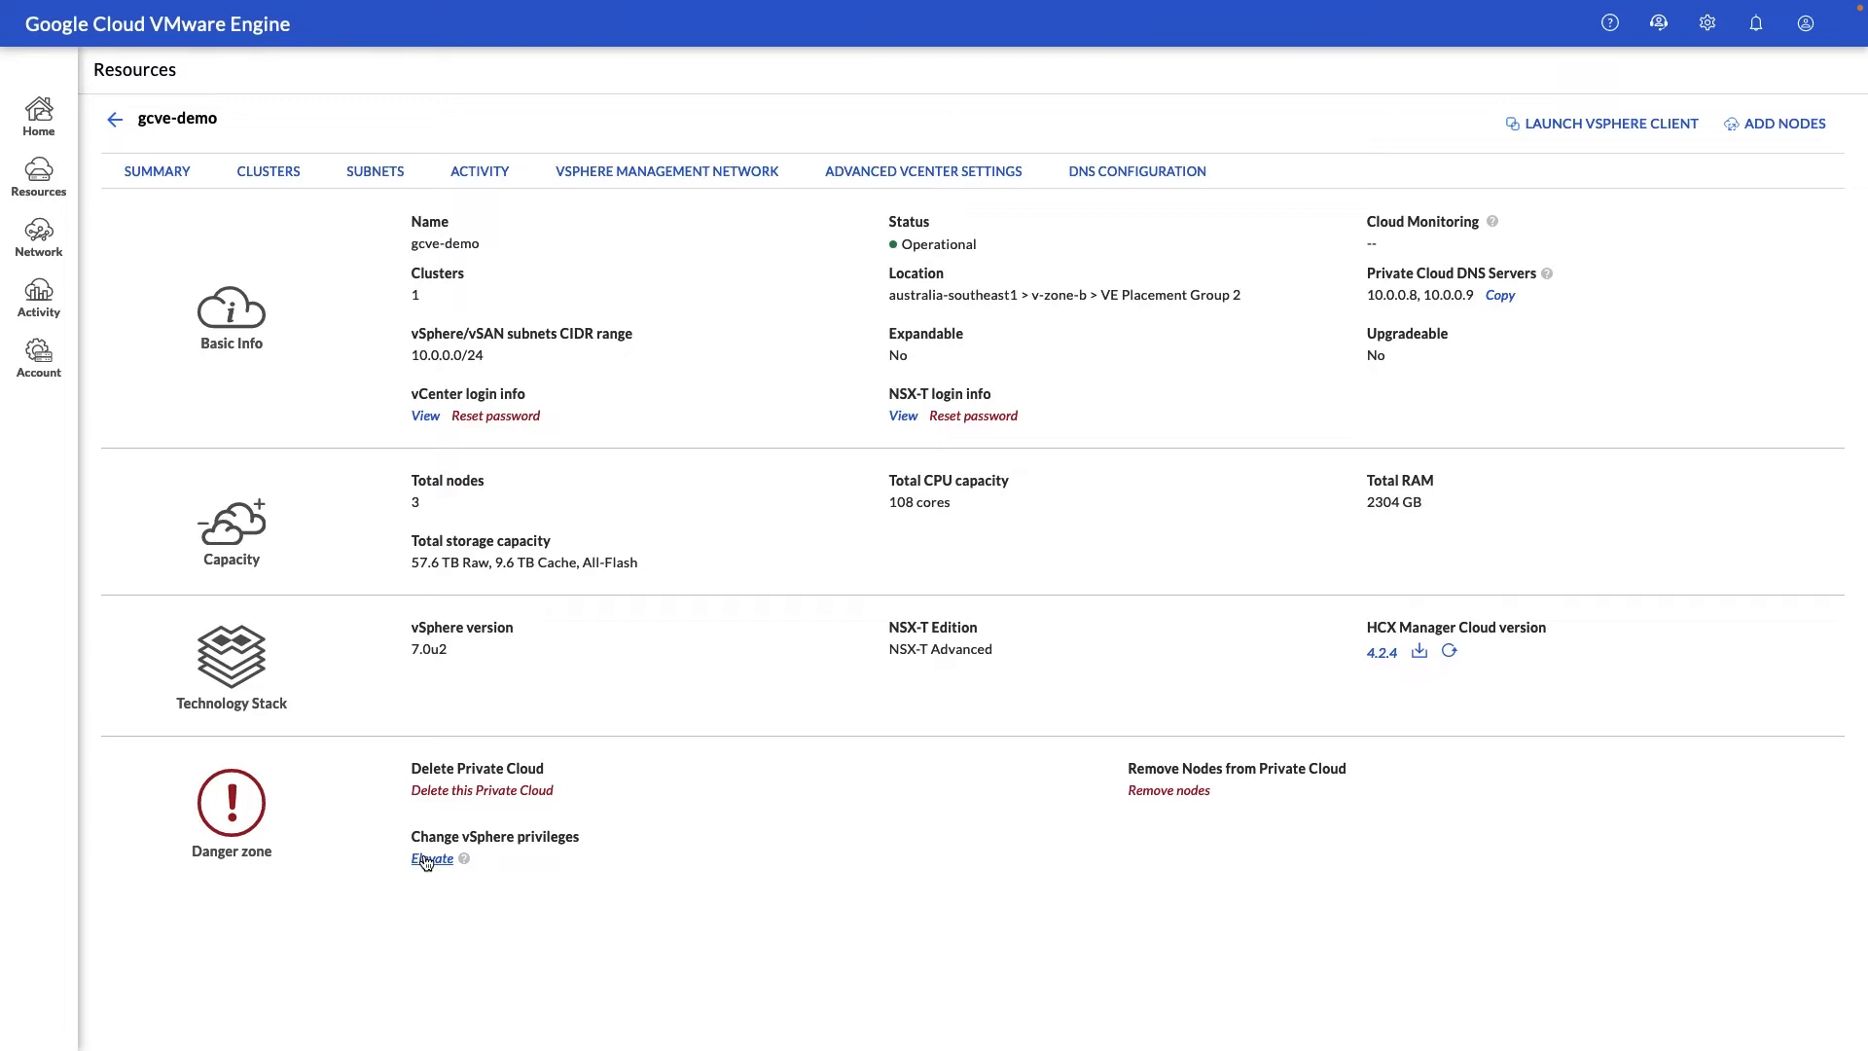
left_click(432, 858)
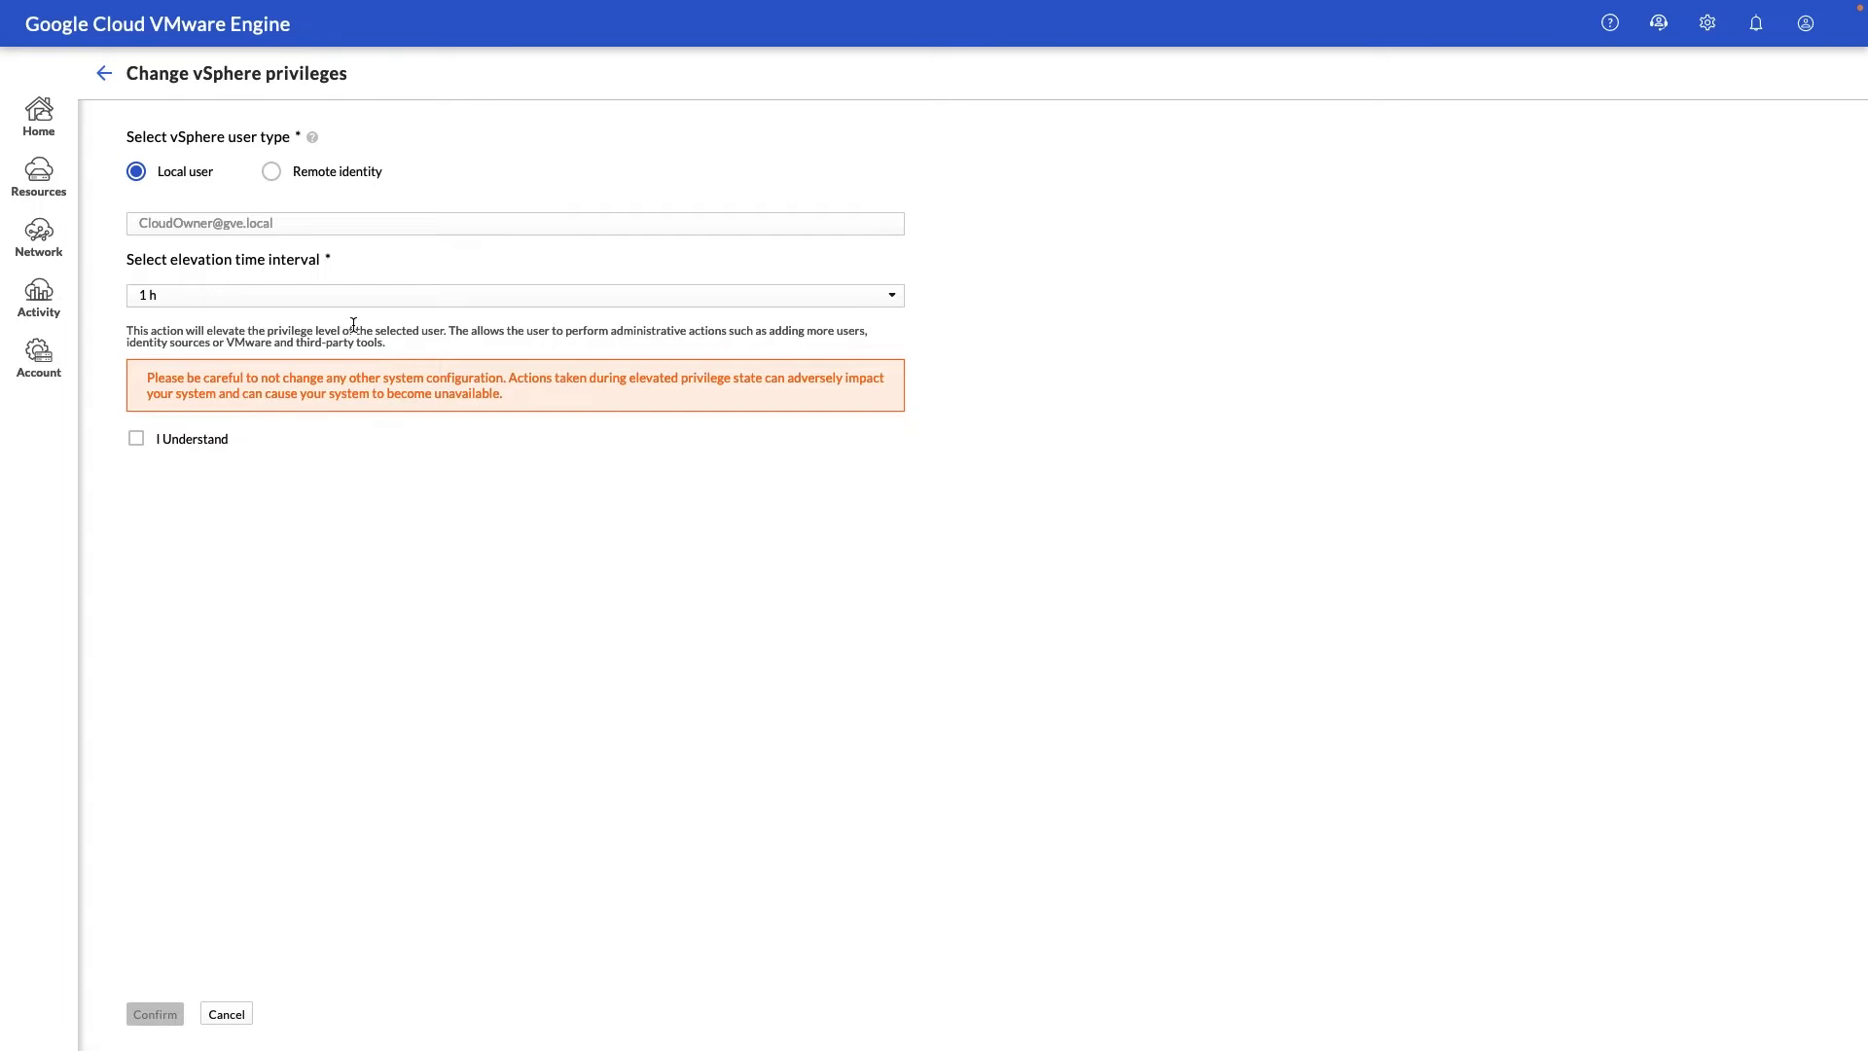
Step: Back out of the Change vSphere privileges form without confirming the elevation
left_click(105, 74)
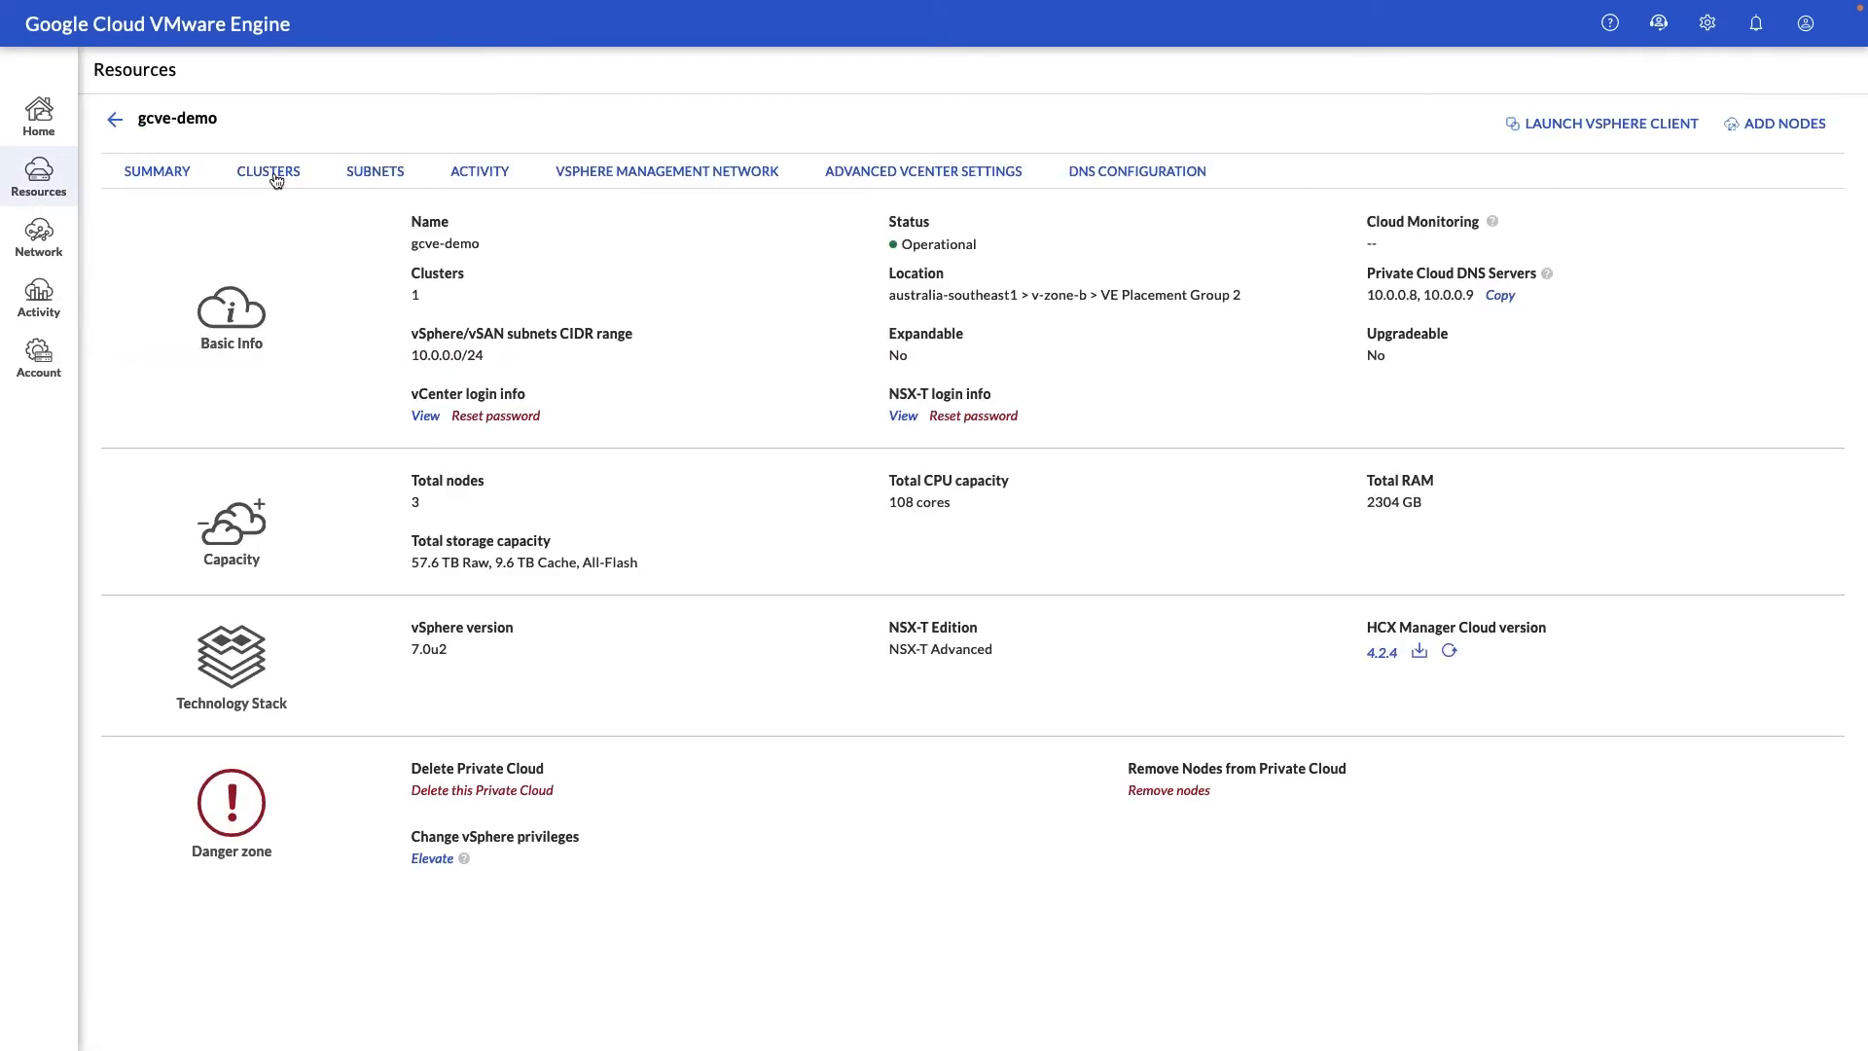
Step: Review the gcve-demo clusters and the autoscale policy editor, cancelling without changes
left_click(267, 171)
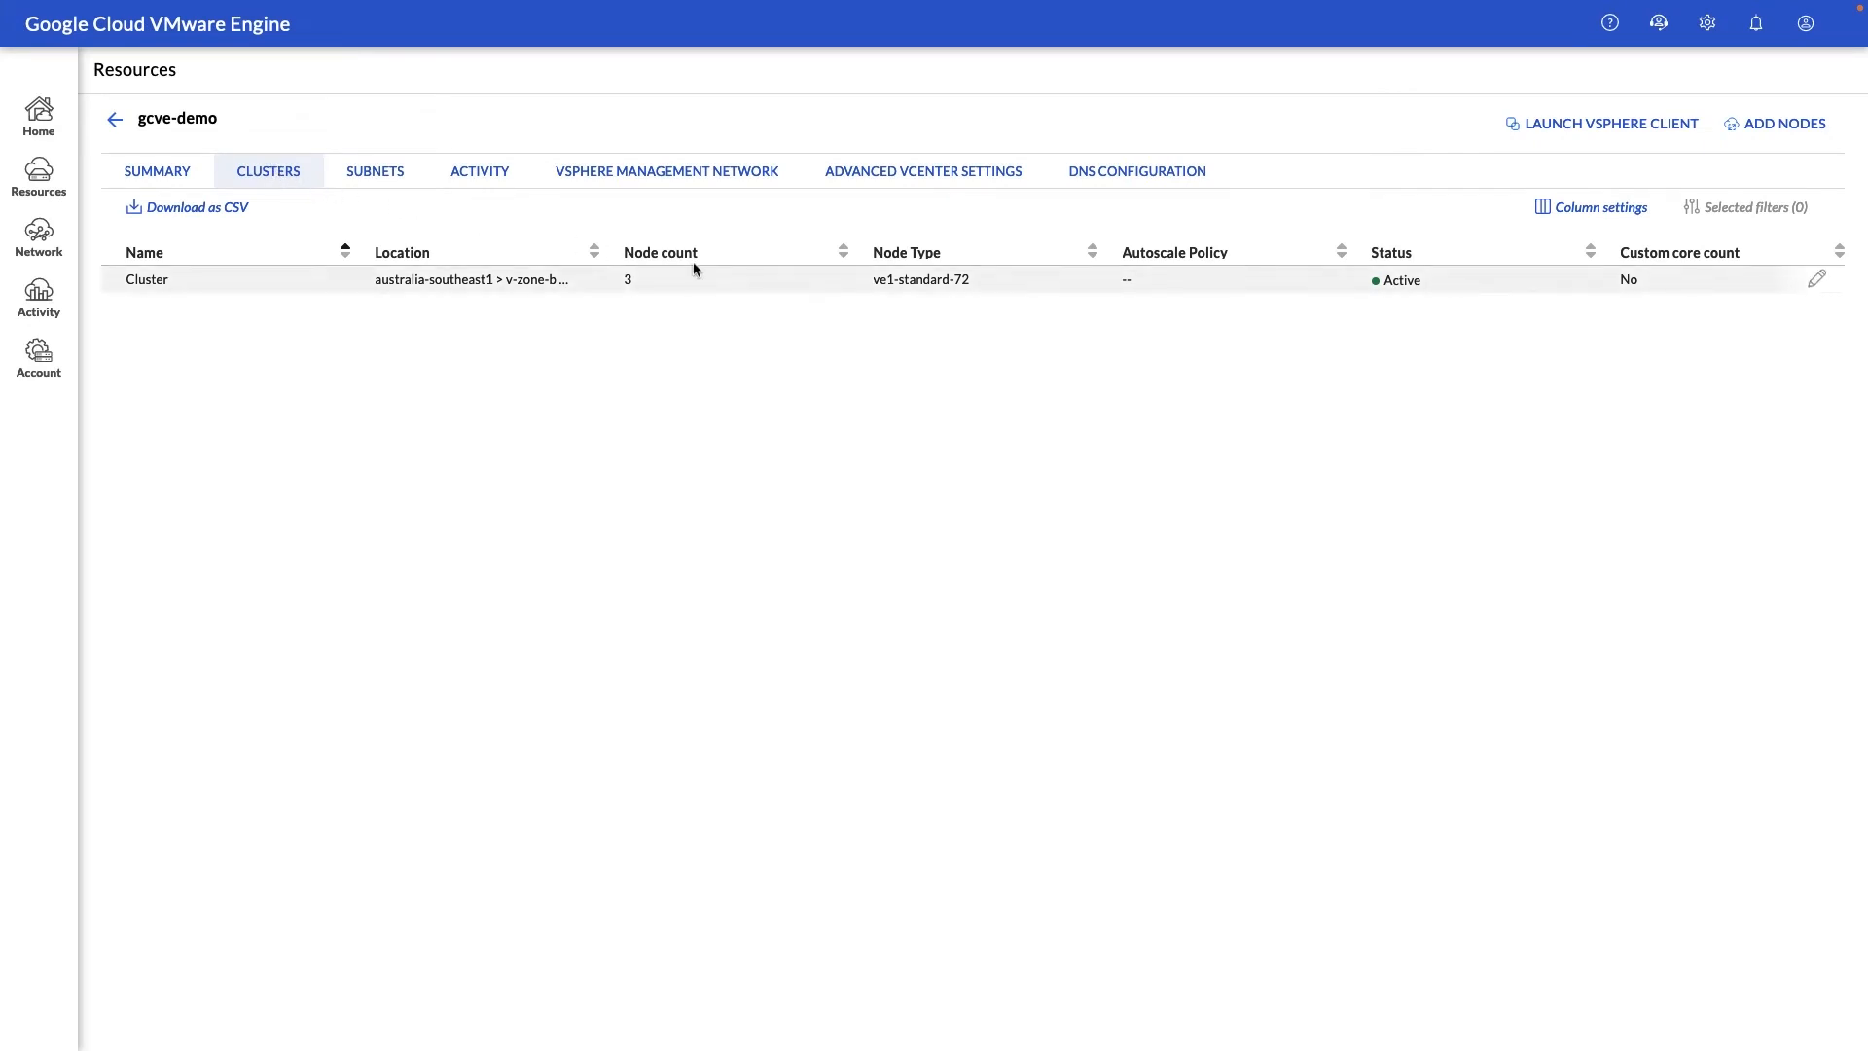
mouse_move(835, 295)
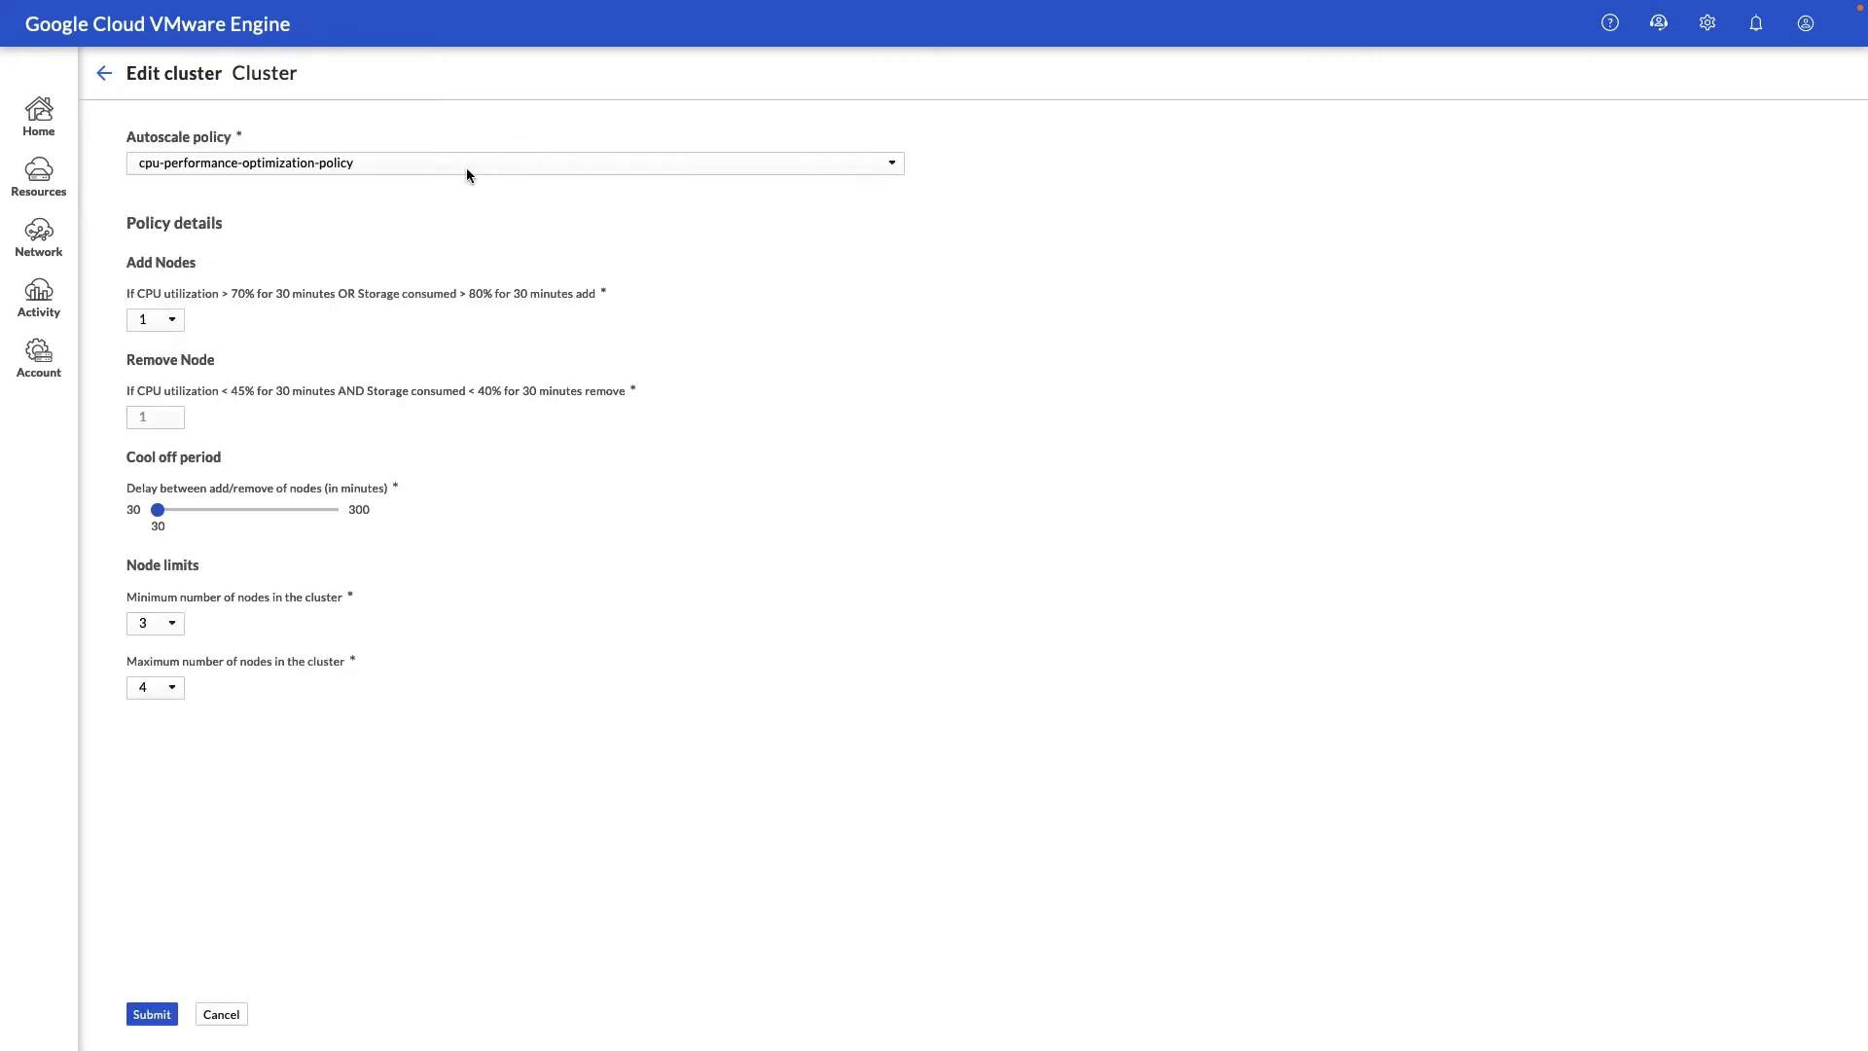
mouse_move(467, 177)
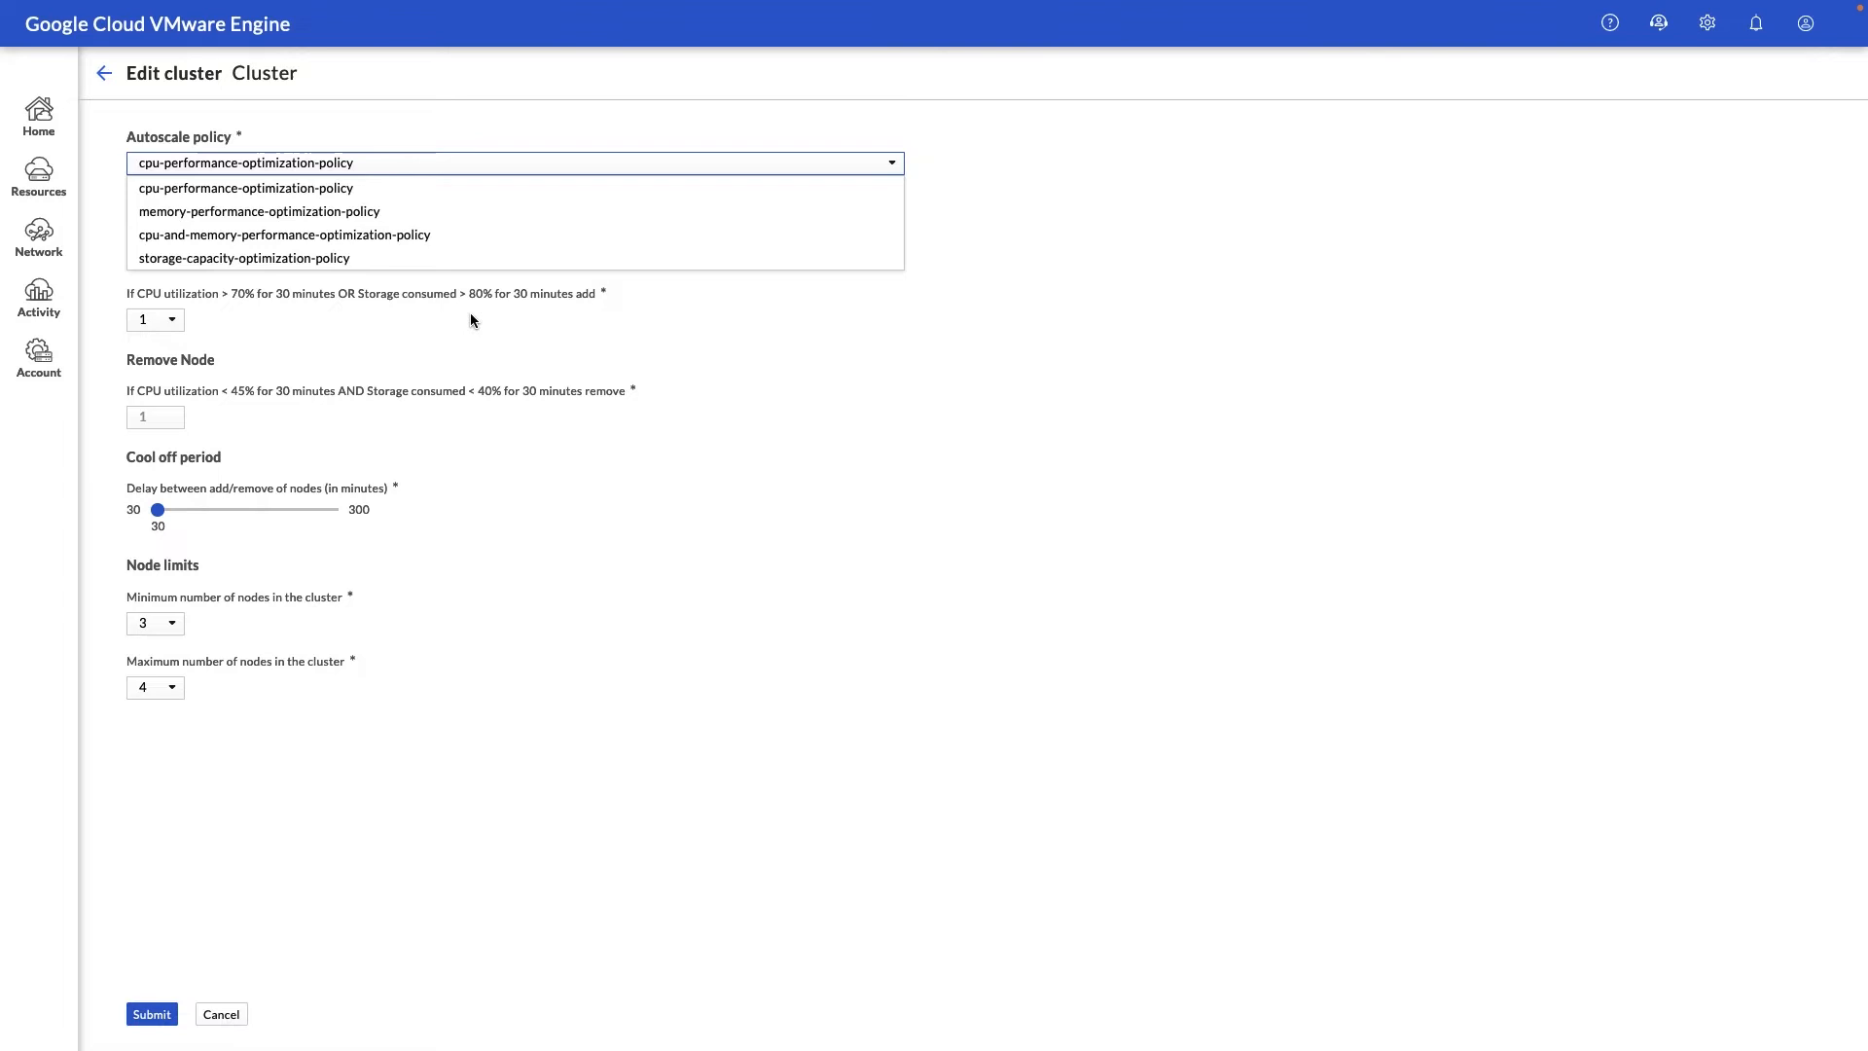
left_click(245, 189)
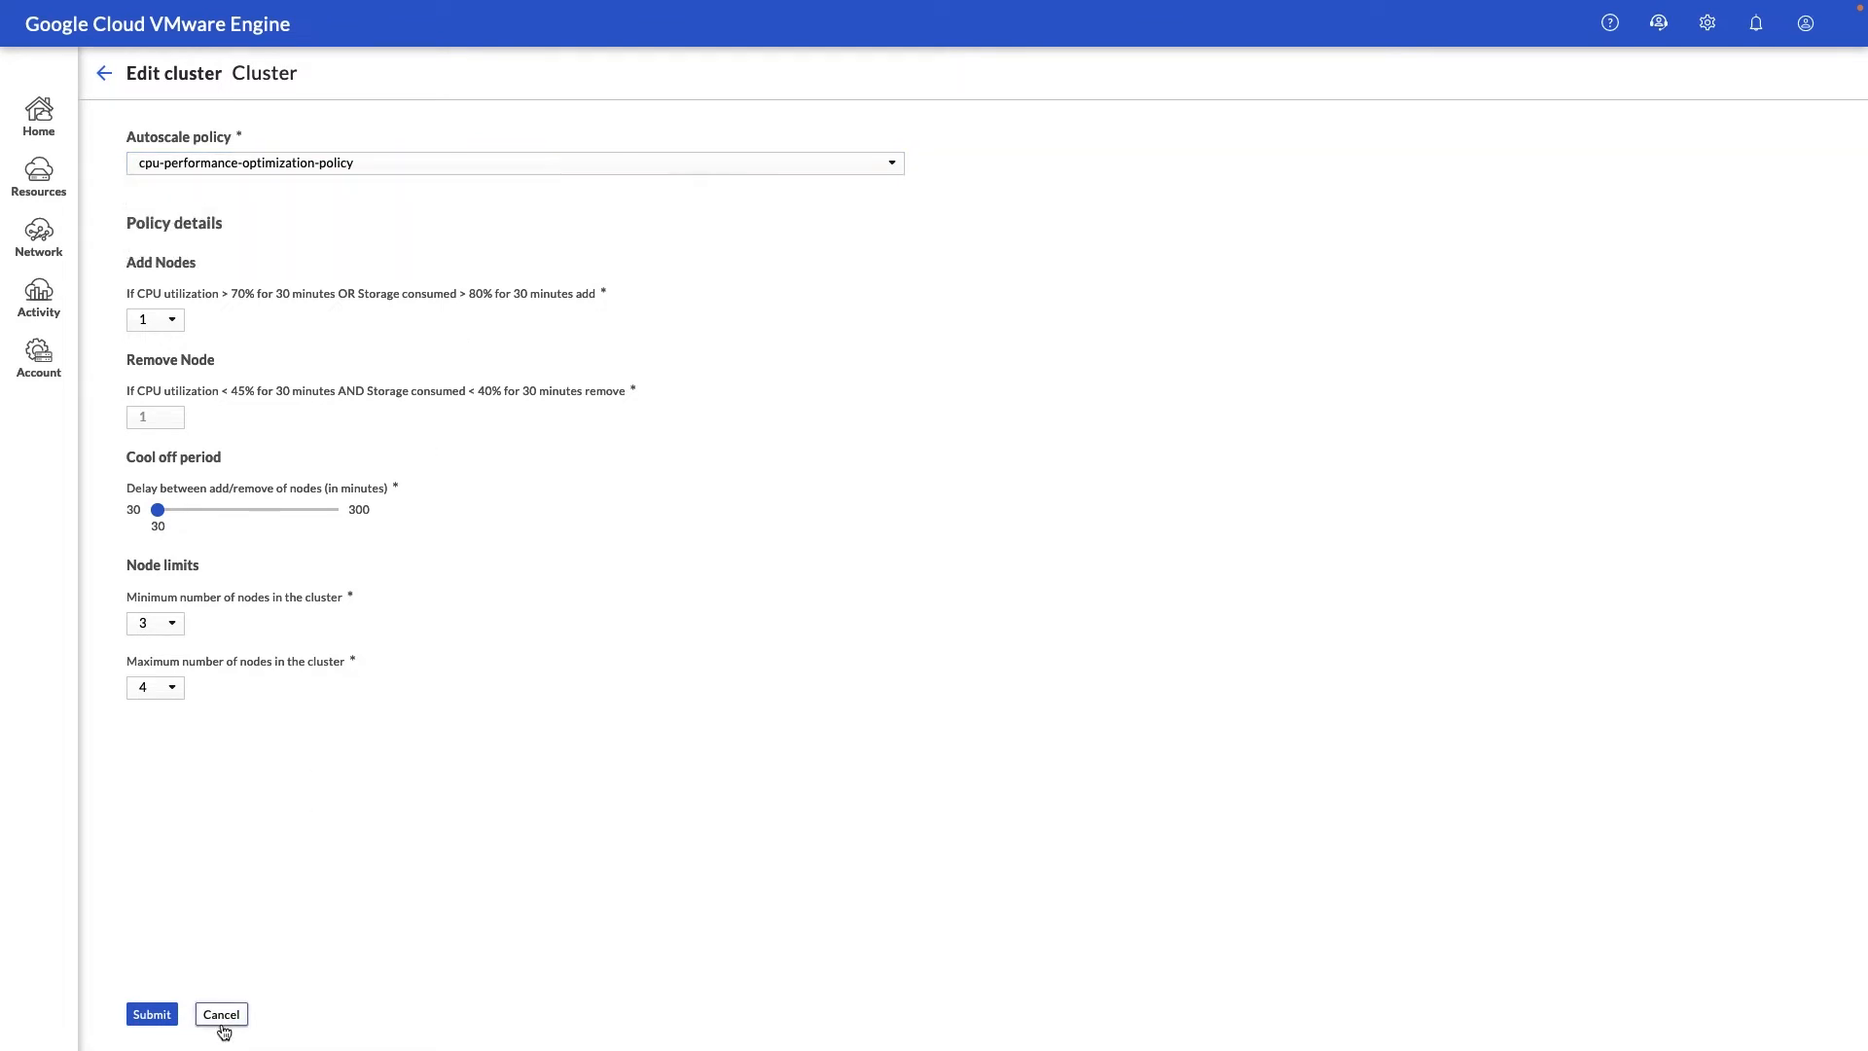
left_click(220, 1014)
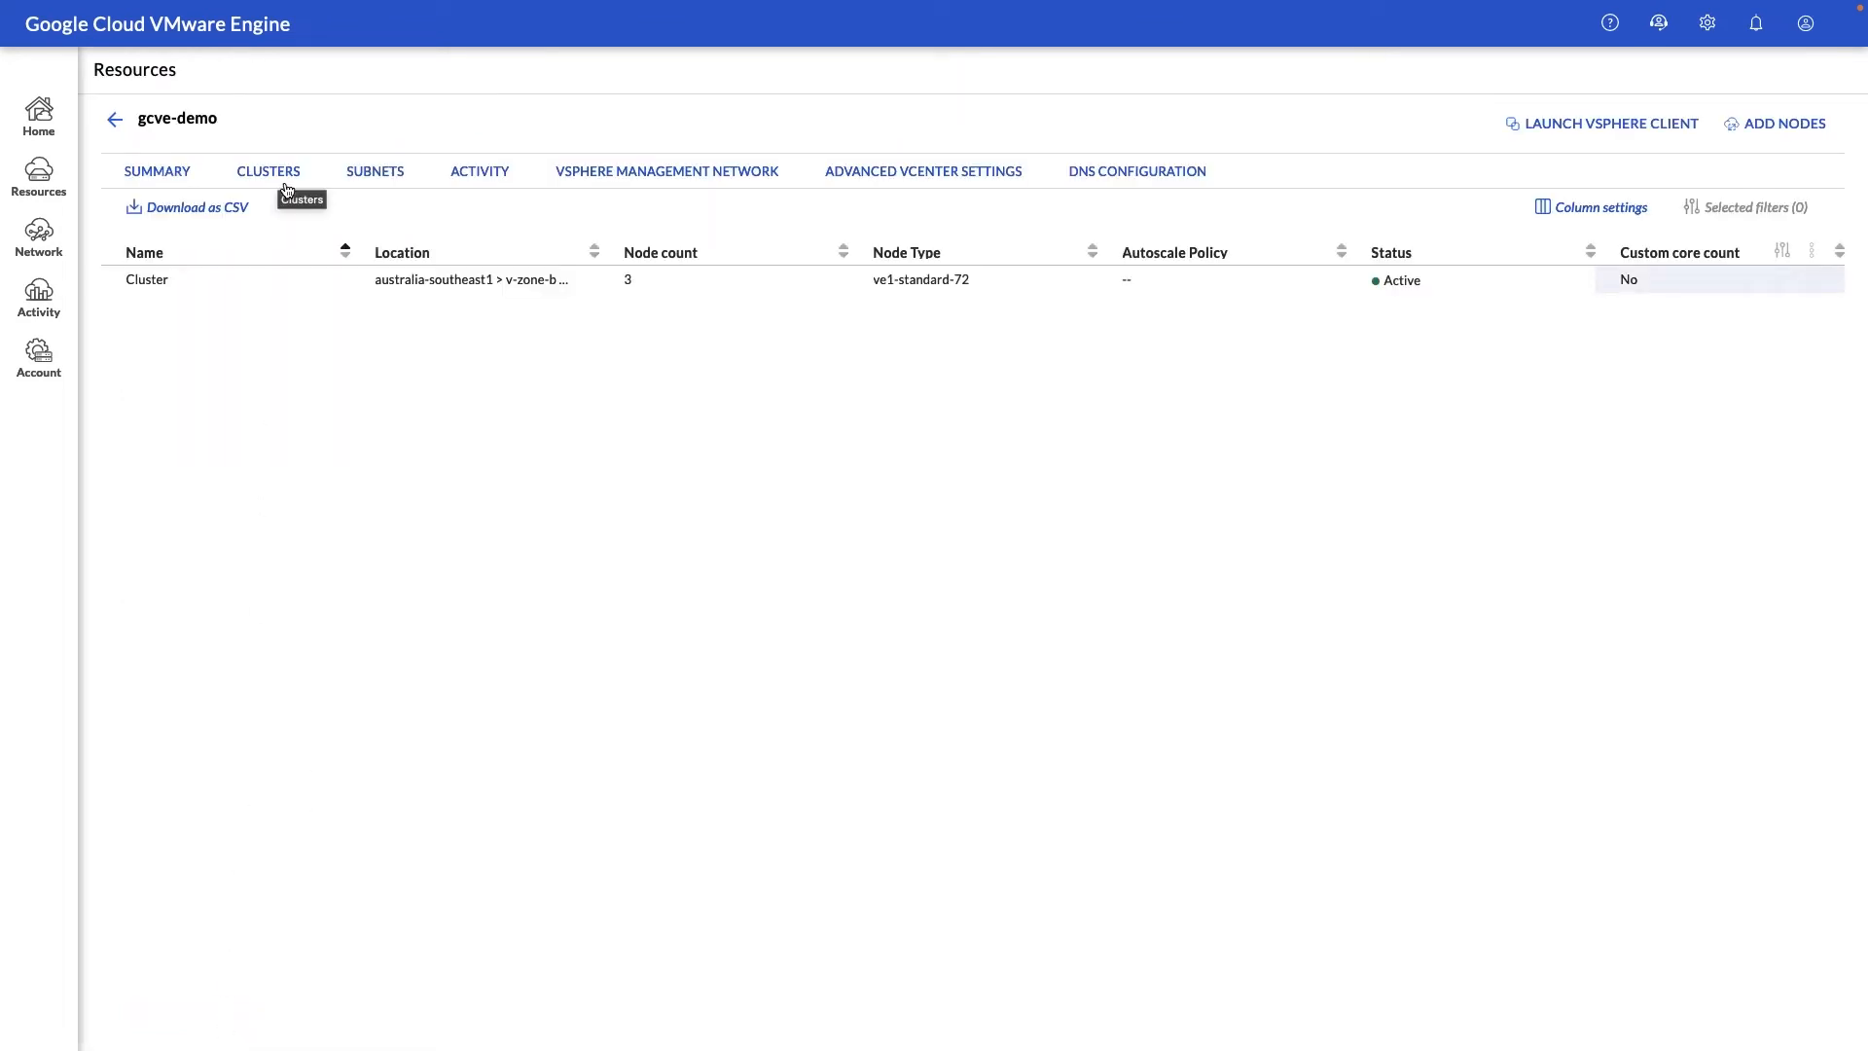
left_click(155, 171)
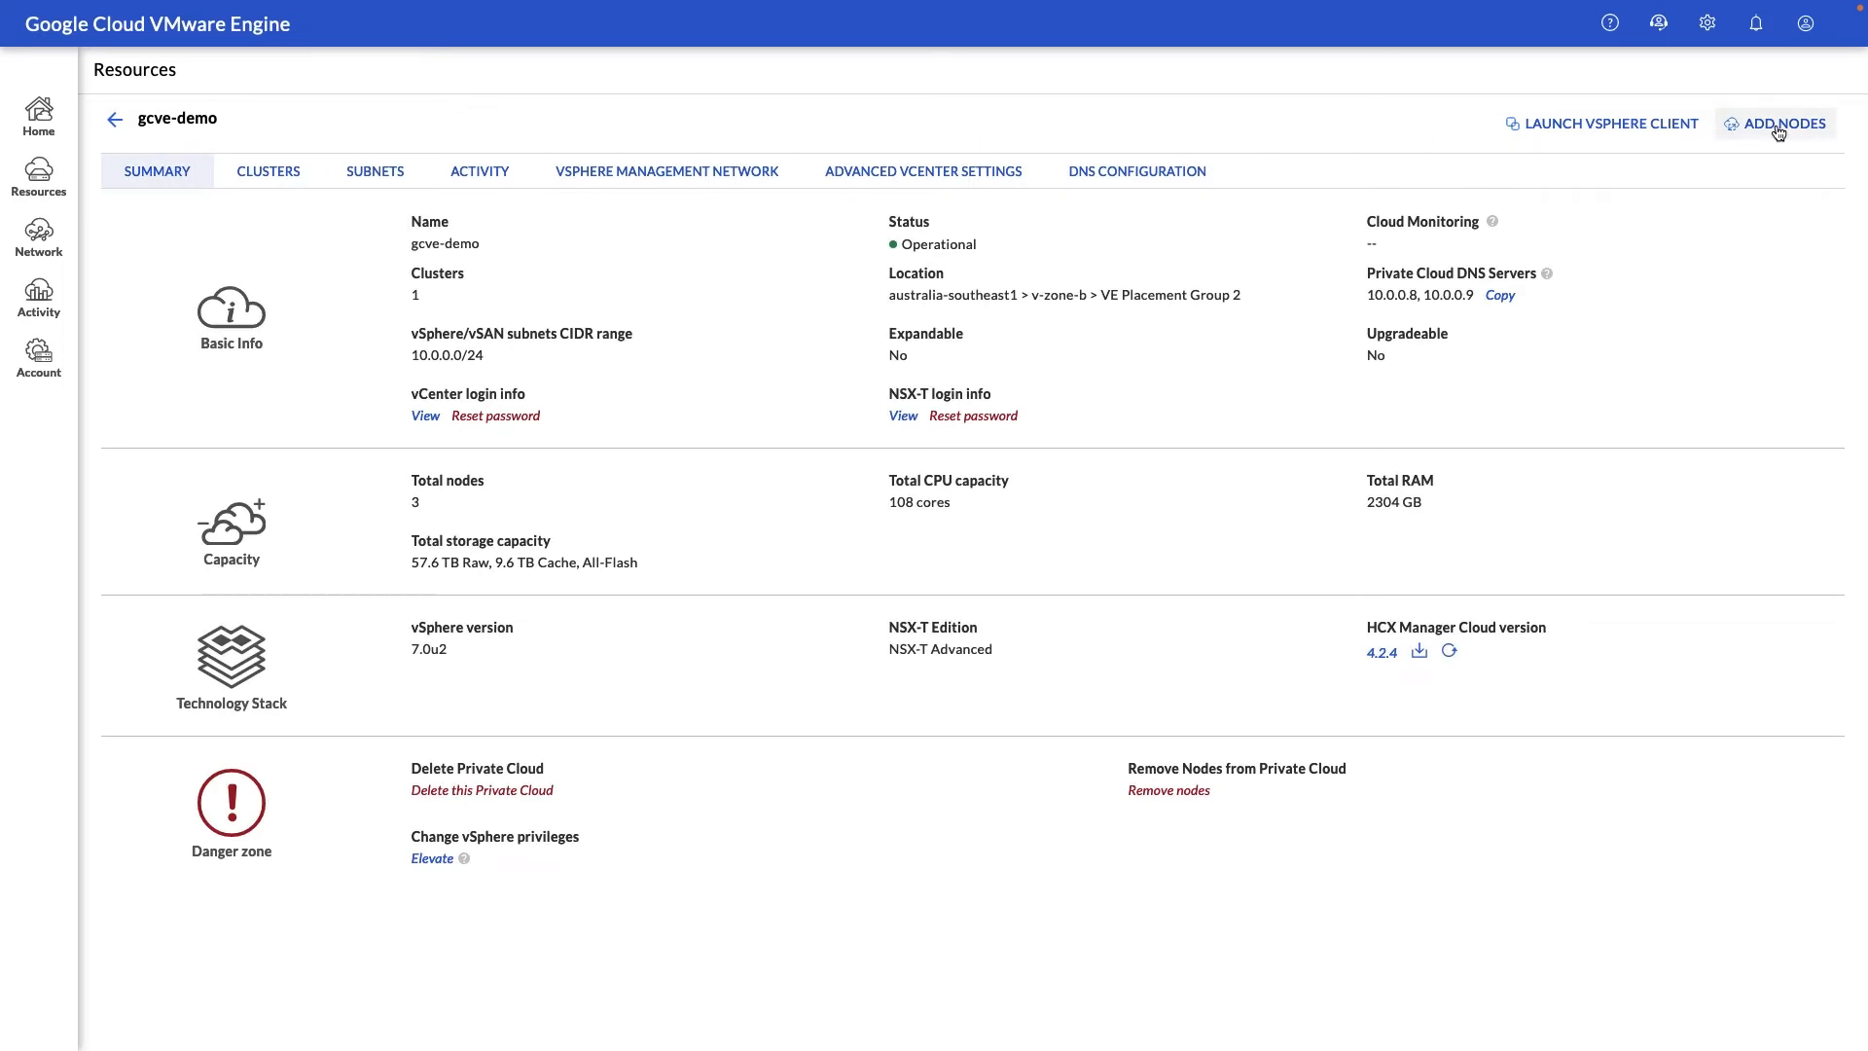
left_click(1774, 123)
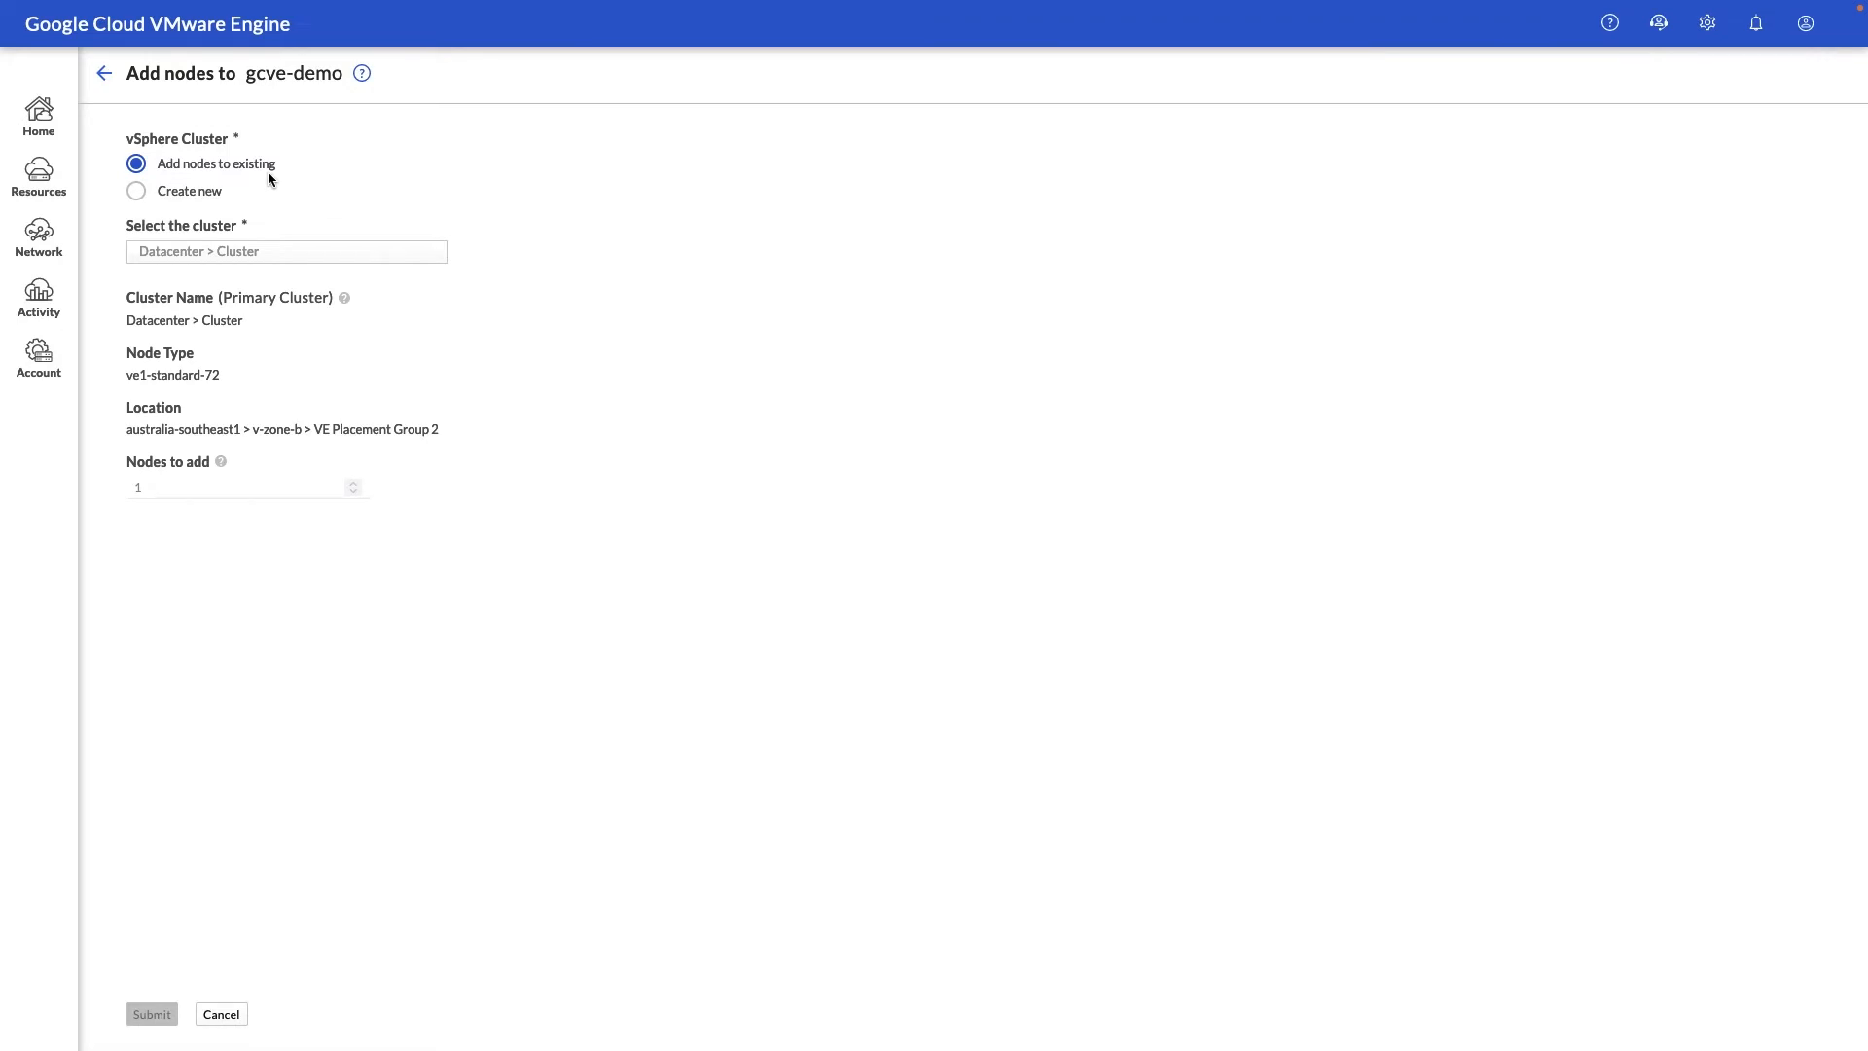
mouse_move(200, 199)
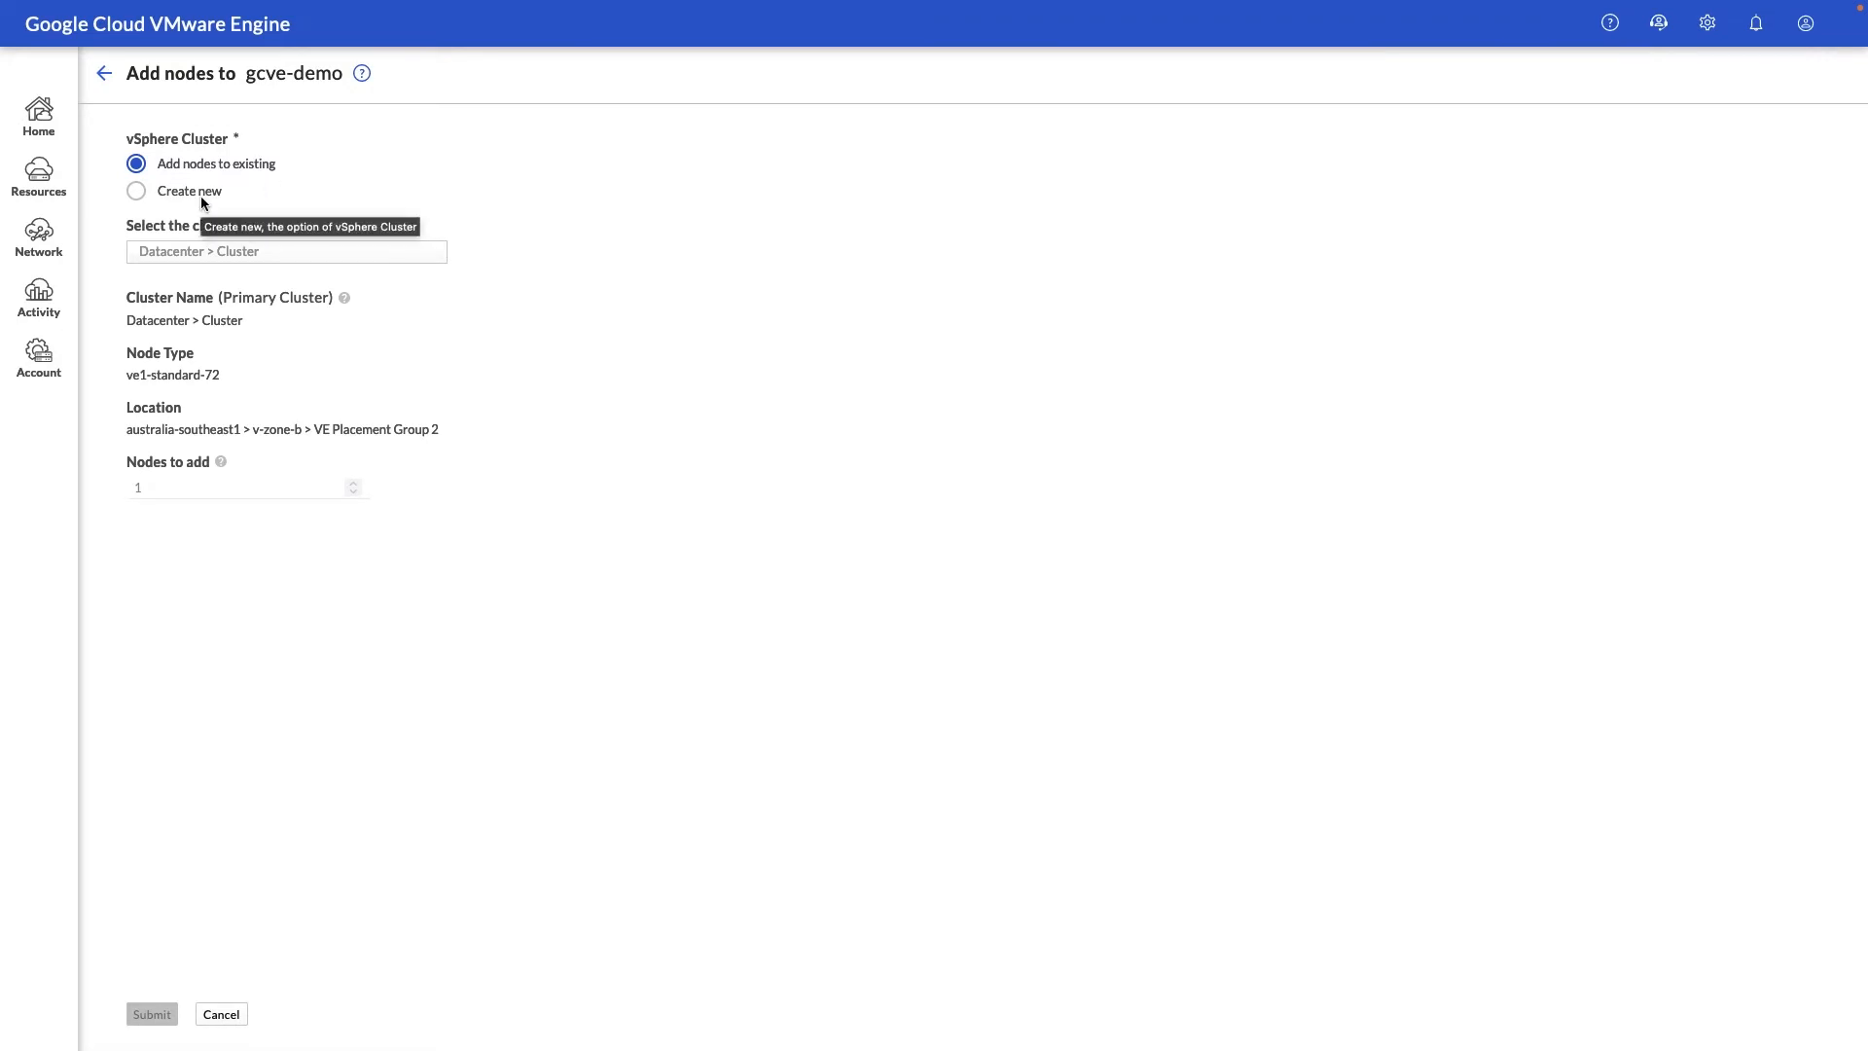
left_click(103, 72)
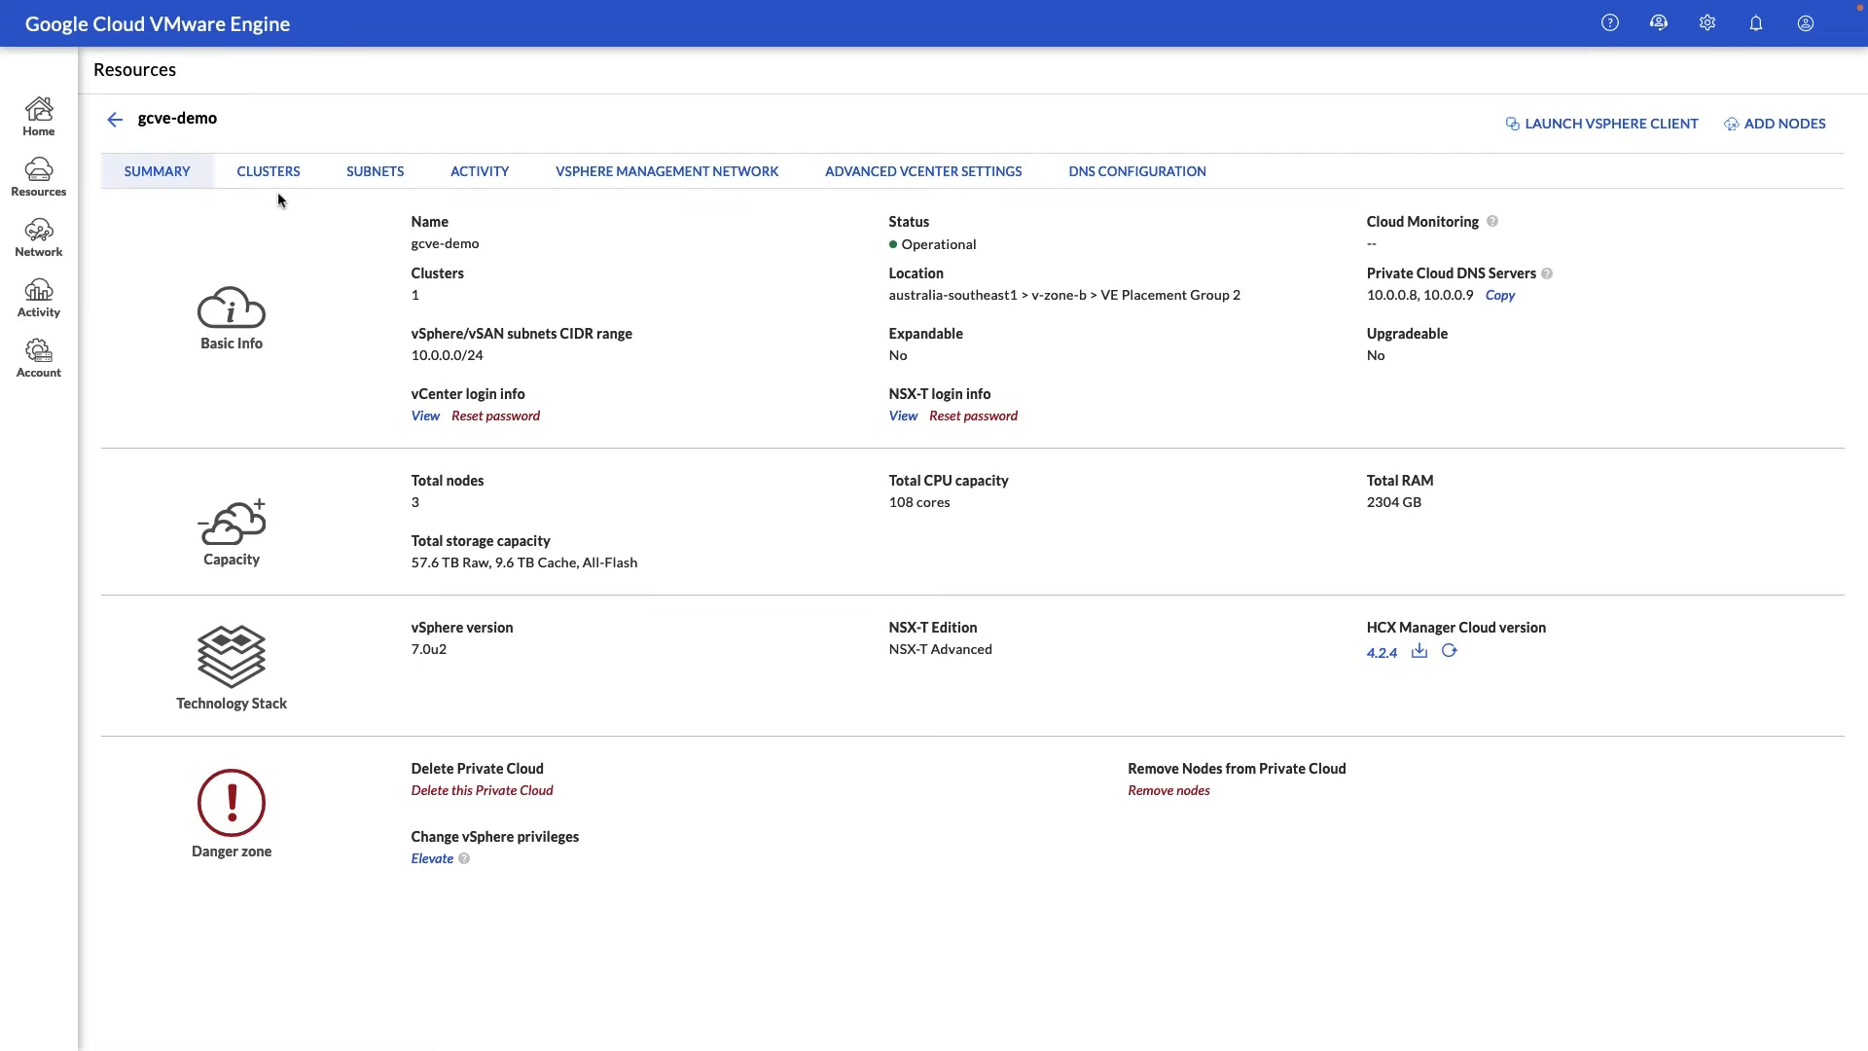
mouse_move(630, 187)
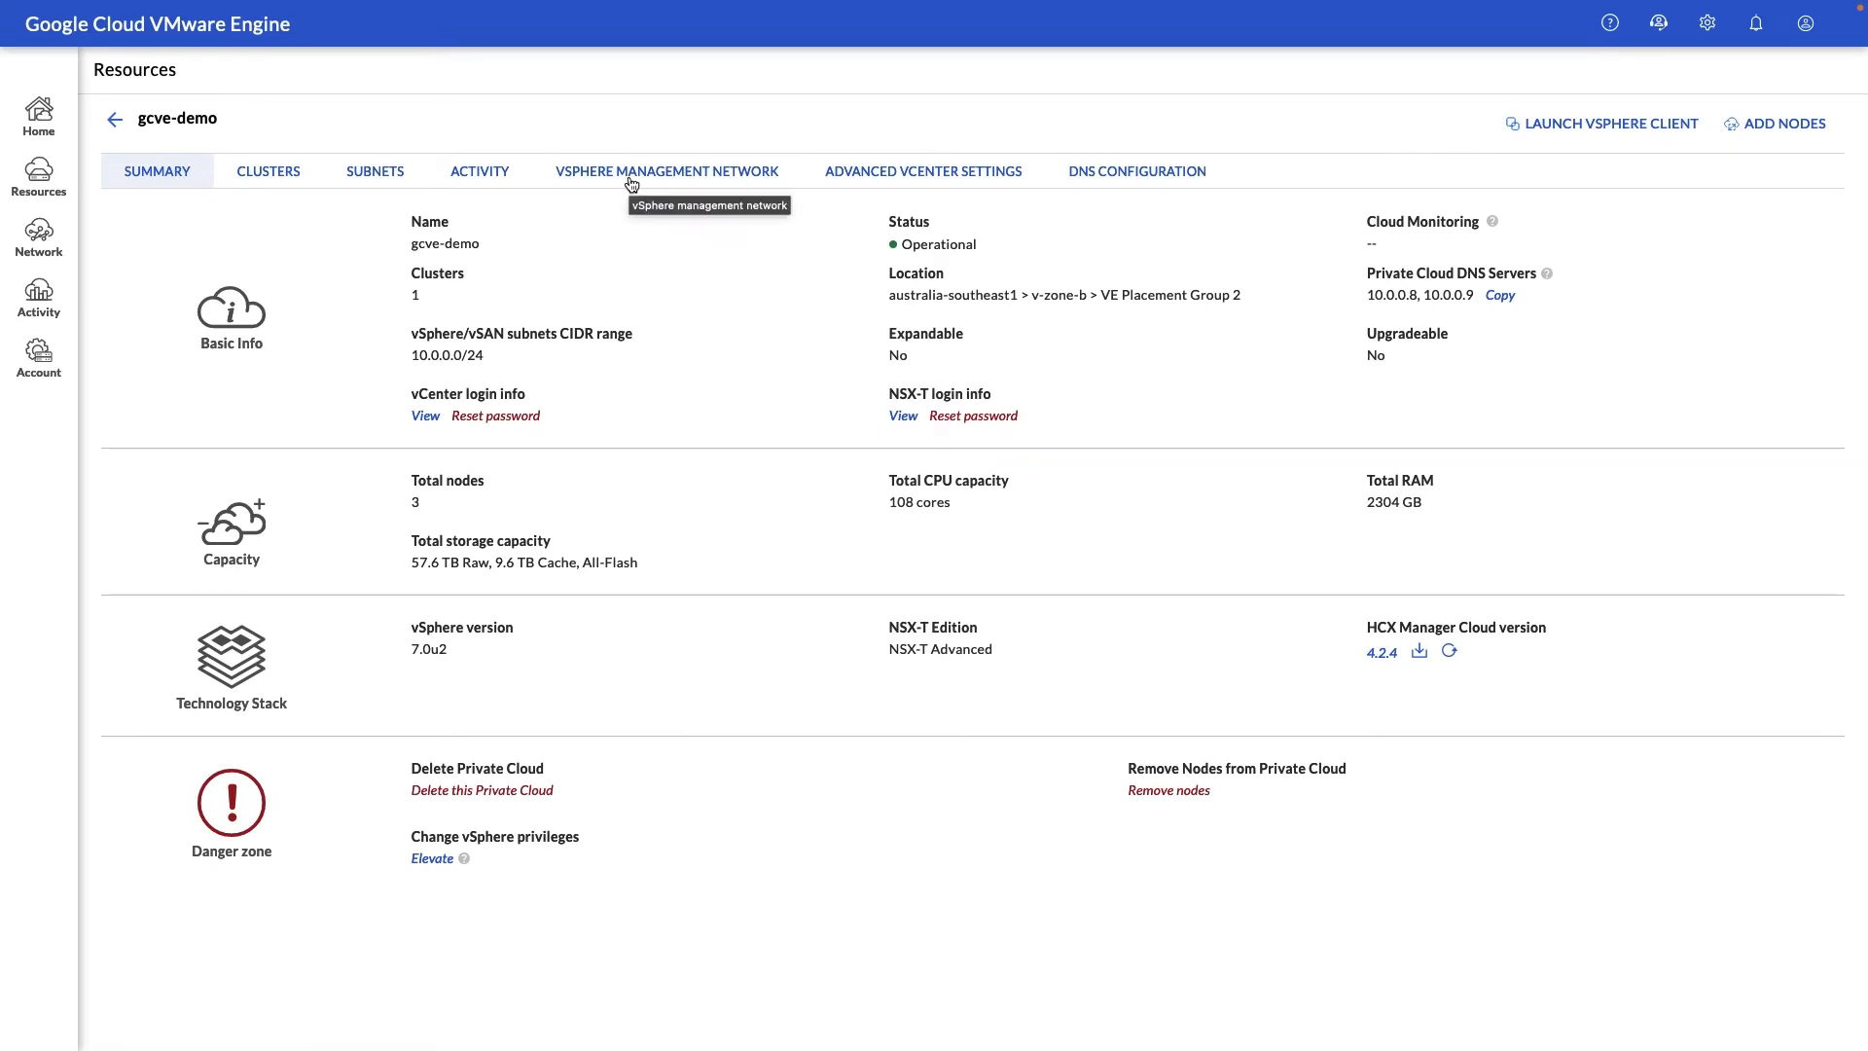
left_click(666, 171)
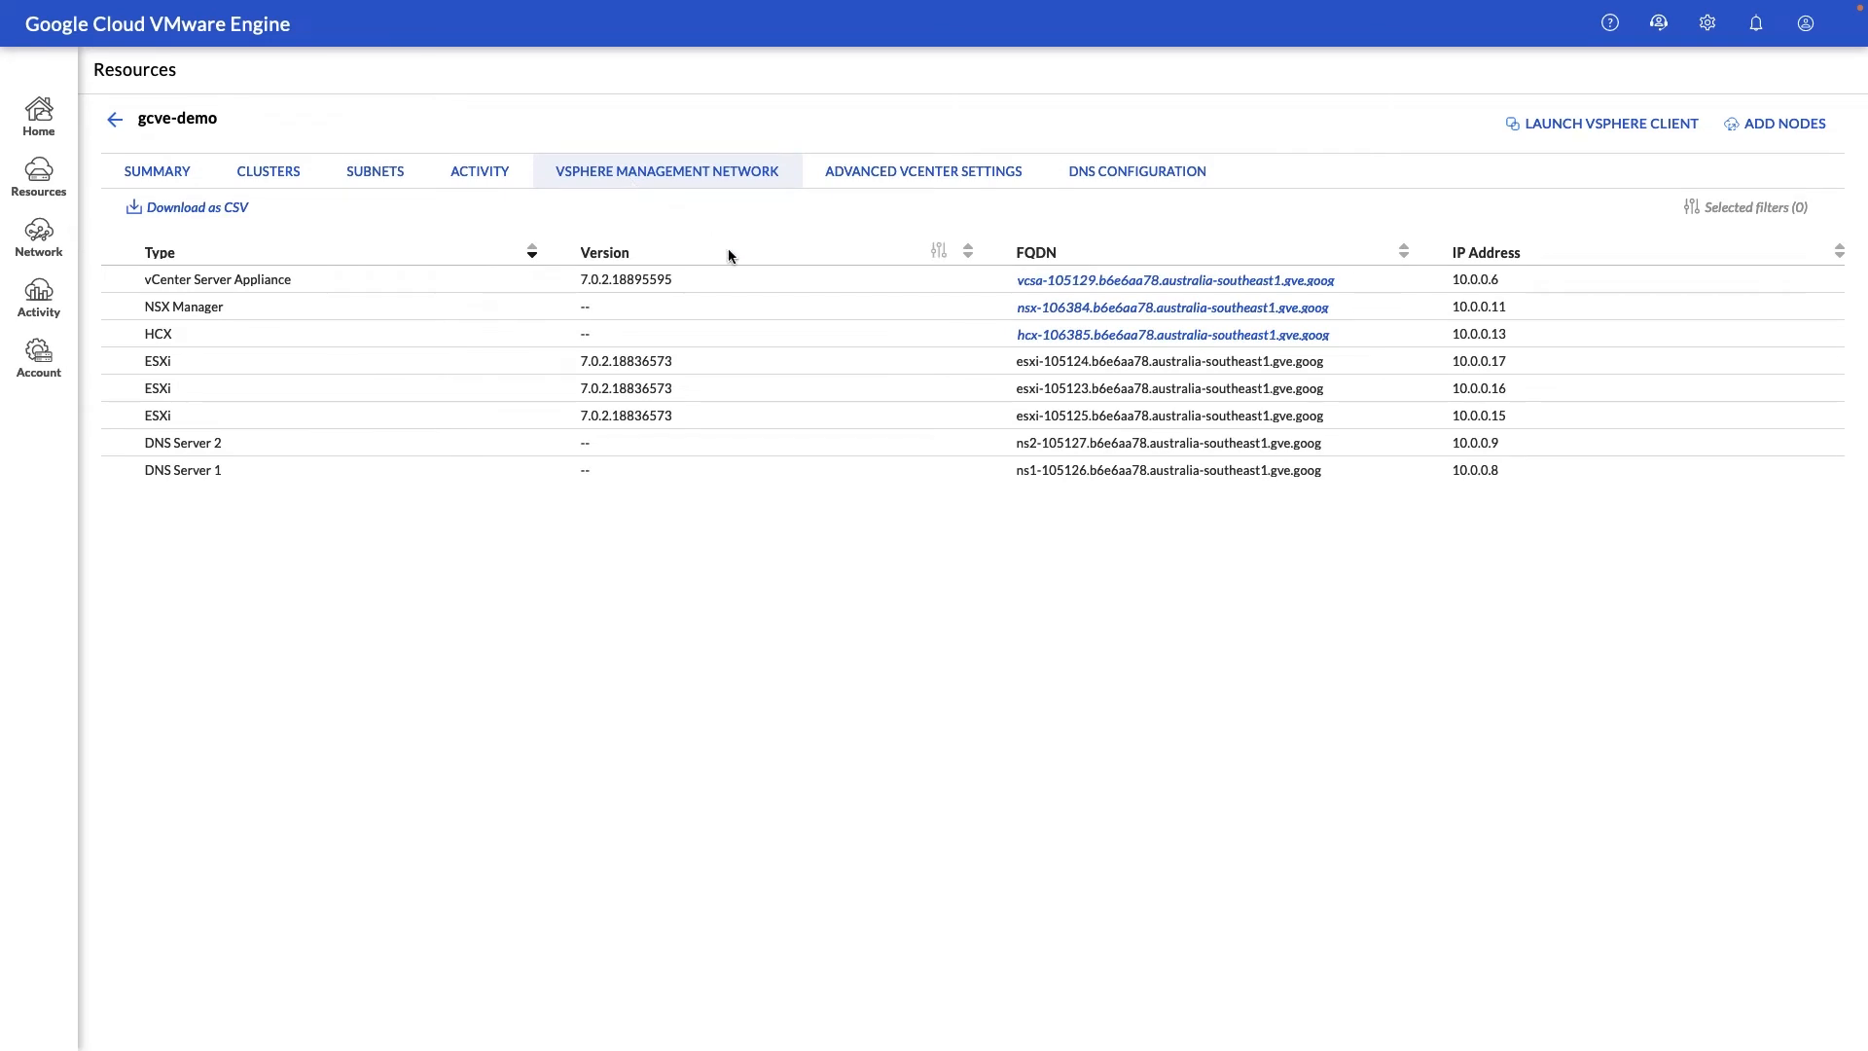
mouse_move(730, 255)
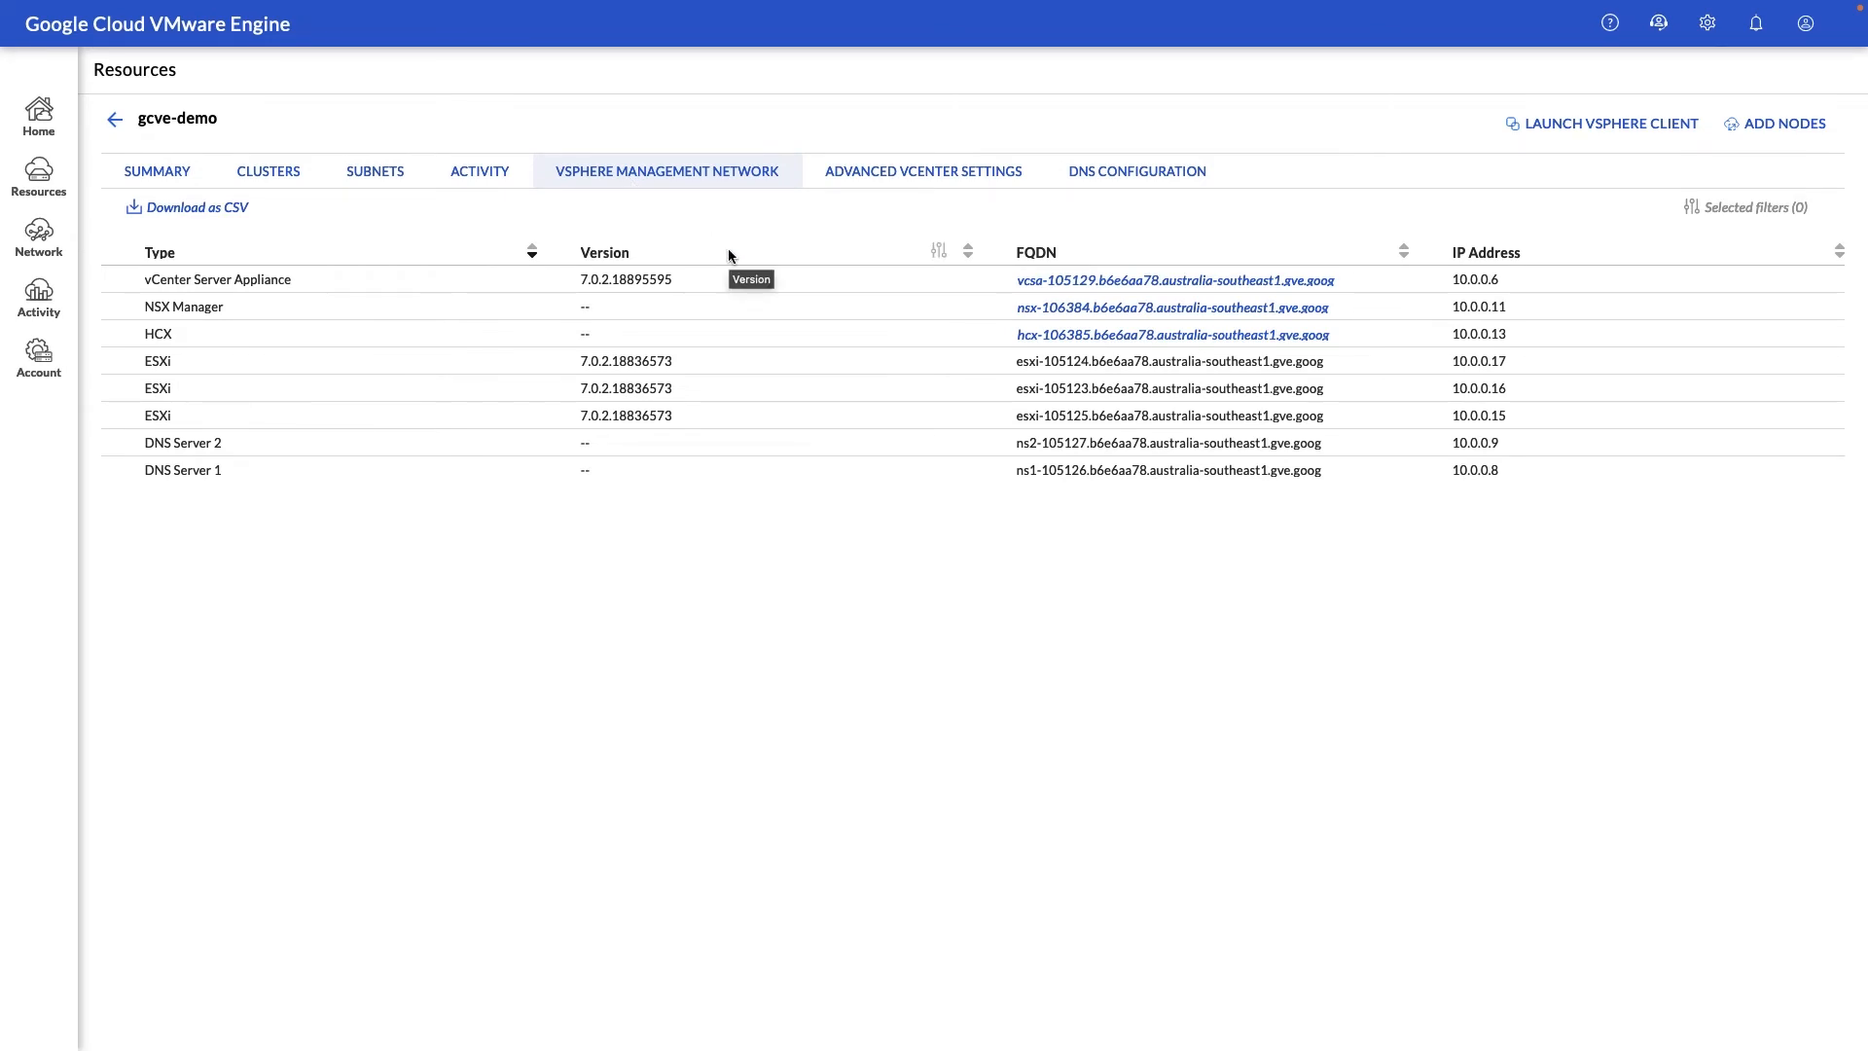
Step: Sort the vSphere management appliances (vCenter, NSX, HCX, ESXi, DNS) by version
double_click(625, 278)
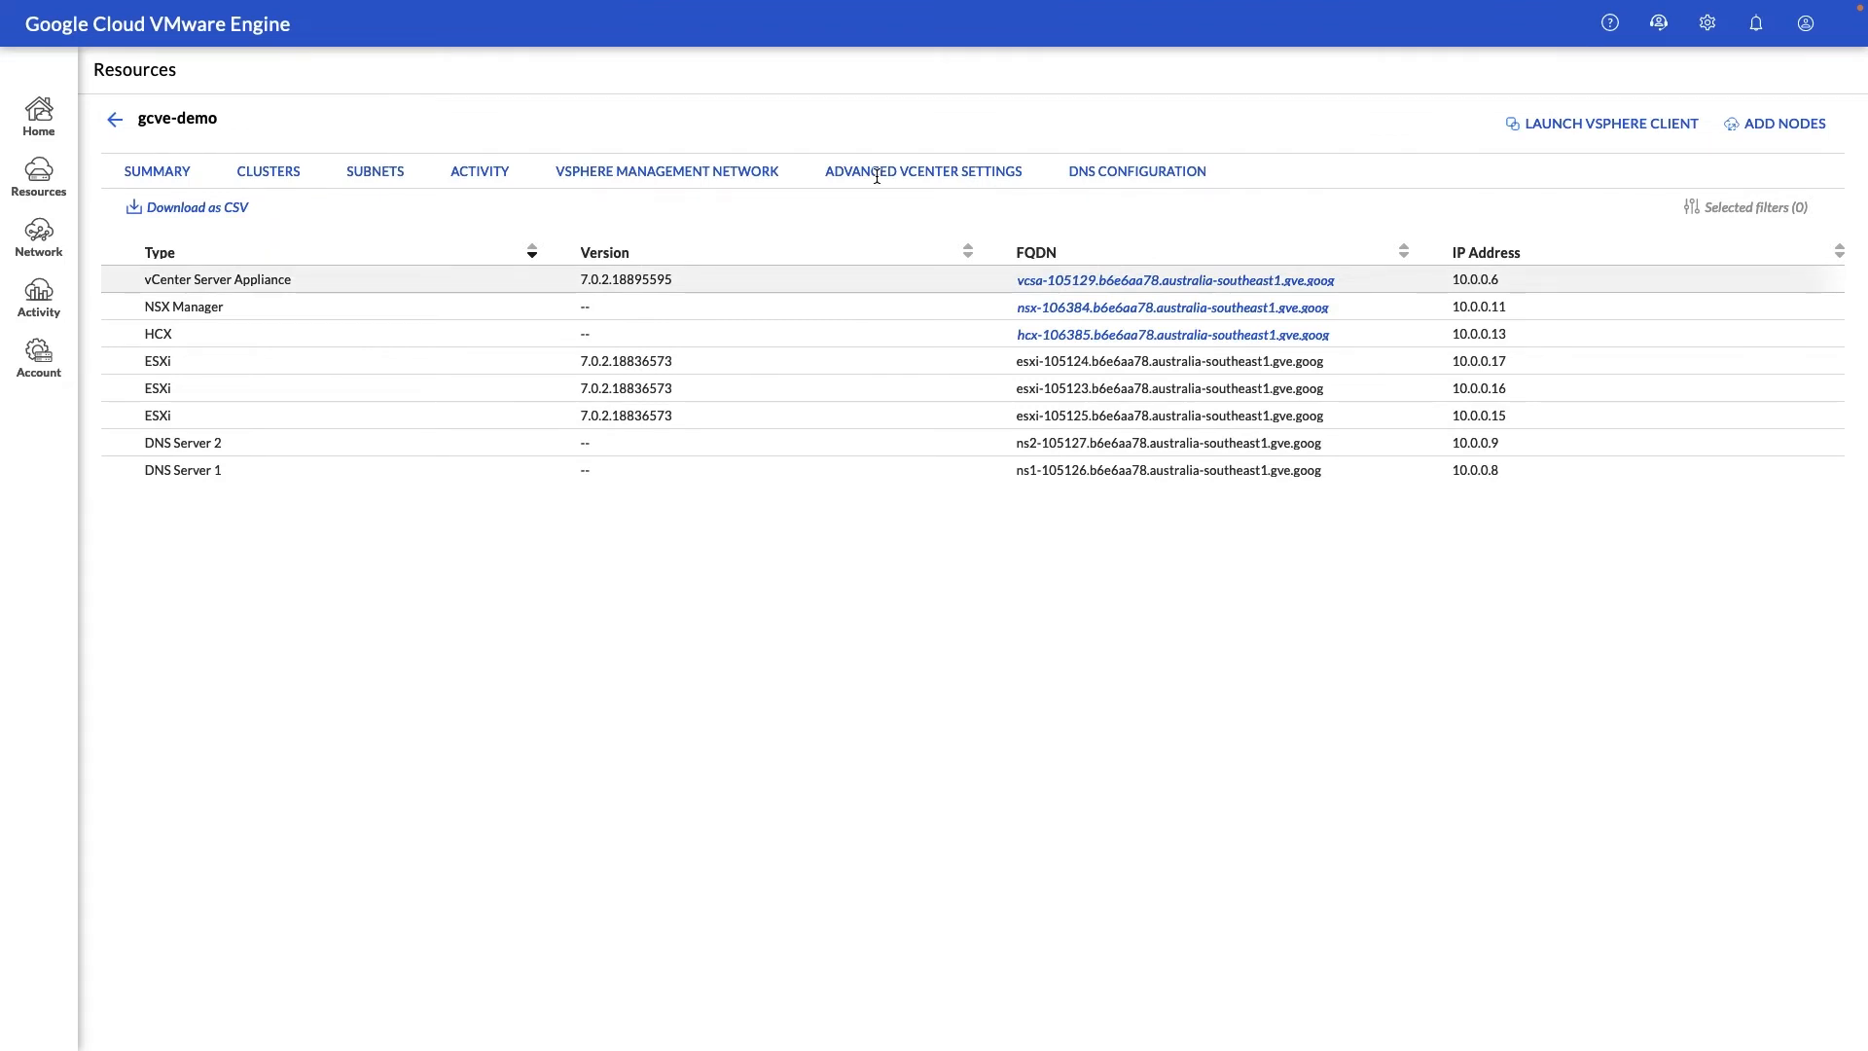
mouse_move(922, 171)
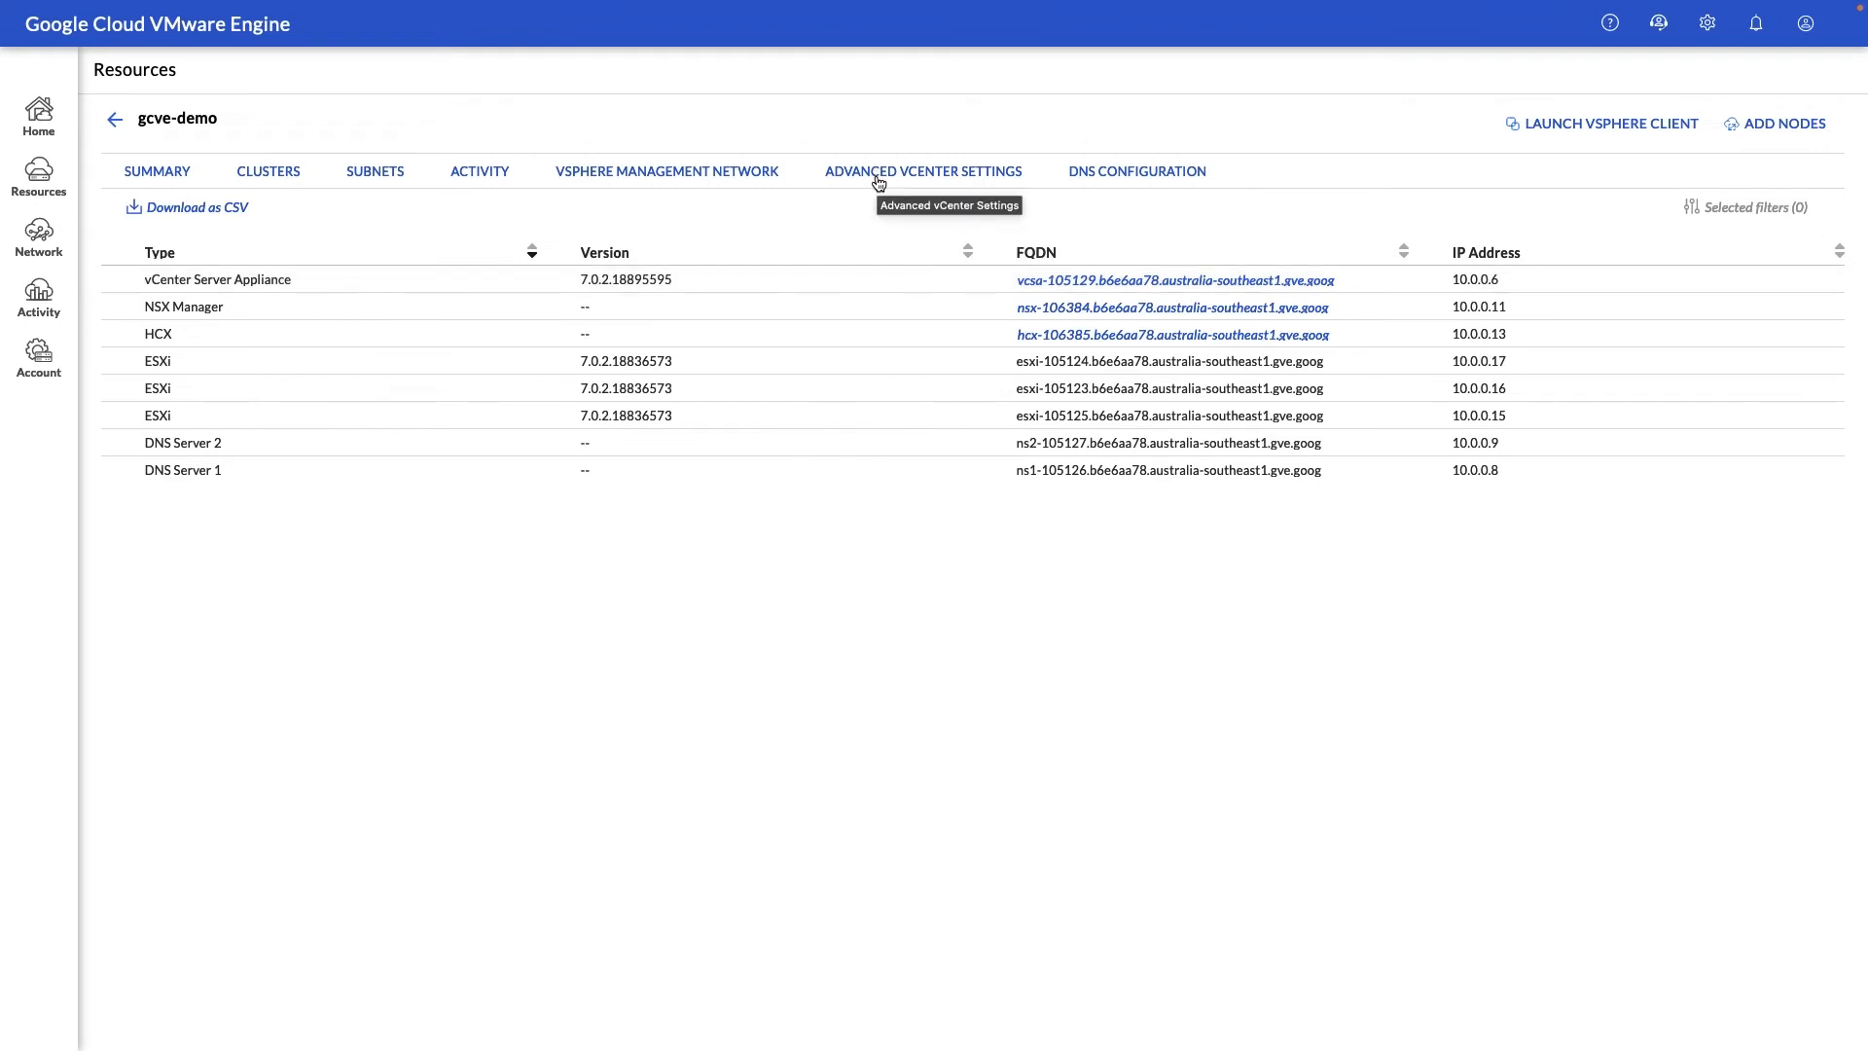
Step: Show gcve-demo's vCenter log forwarding settings, with no syslog servers configured
left_click(922, 171)
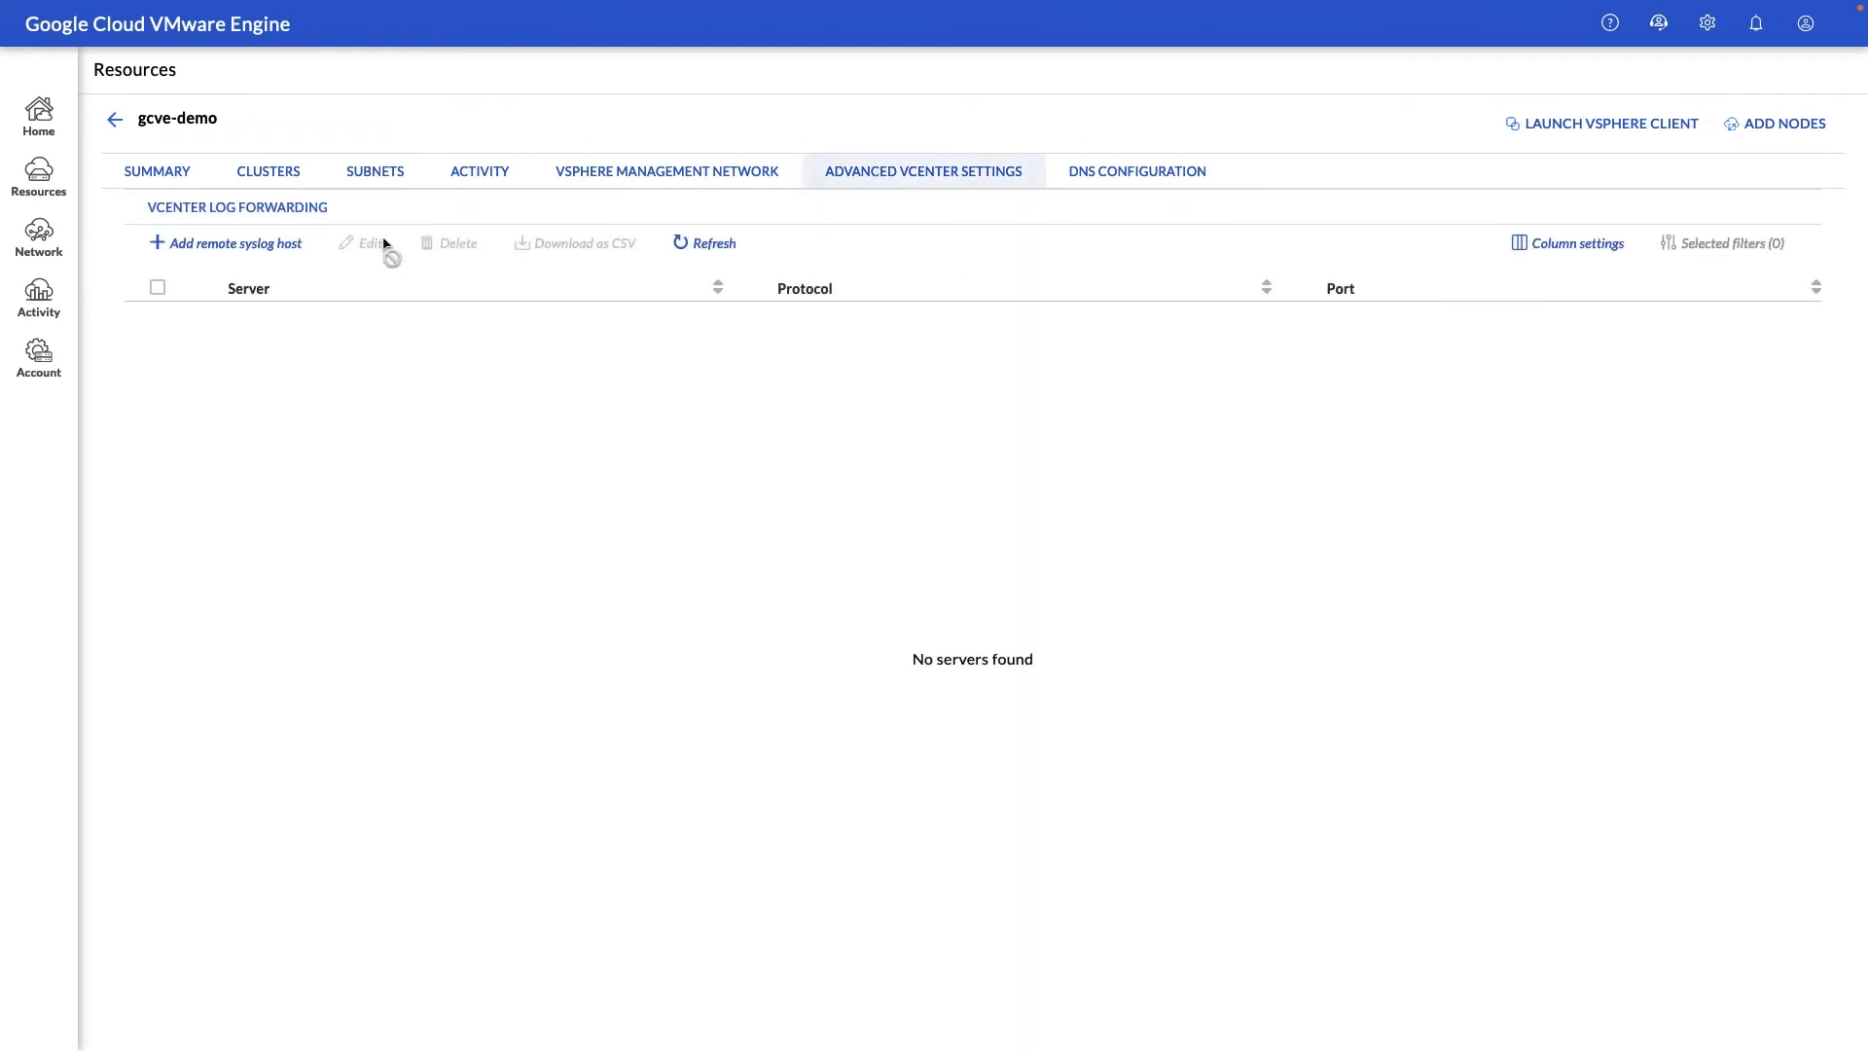
mouse_move(235, 243)
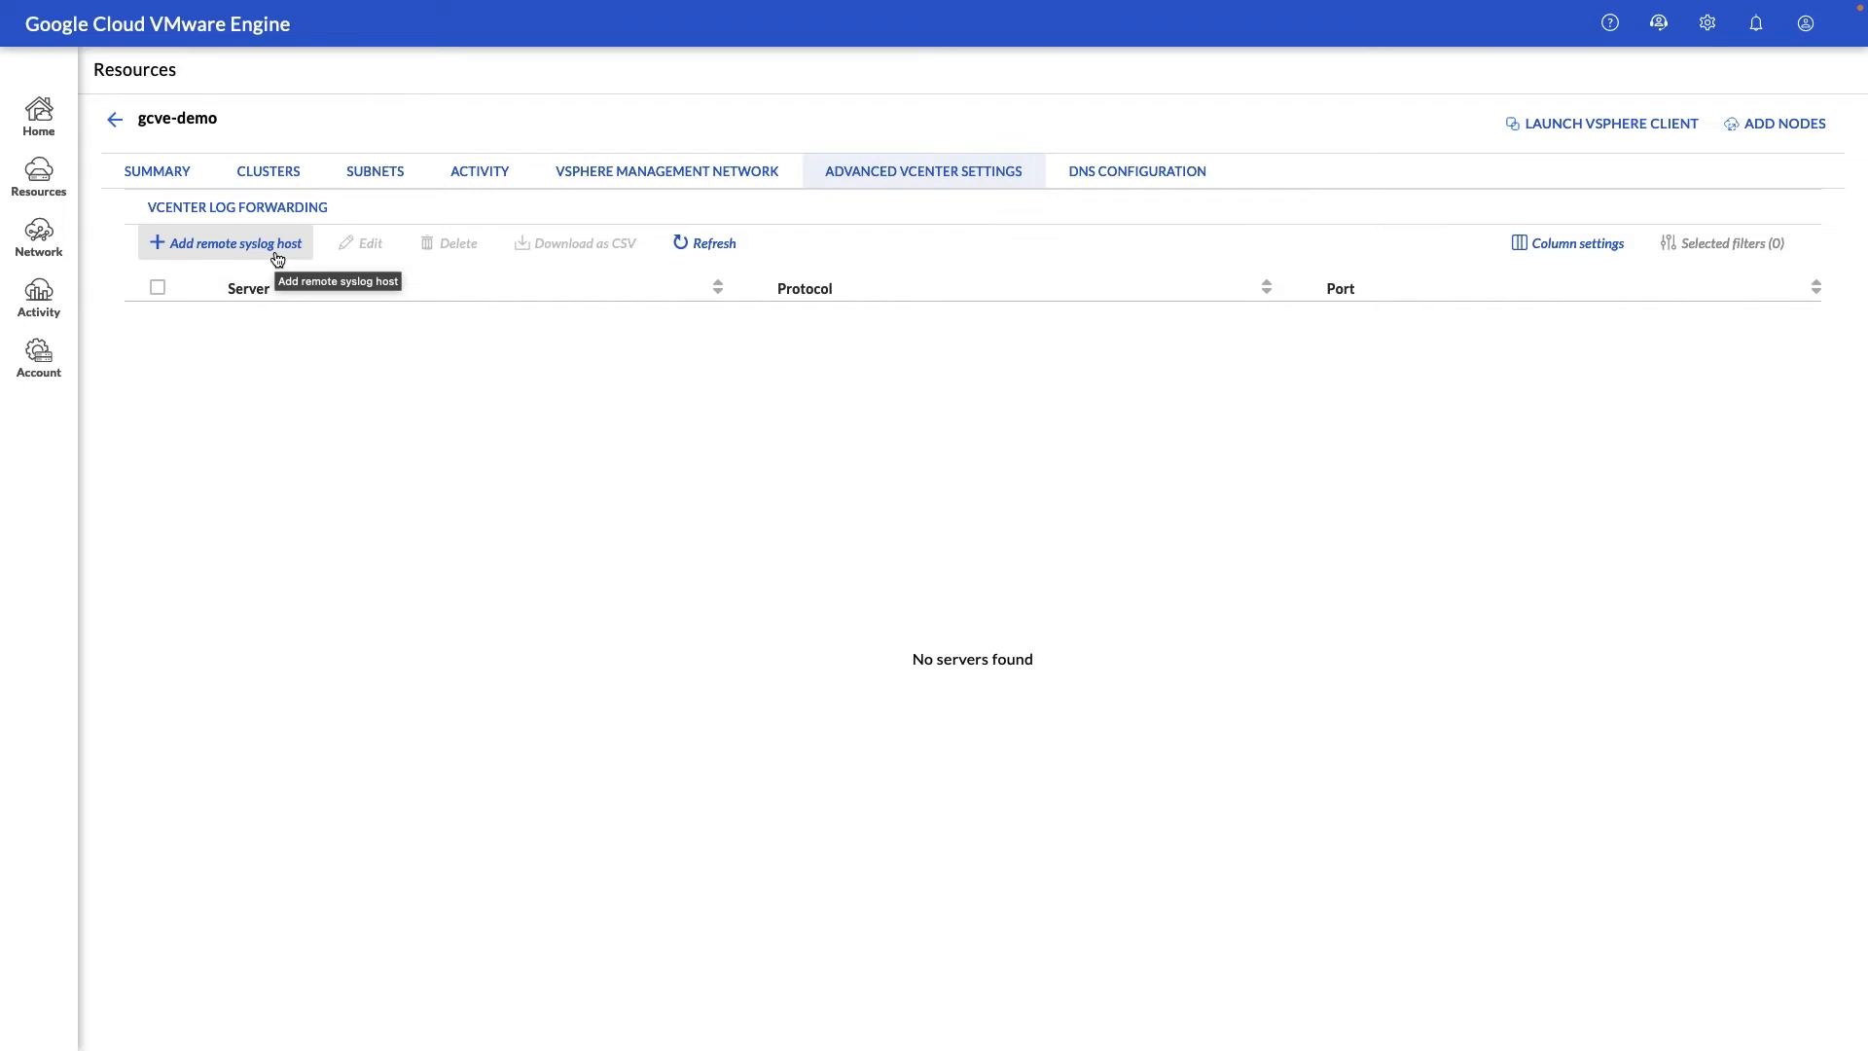
Step: Show gcve-demo's DNS configuration, which has no DNS profiles available
left_click(1135, 172)
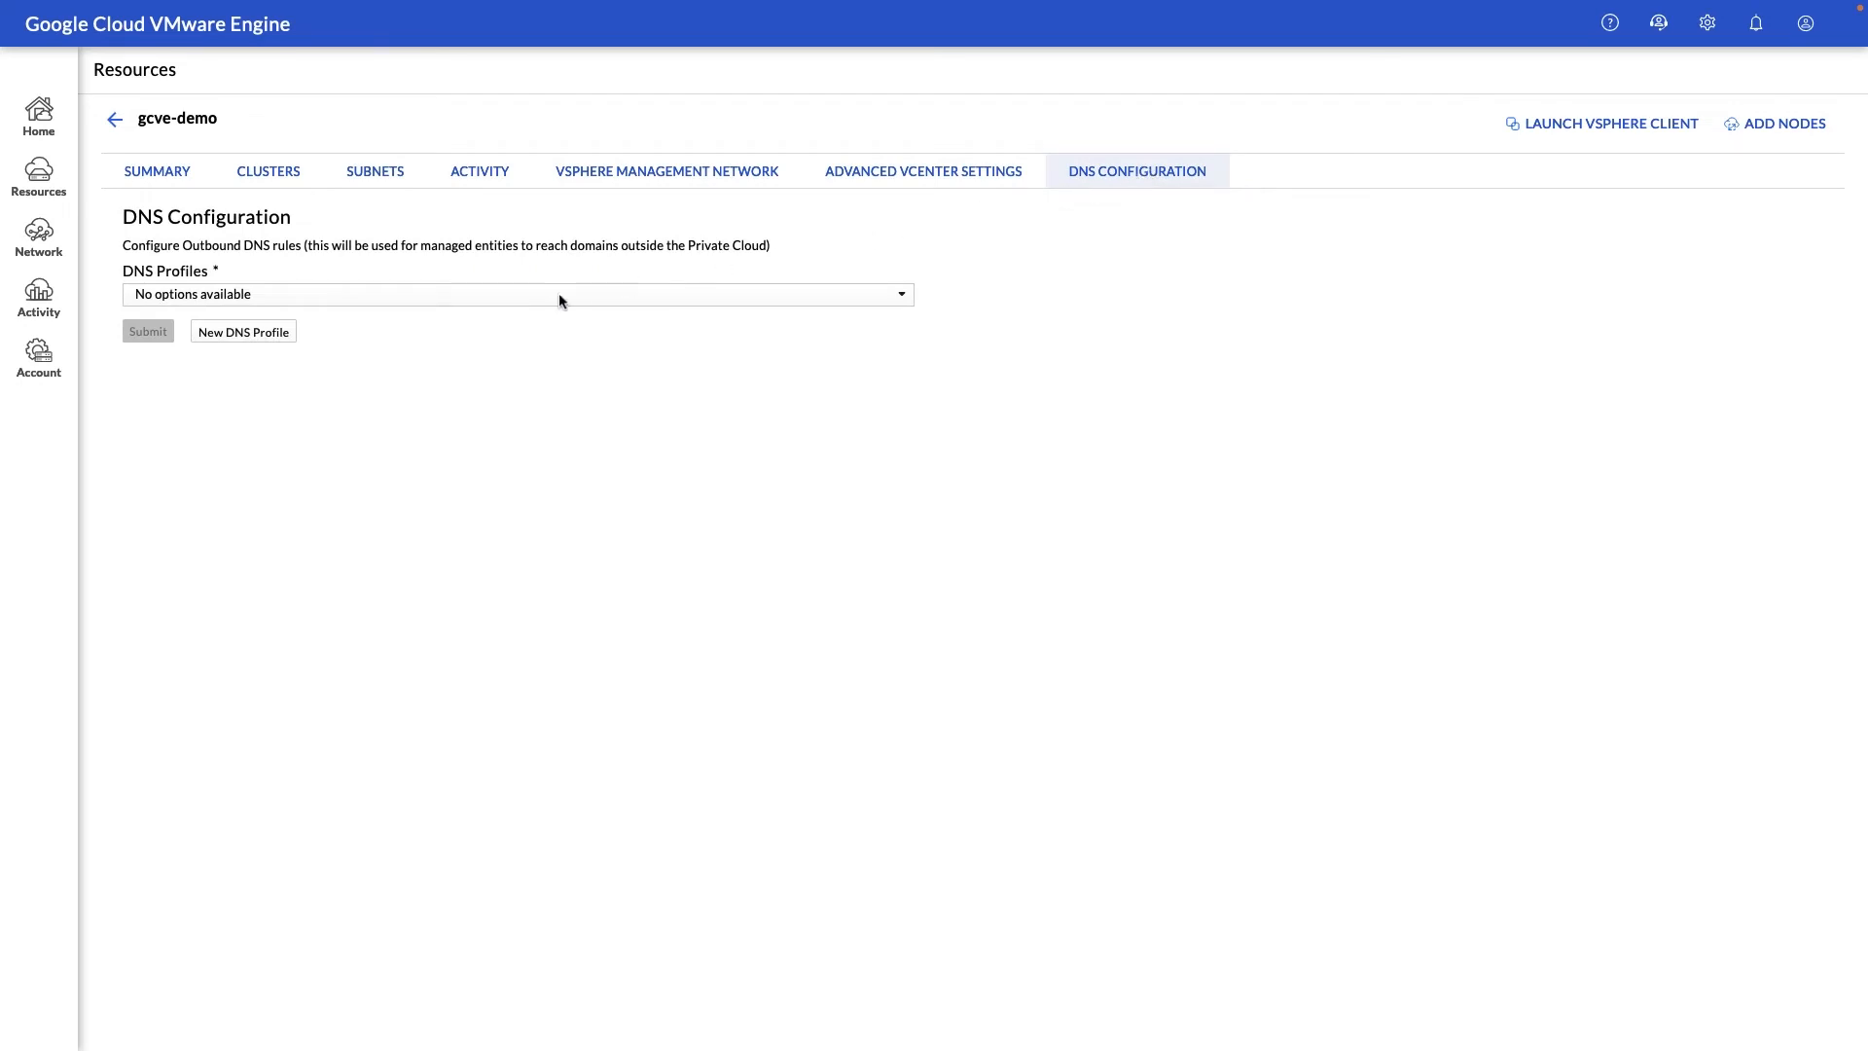
mouse_move(391, 337)
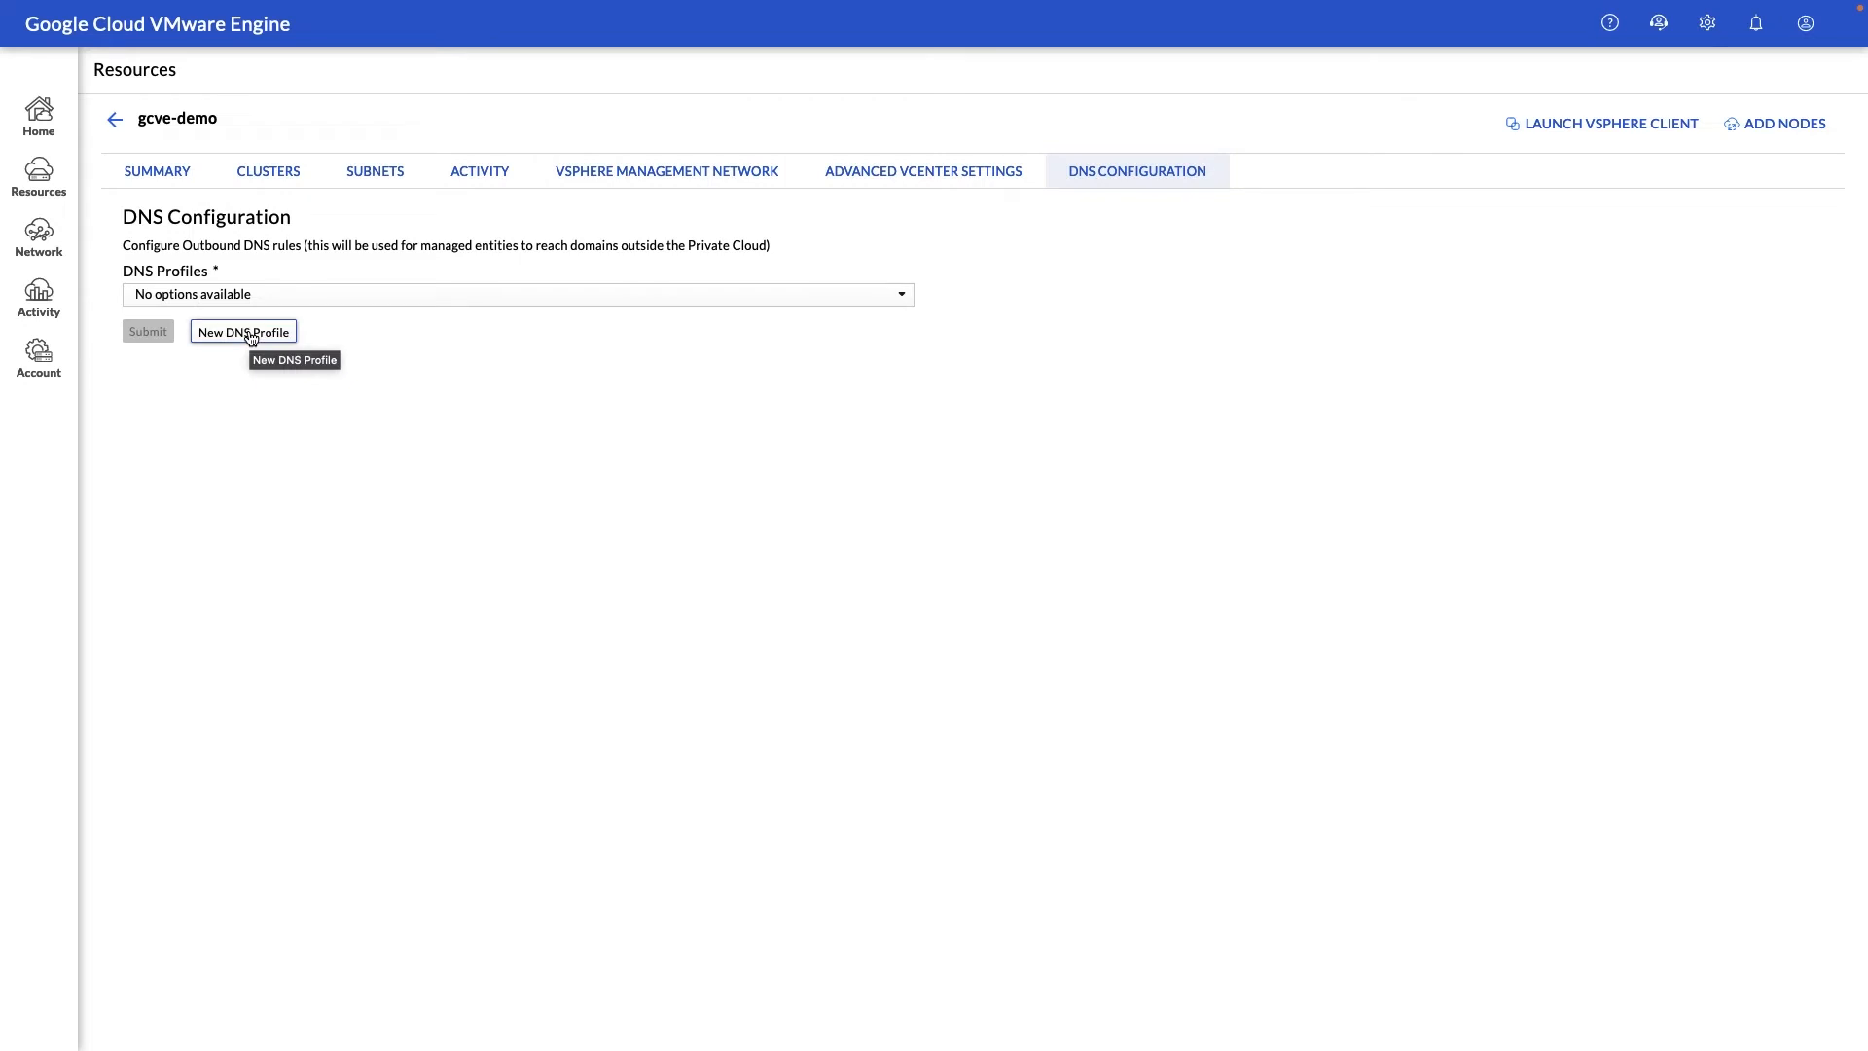
left_click(244, 331)
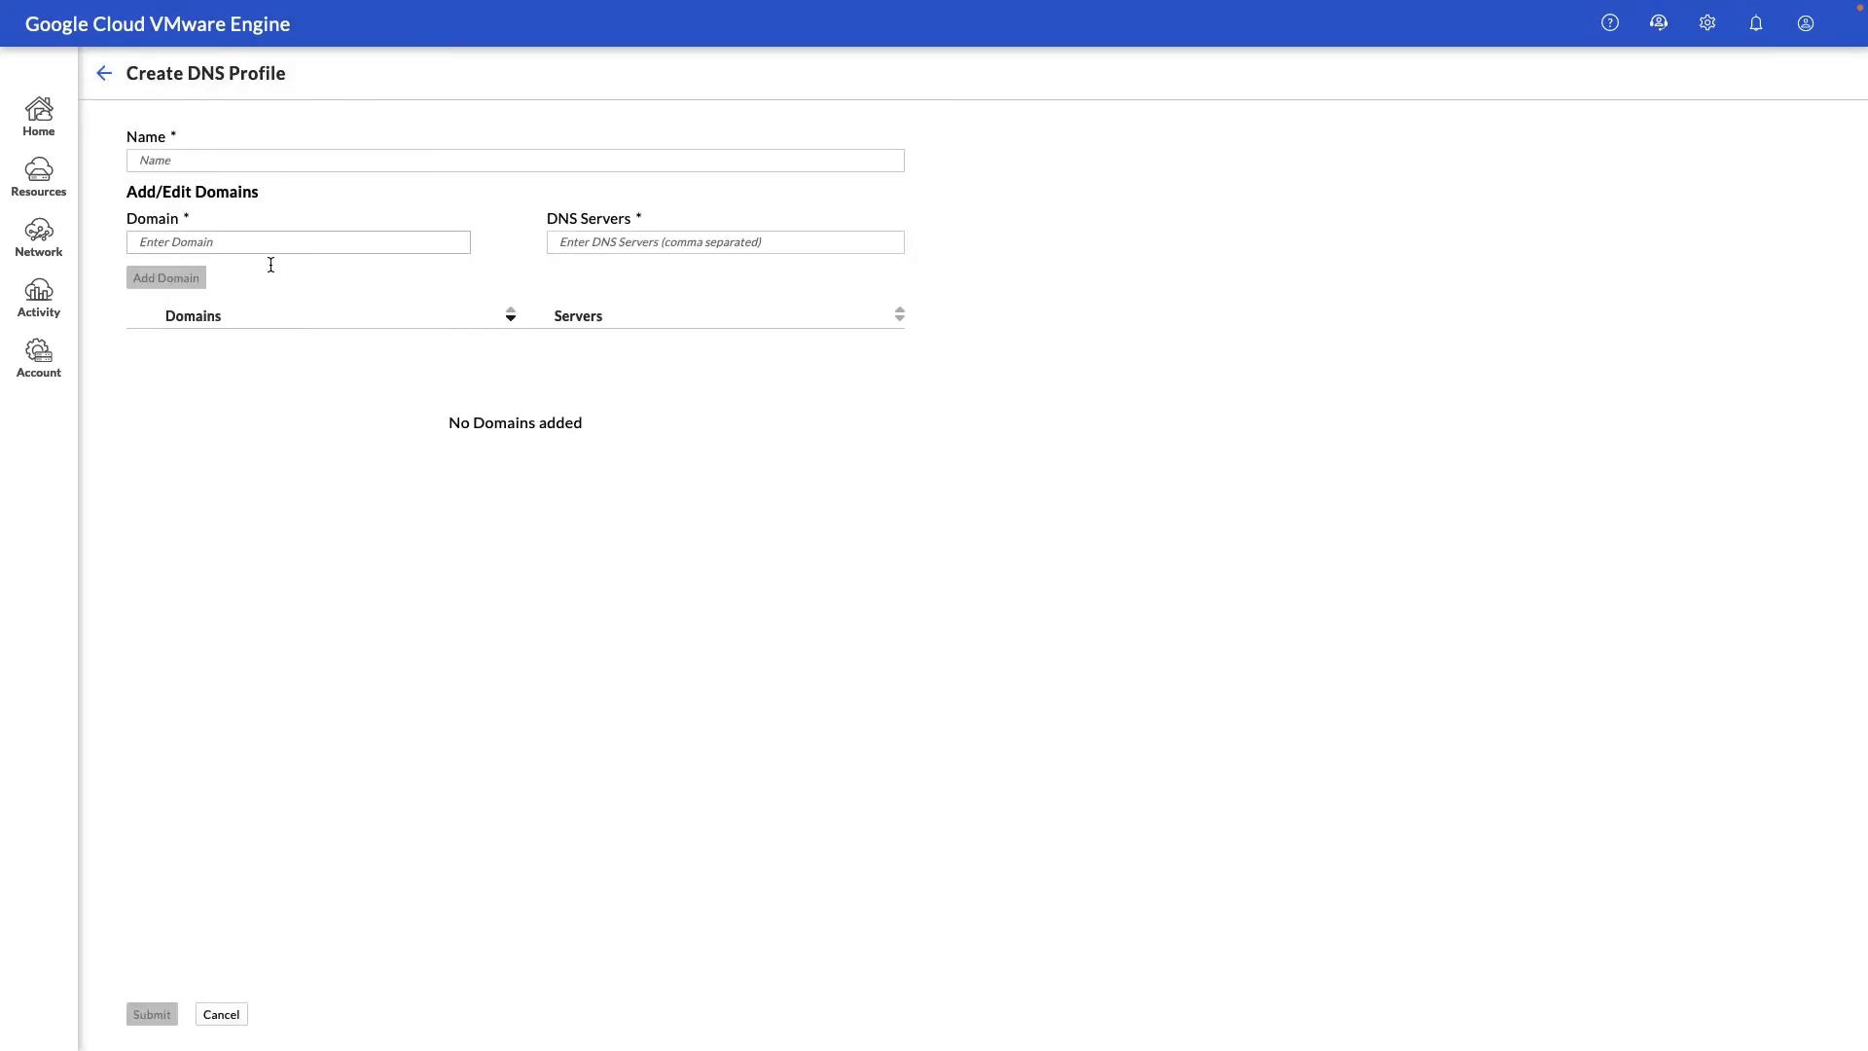
type("on-prre")
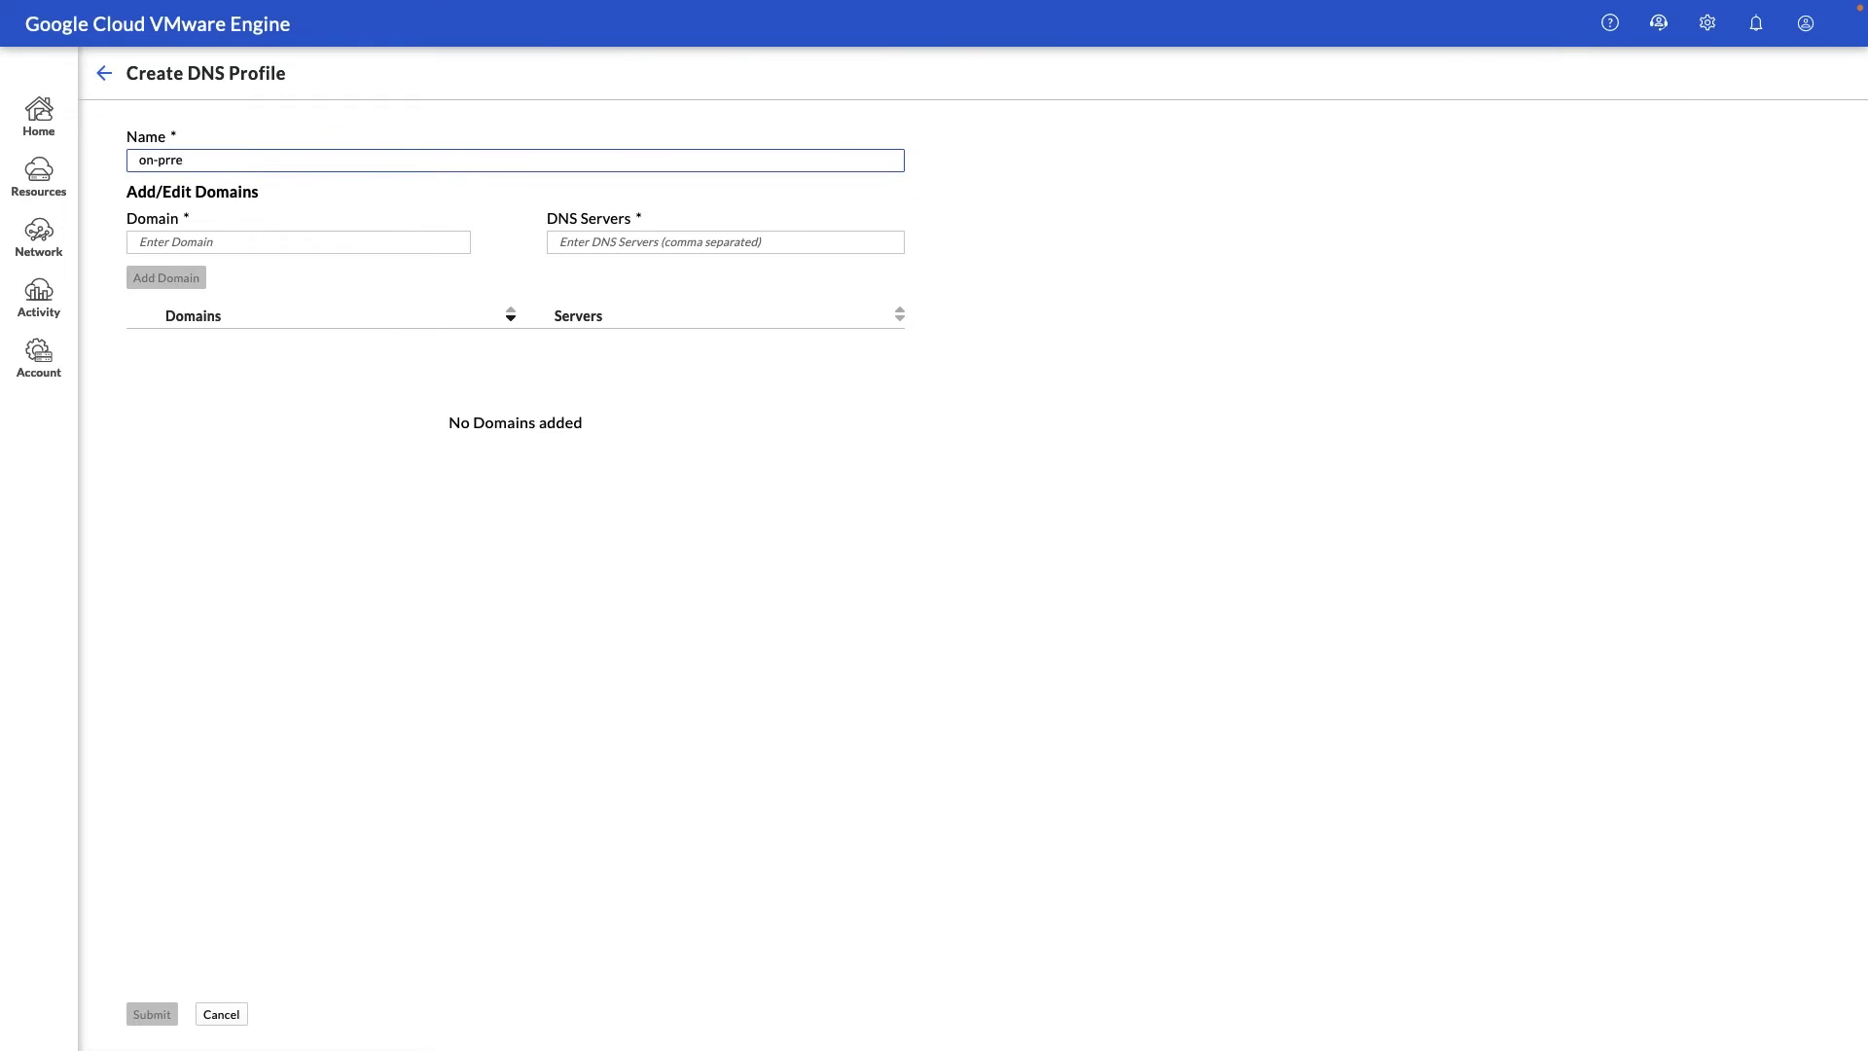
type("on-prem")
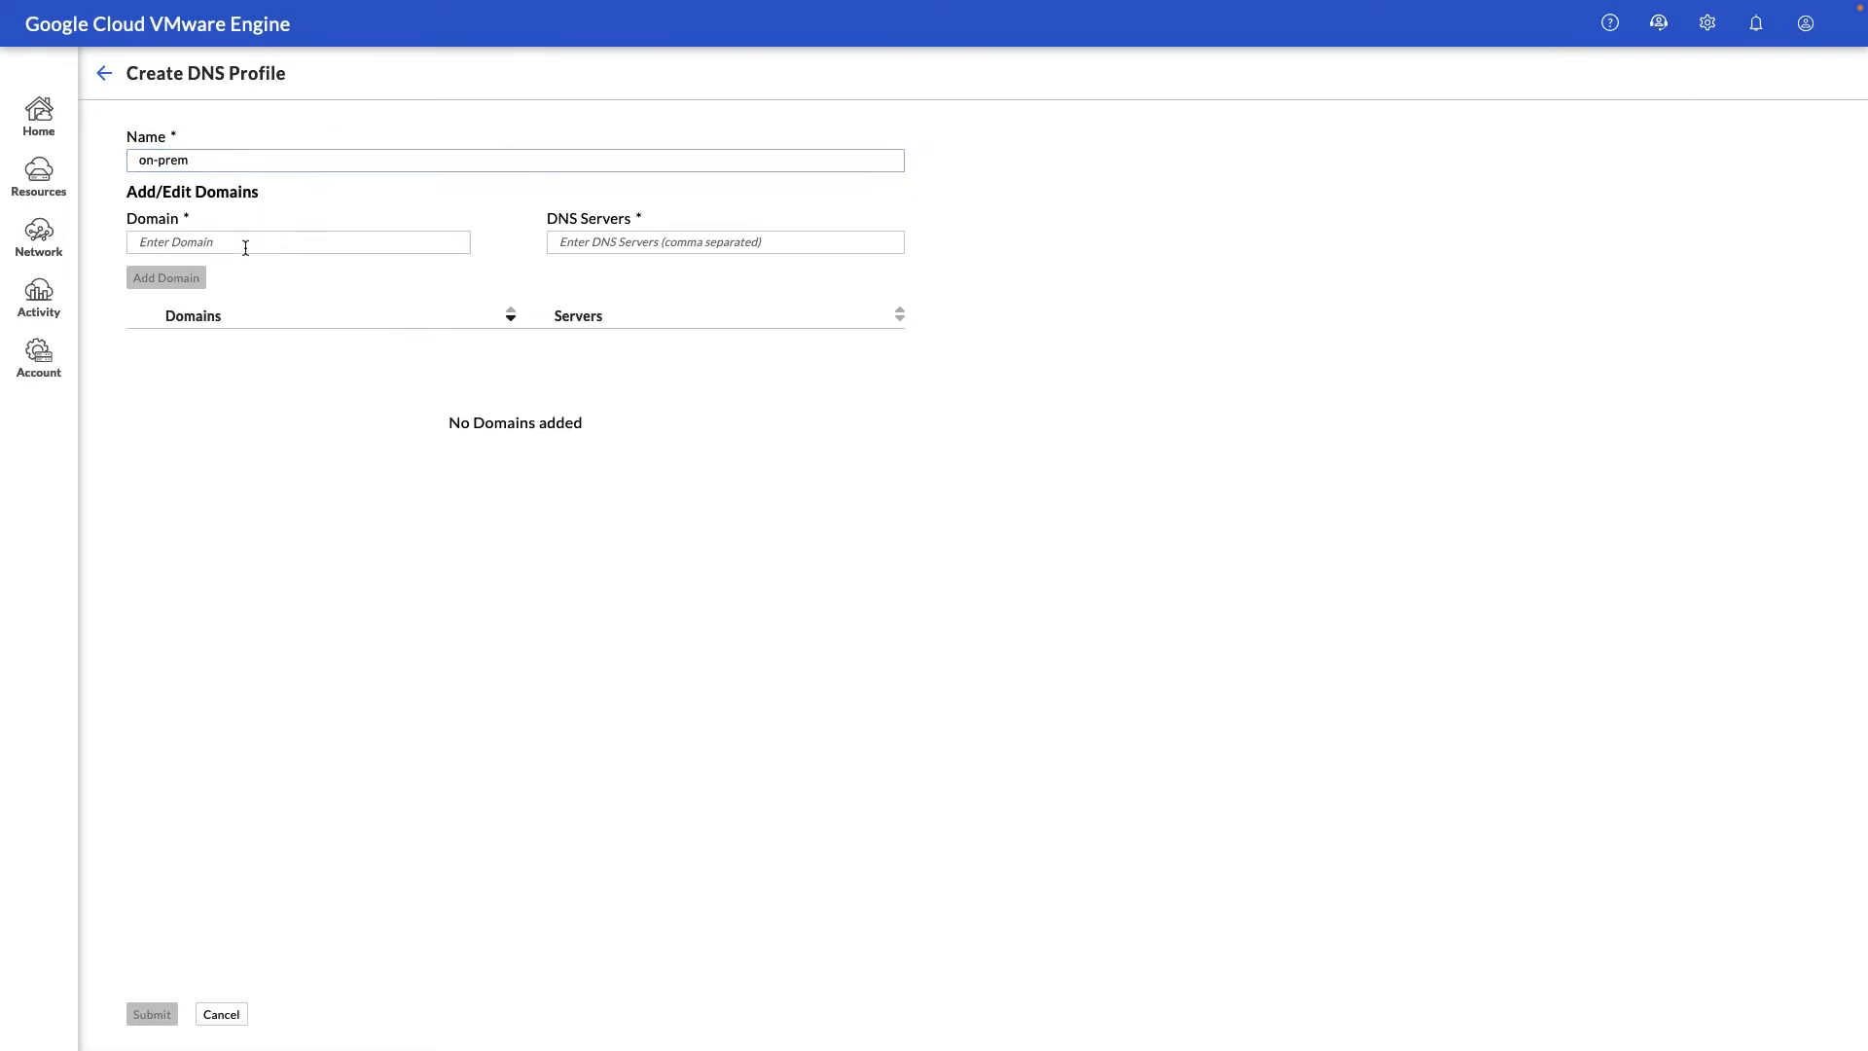
type("onprem")
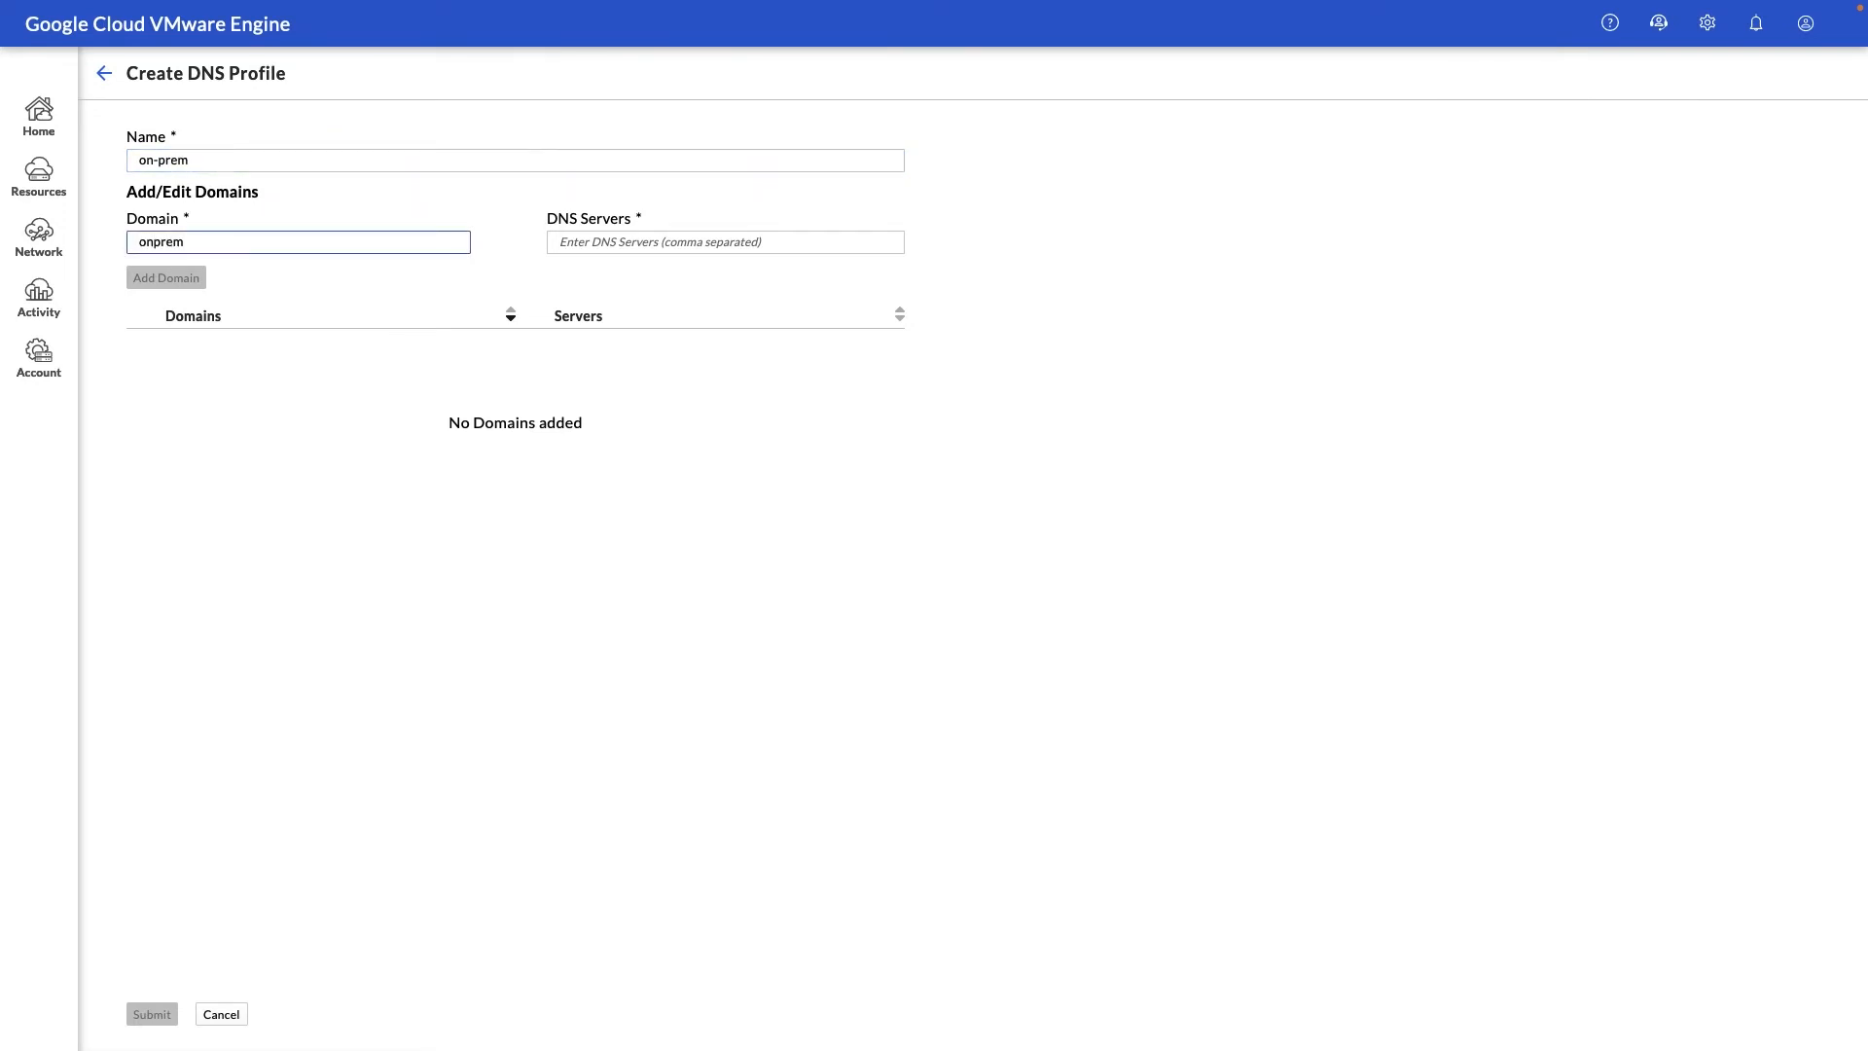
type(".domain")
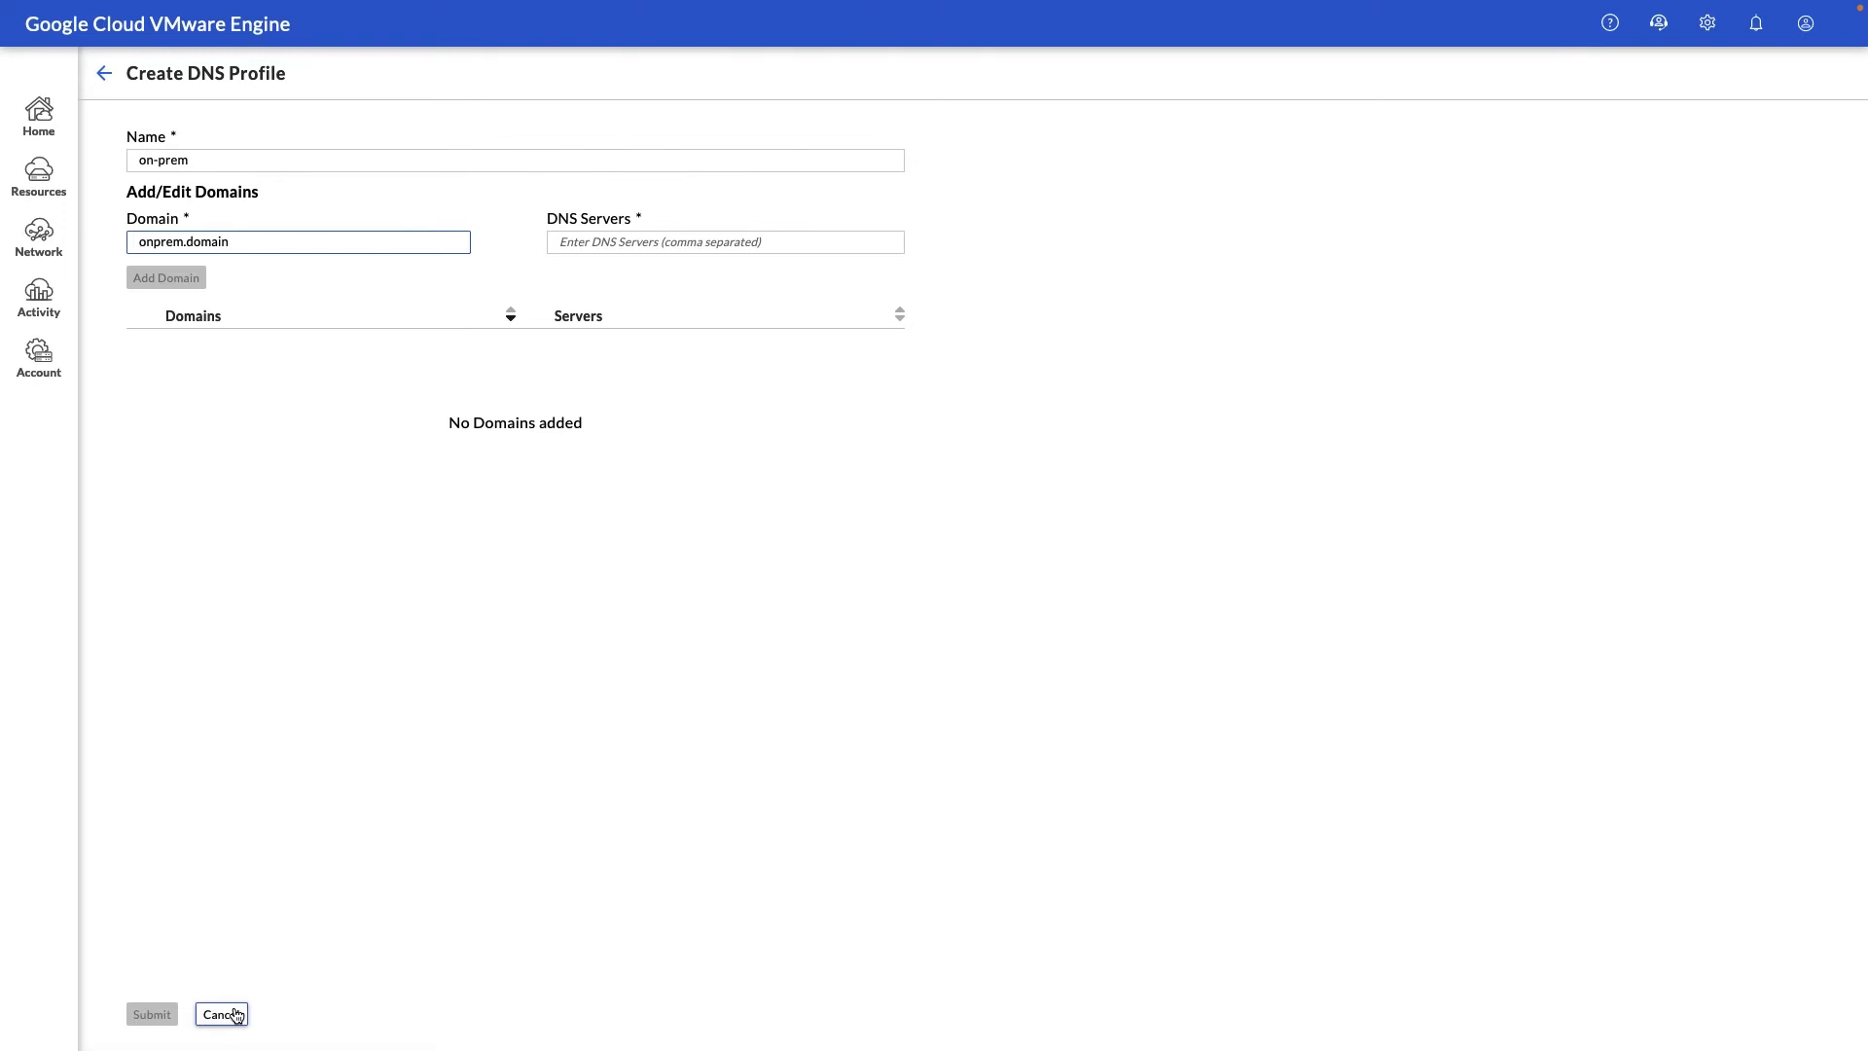
left_click(220, 1013)
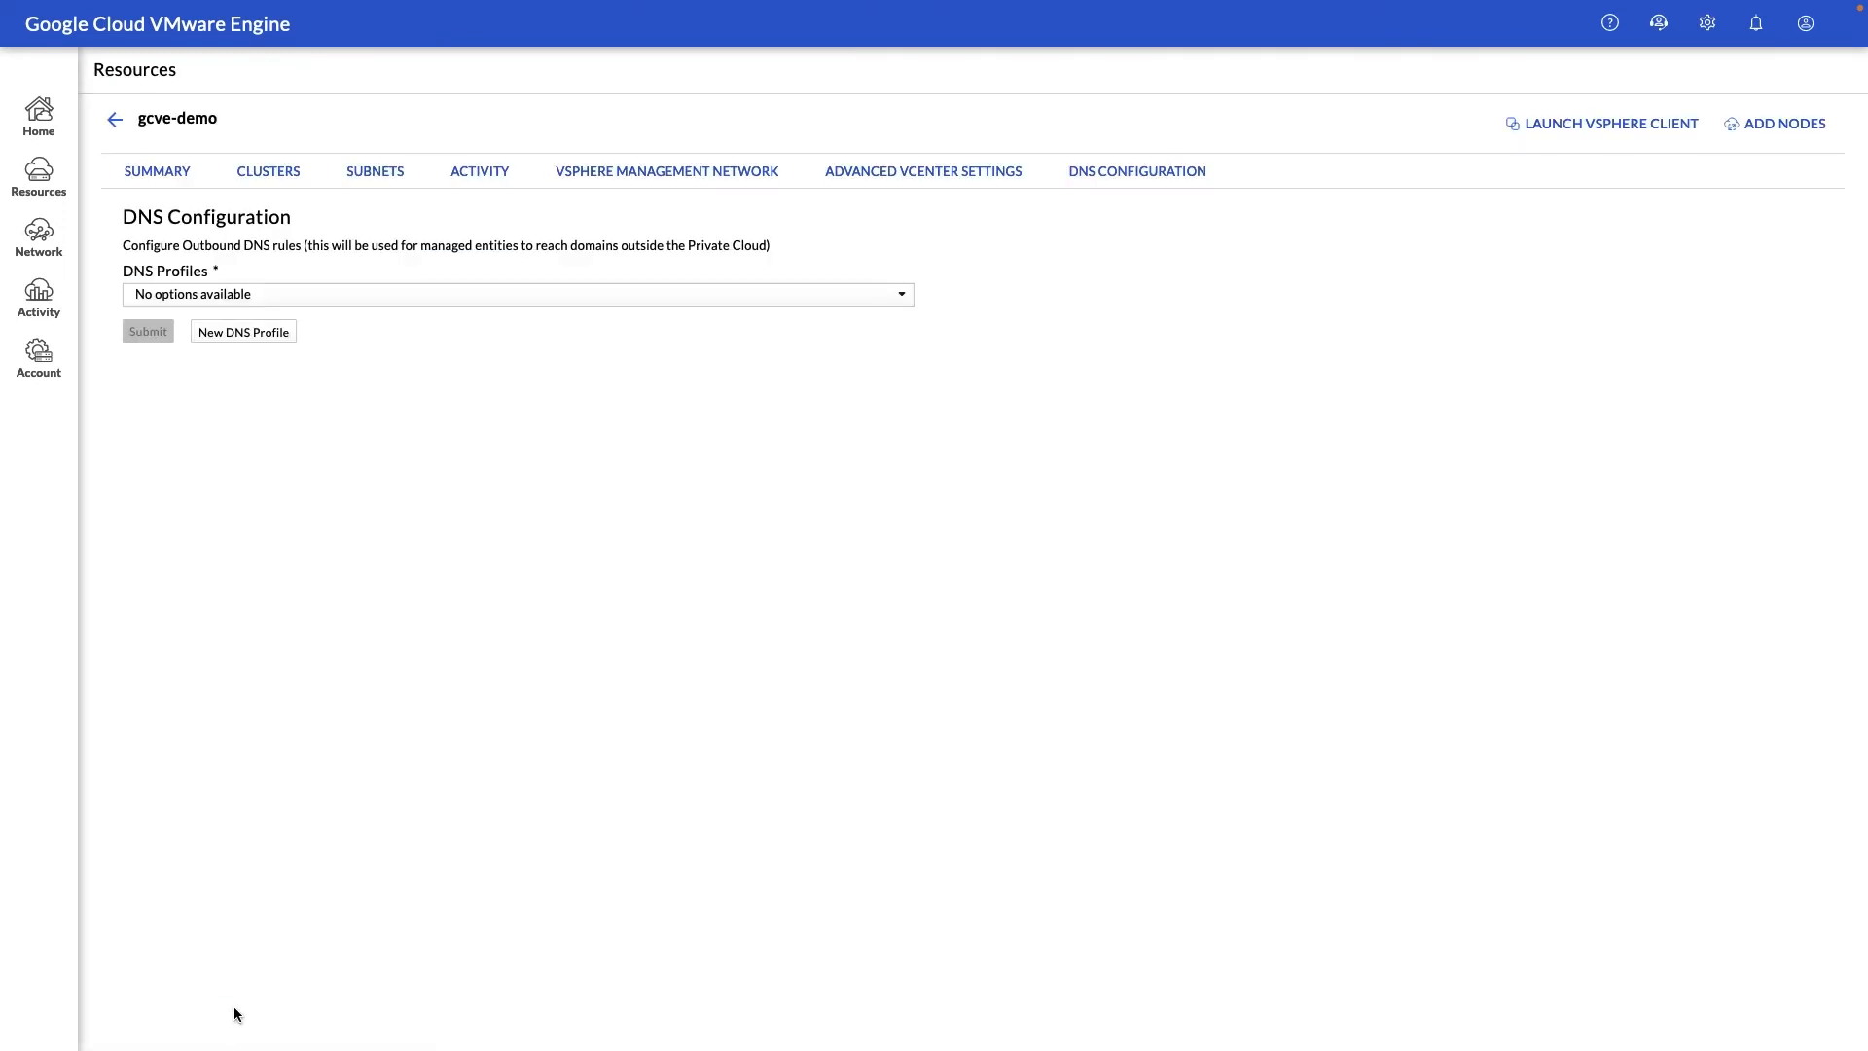
Step: Show the Network section's private connection list, which has no connections found
left_click(39, 237)
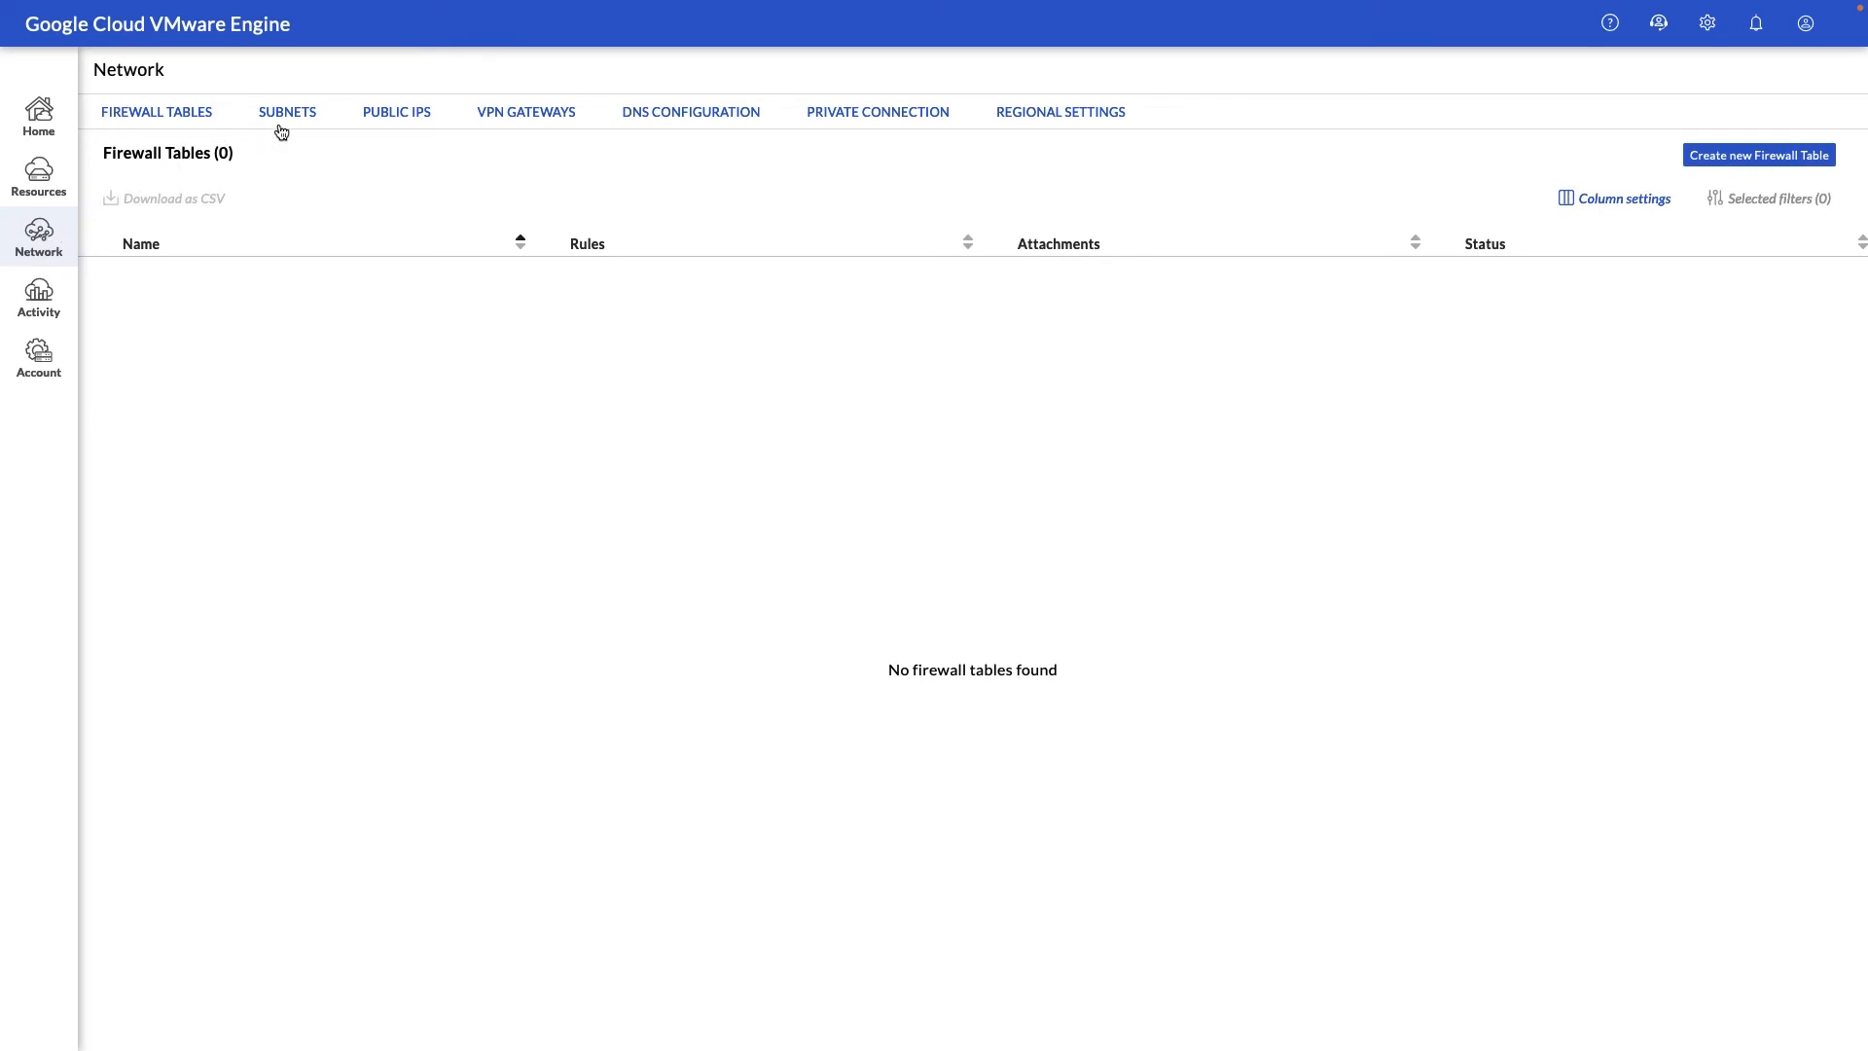
mouse_move(401, 128)
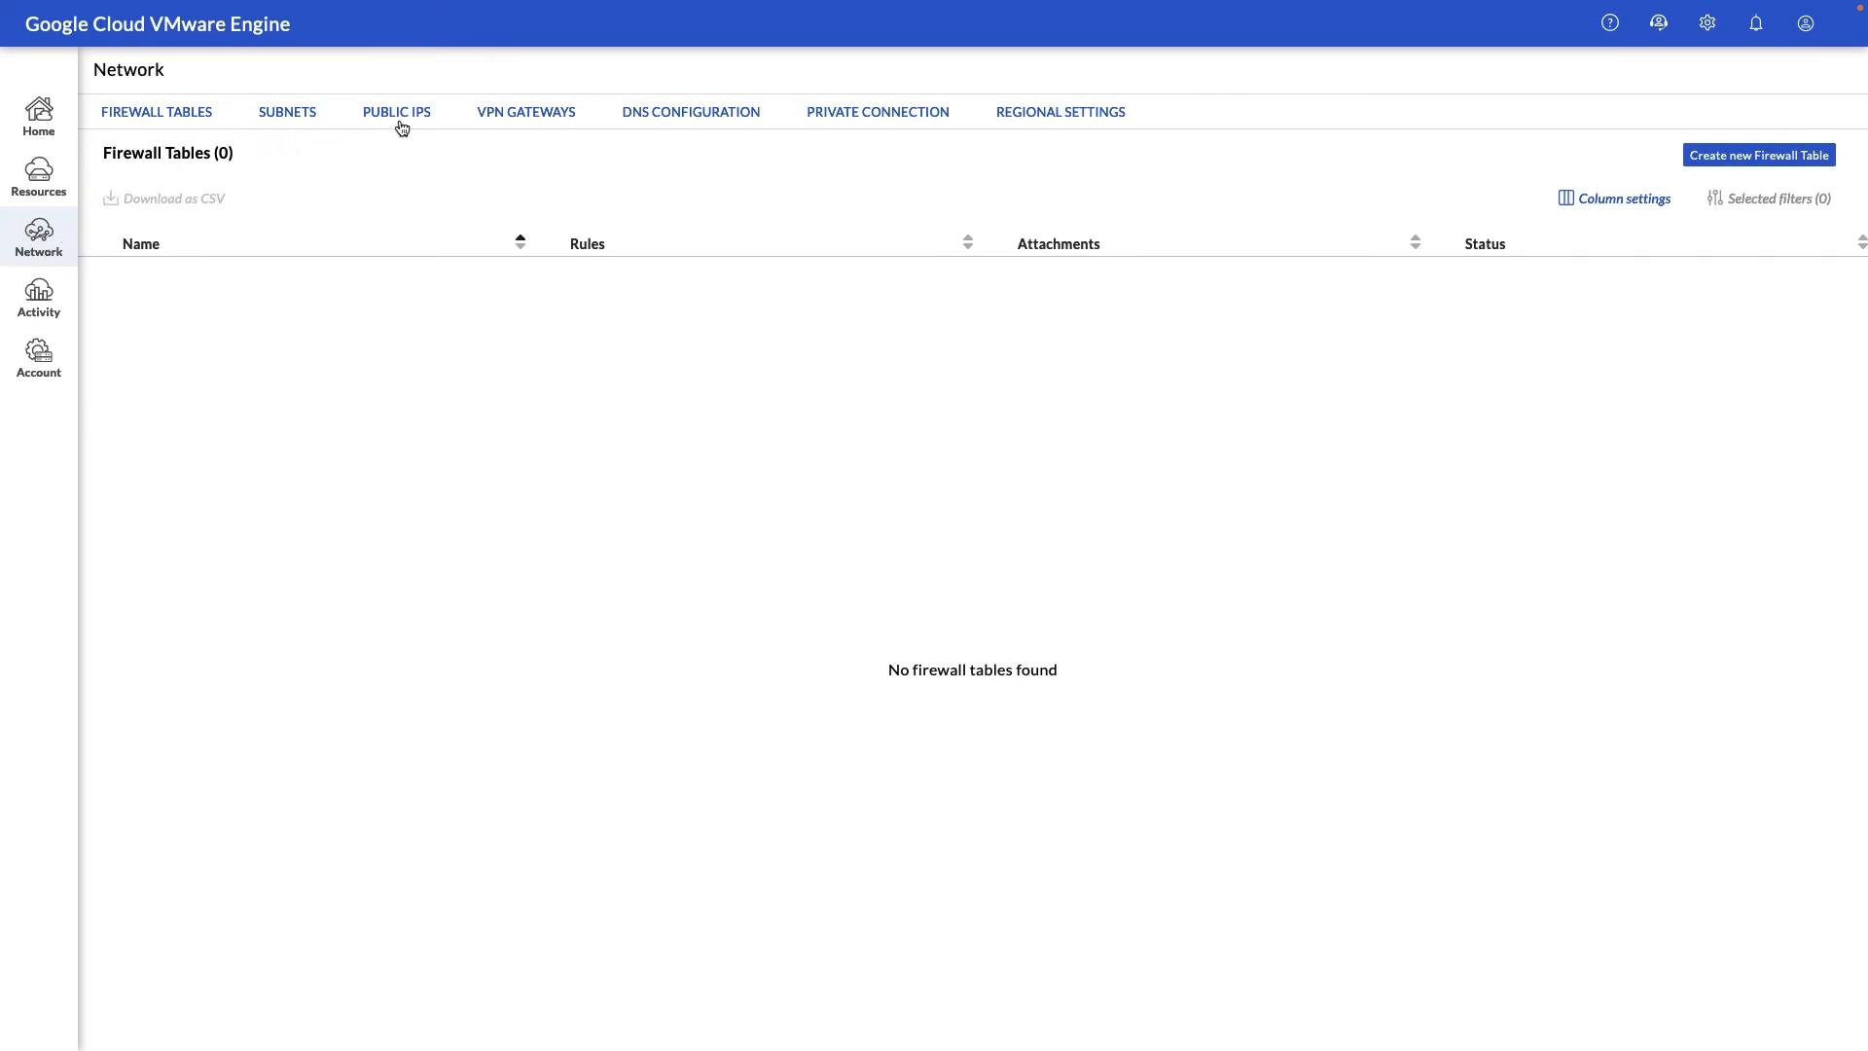
mouse_move(397, 113)
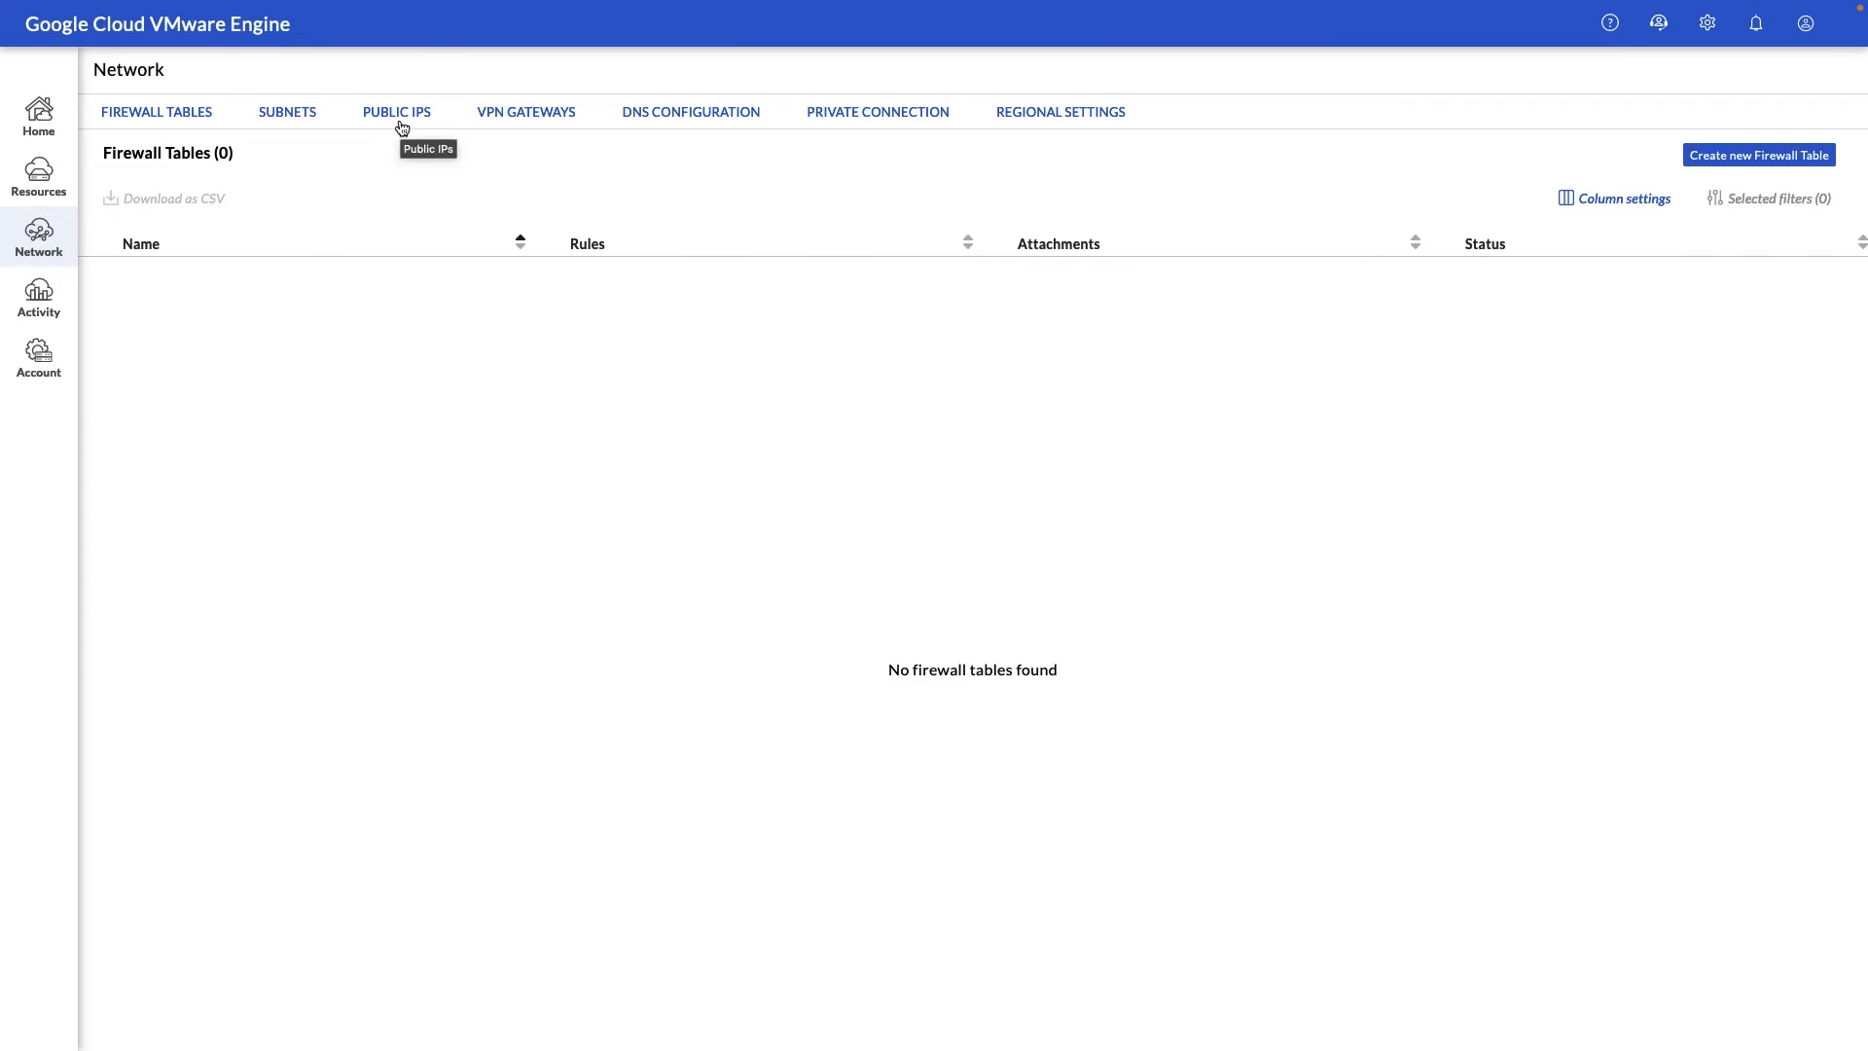
mouse_move(397, 118)
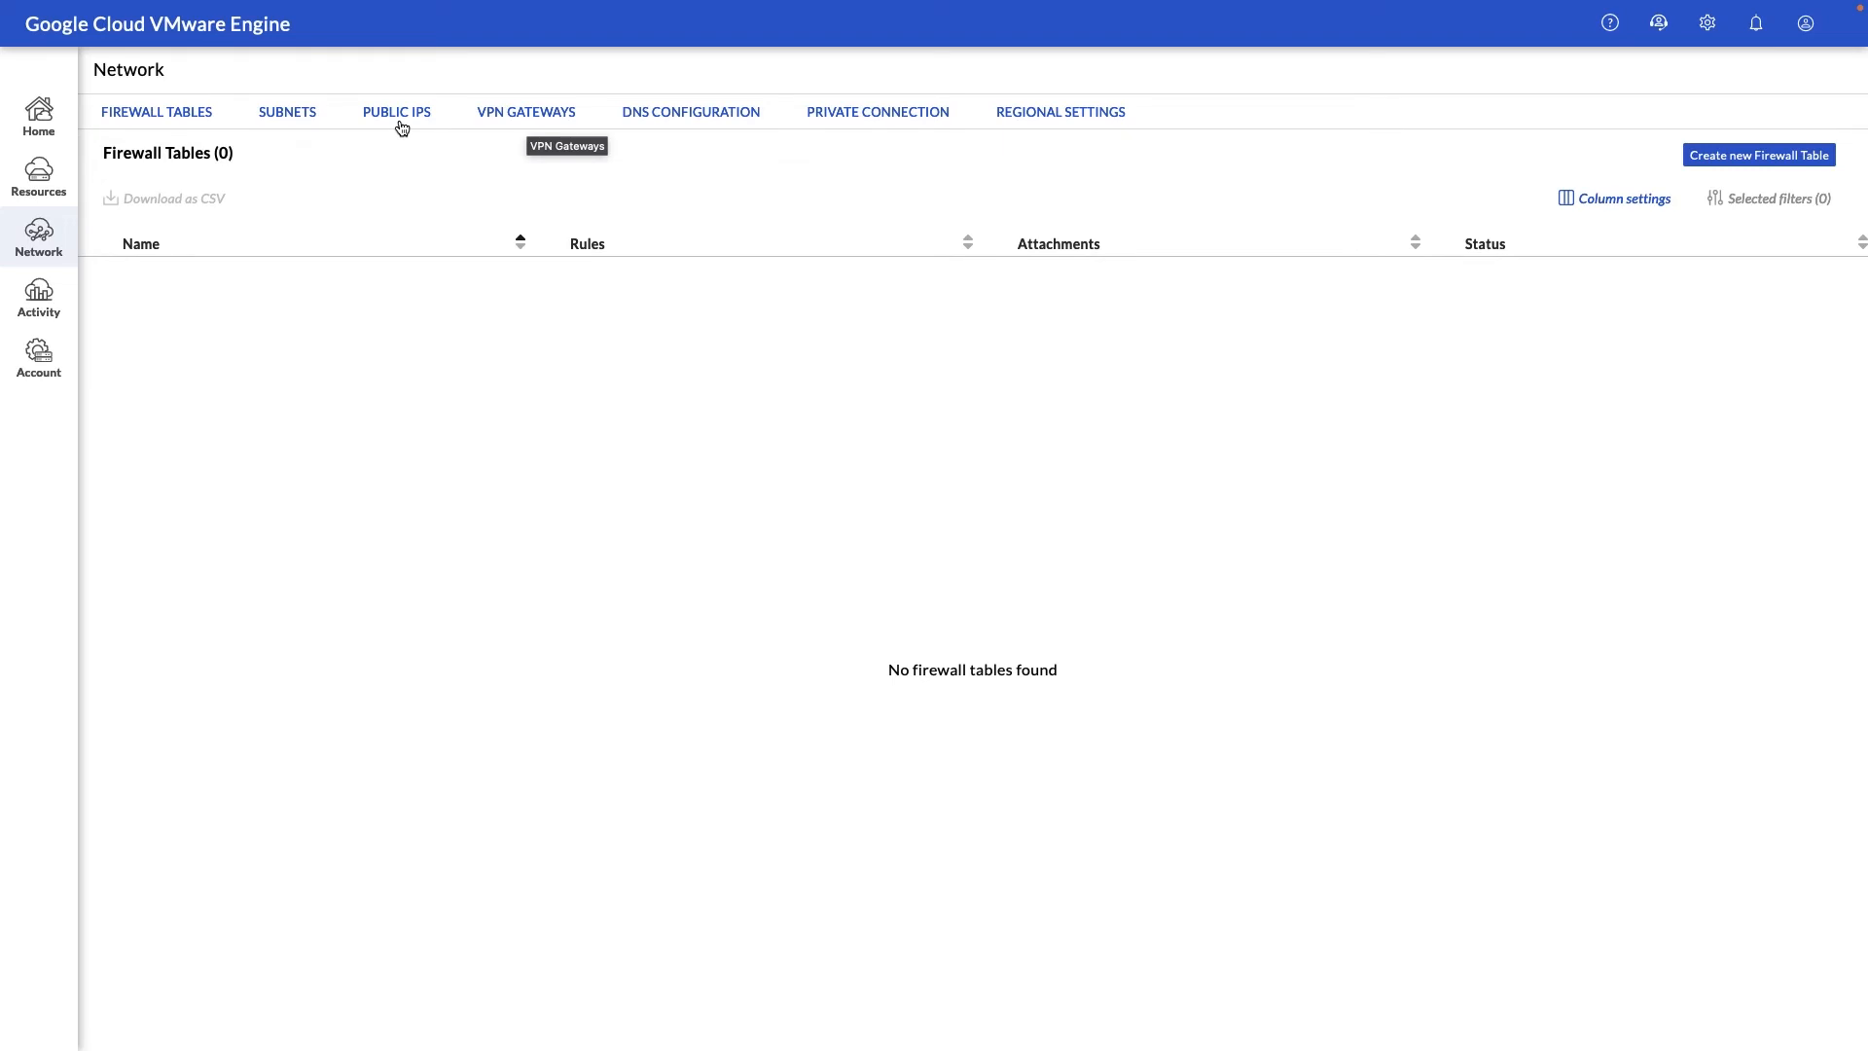
left_click(878, 113)
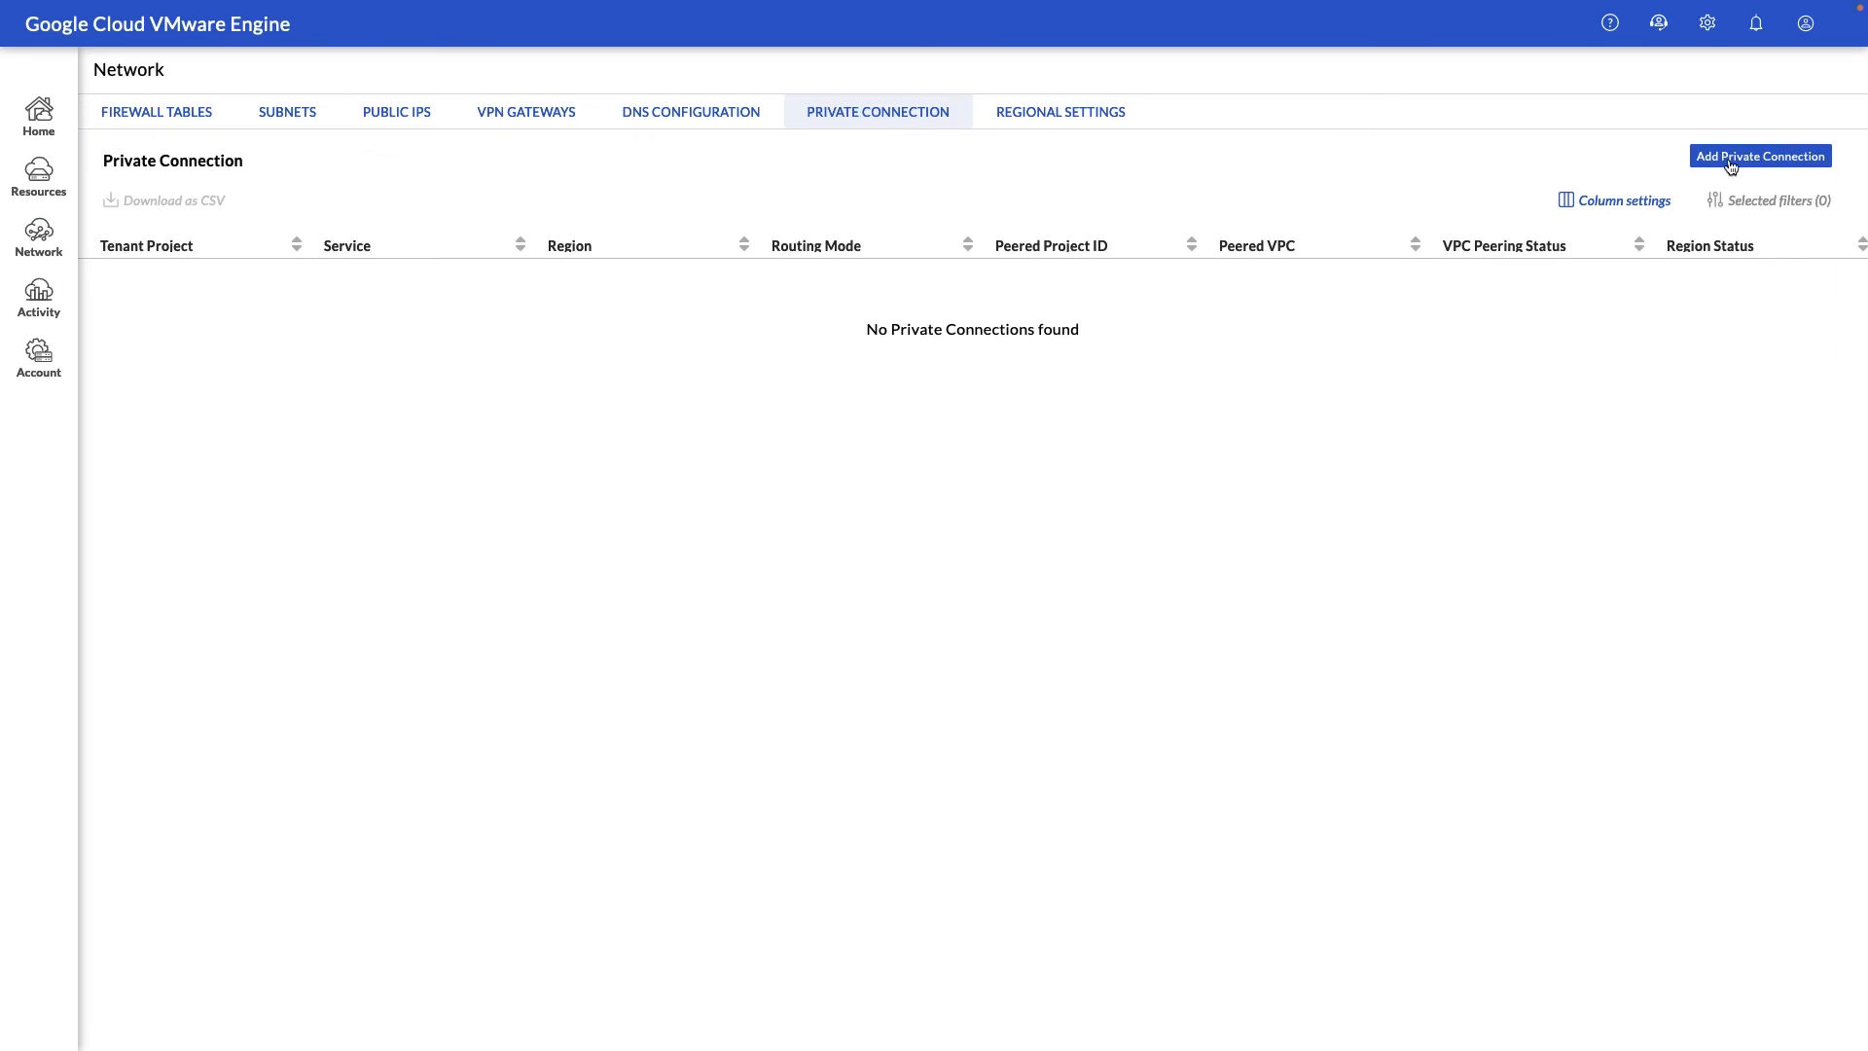
Step: Review the Add Private Connection form and cancel it without submitting
left_click(1758, 156)
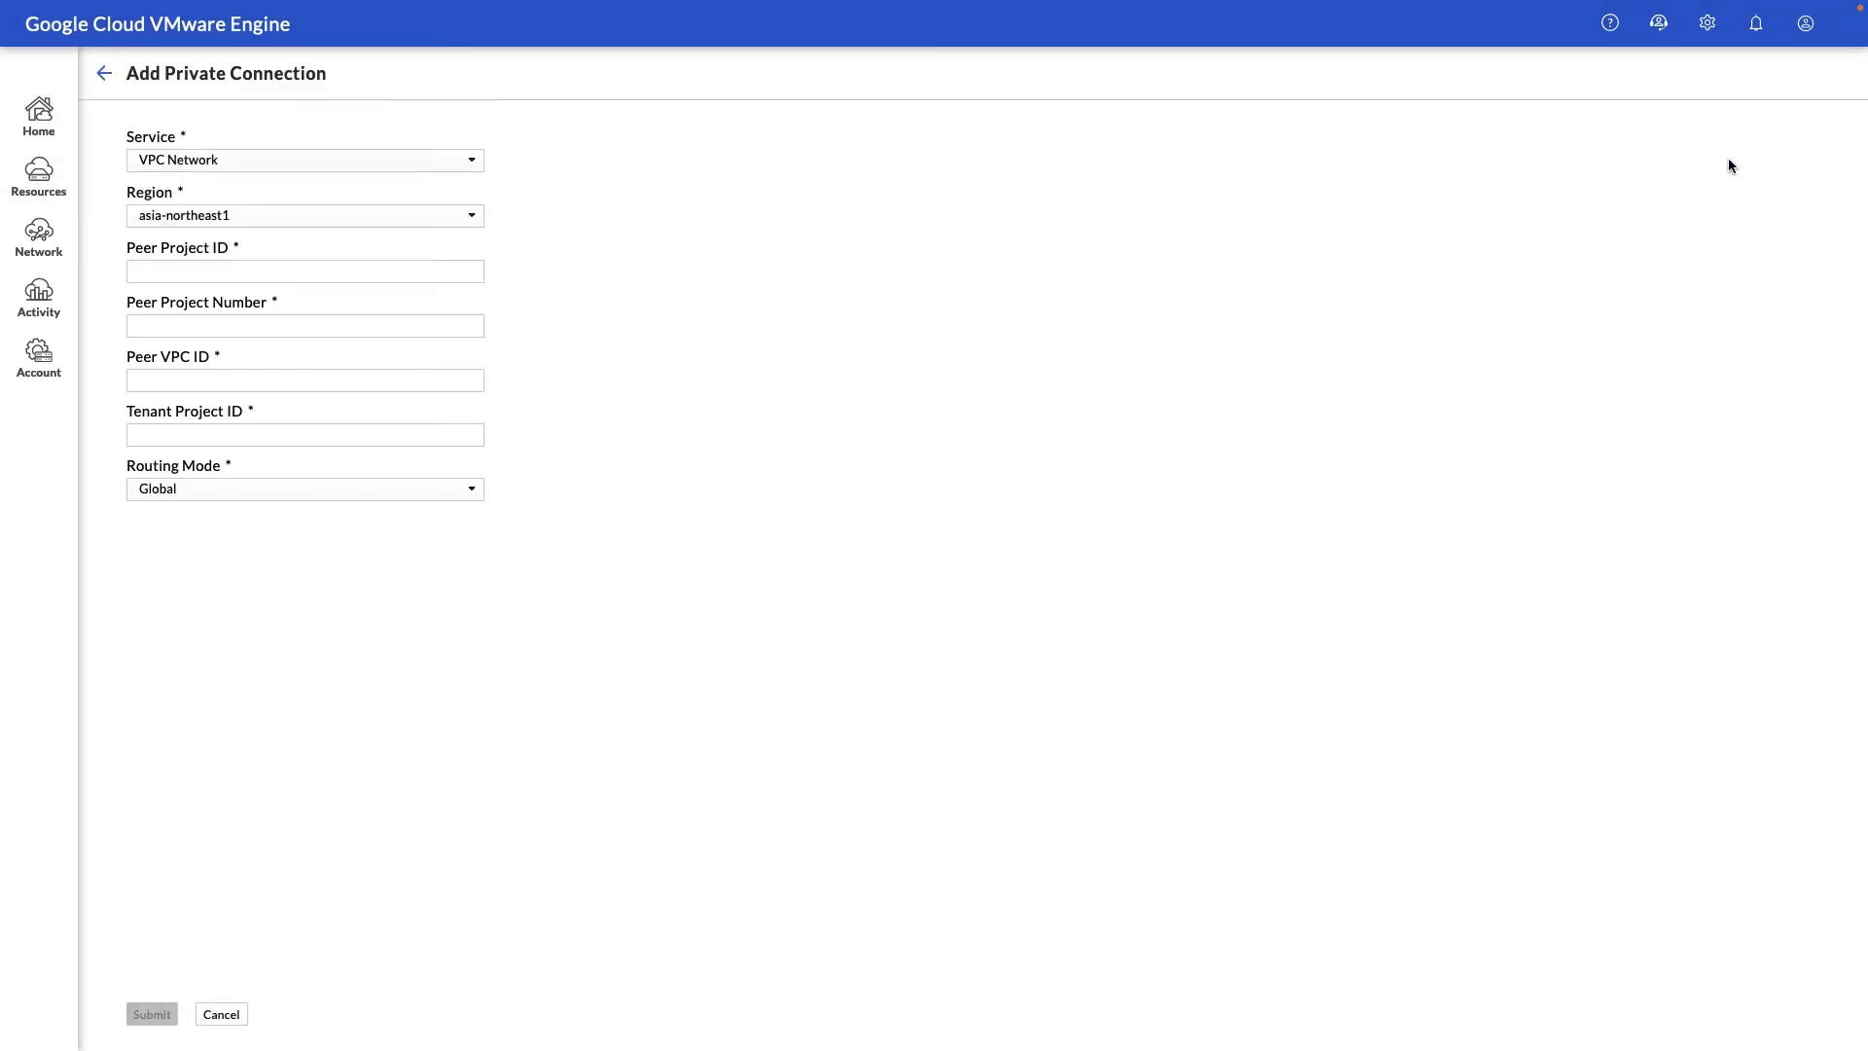
mouse_move(782, 238)
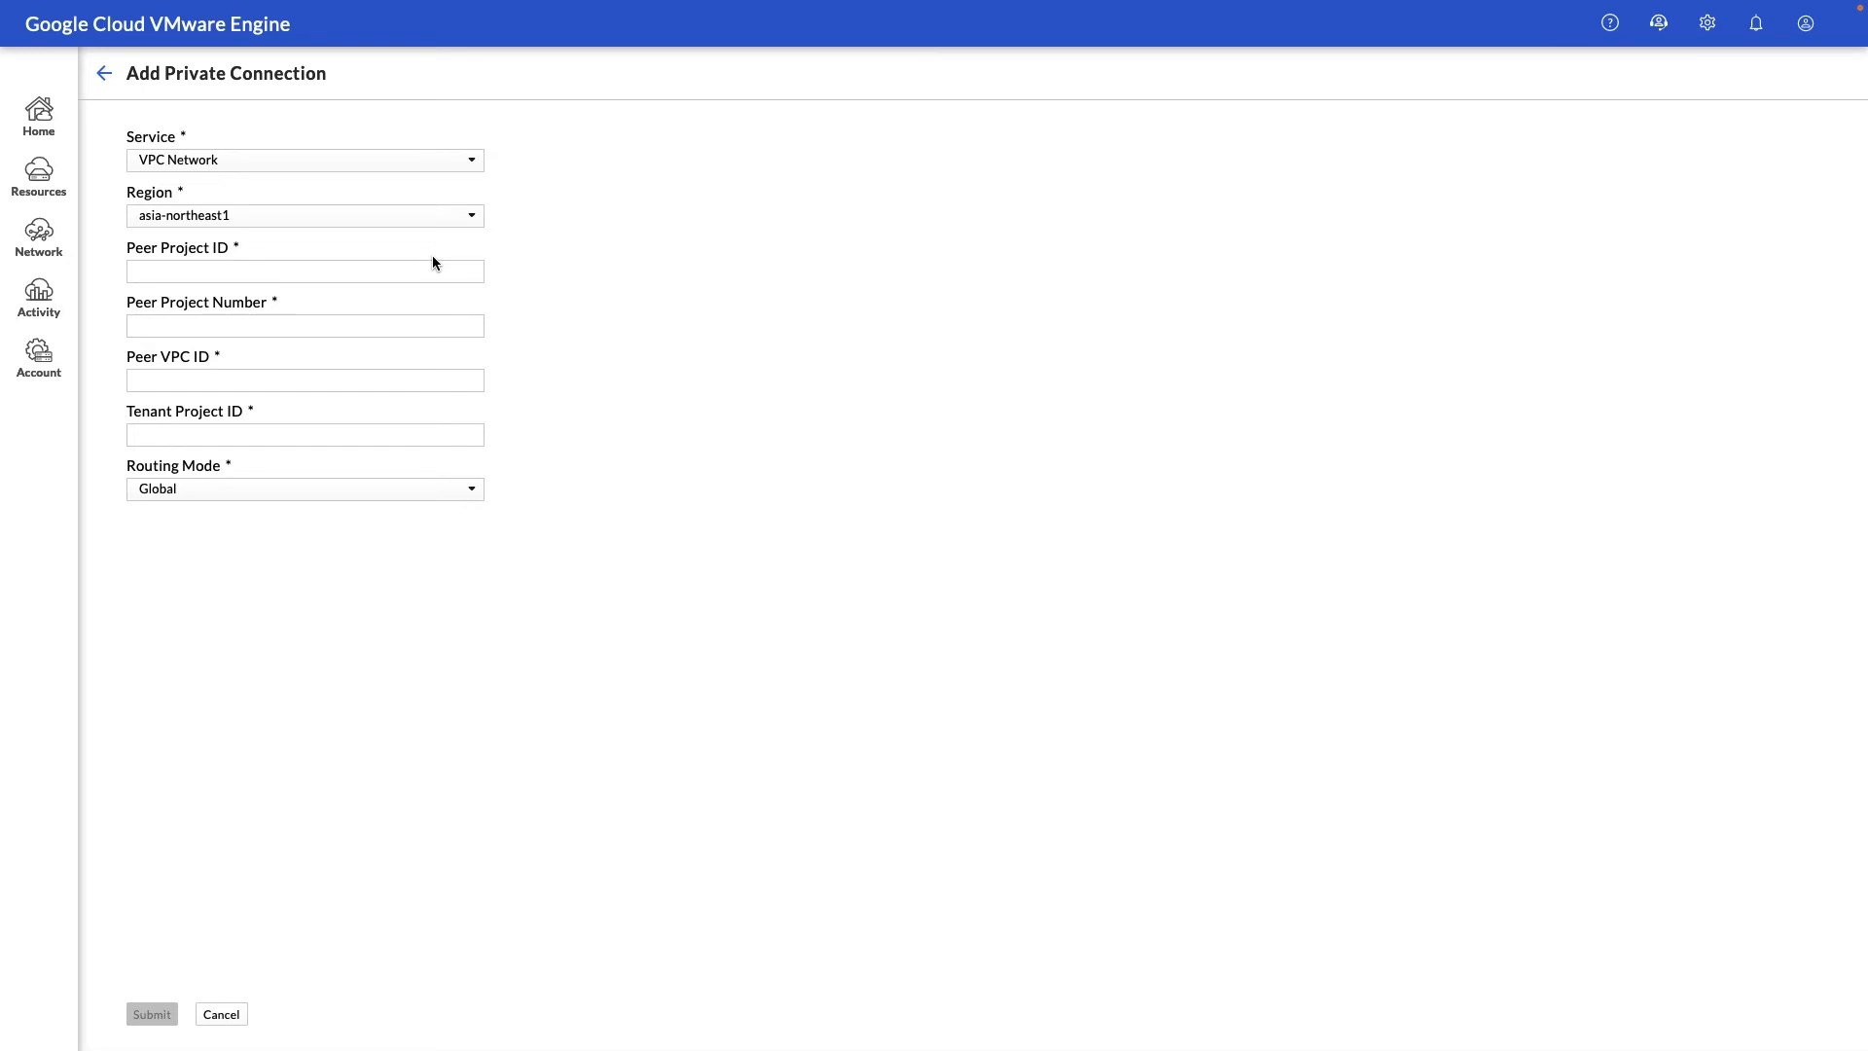
mouse_move(416, 475)
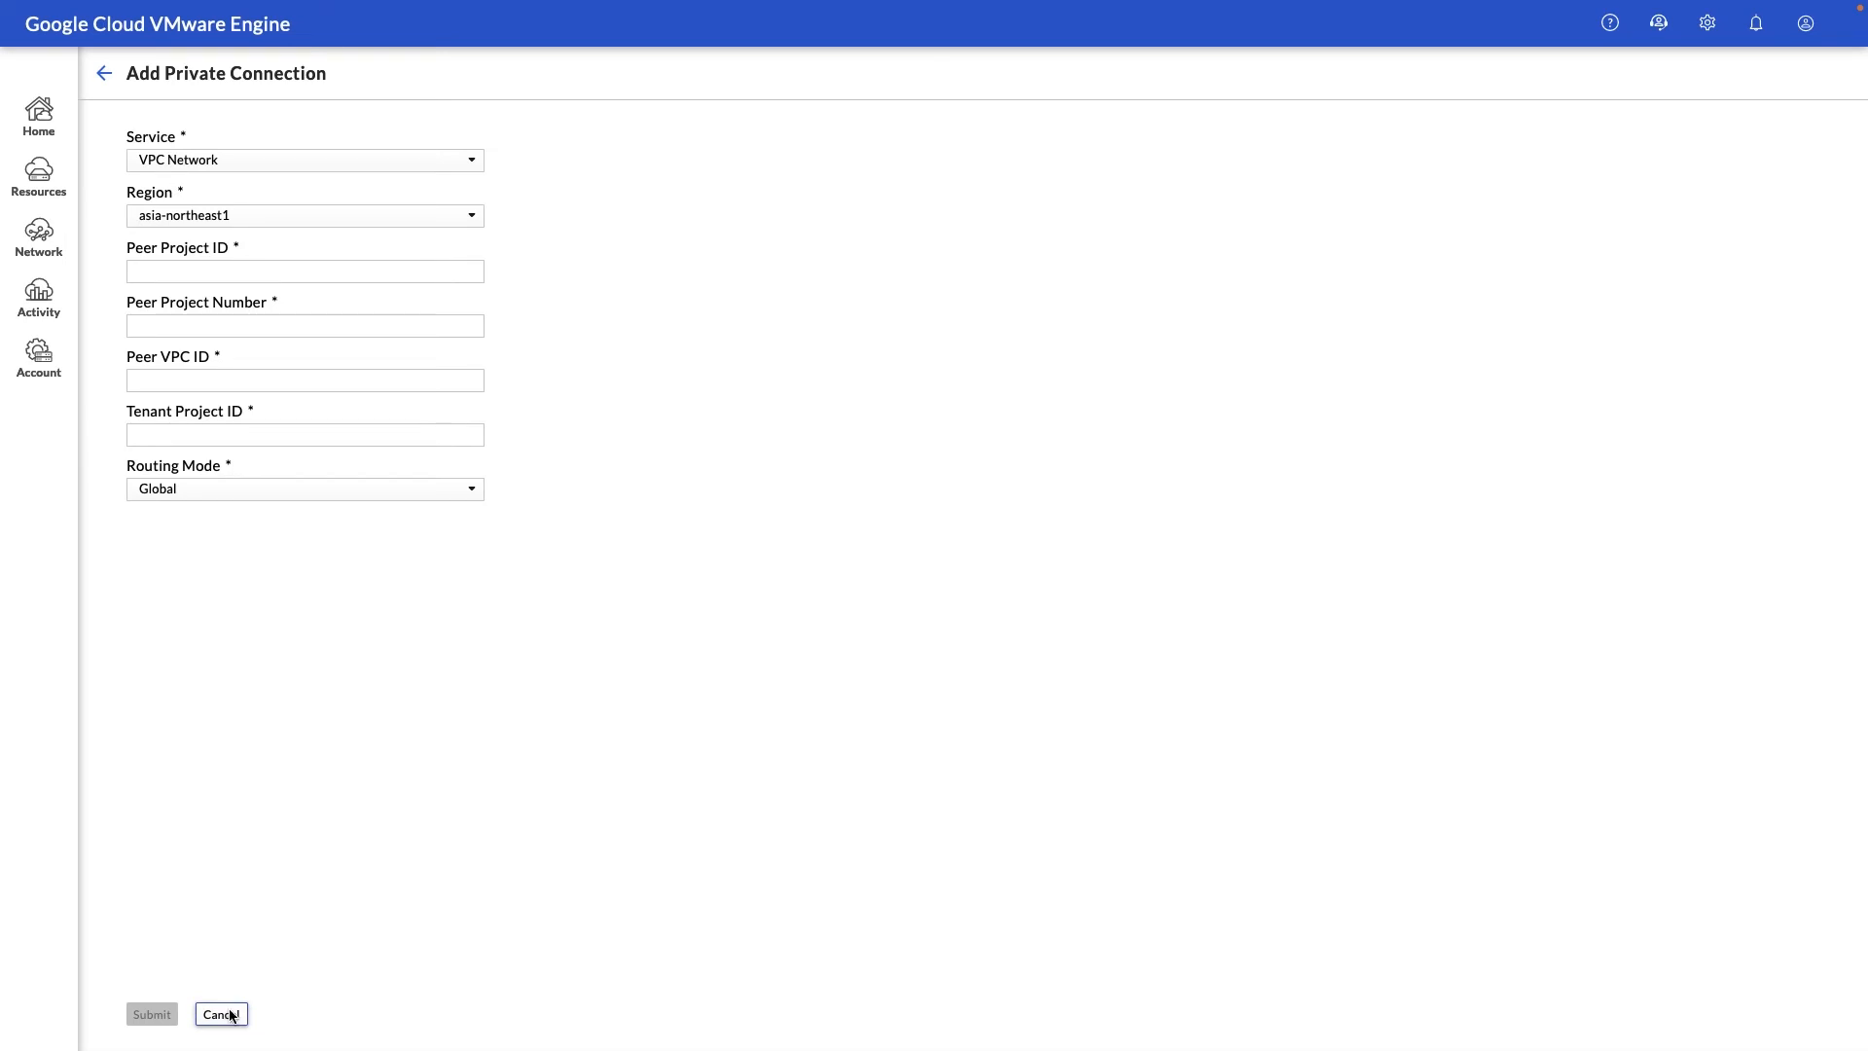
left_click(220, 1014)
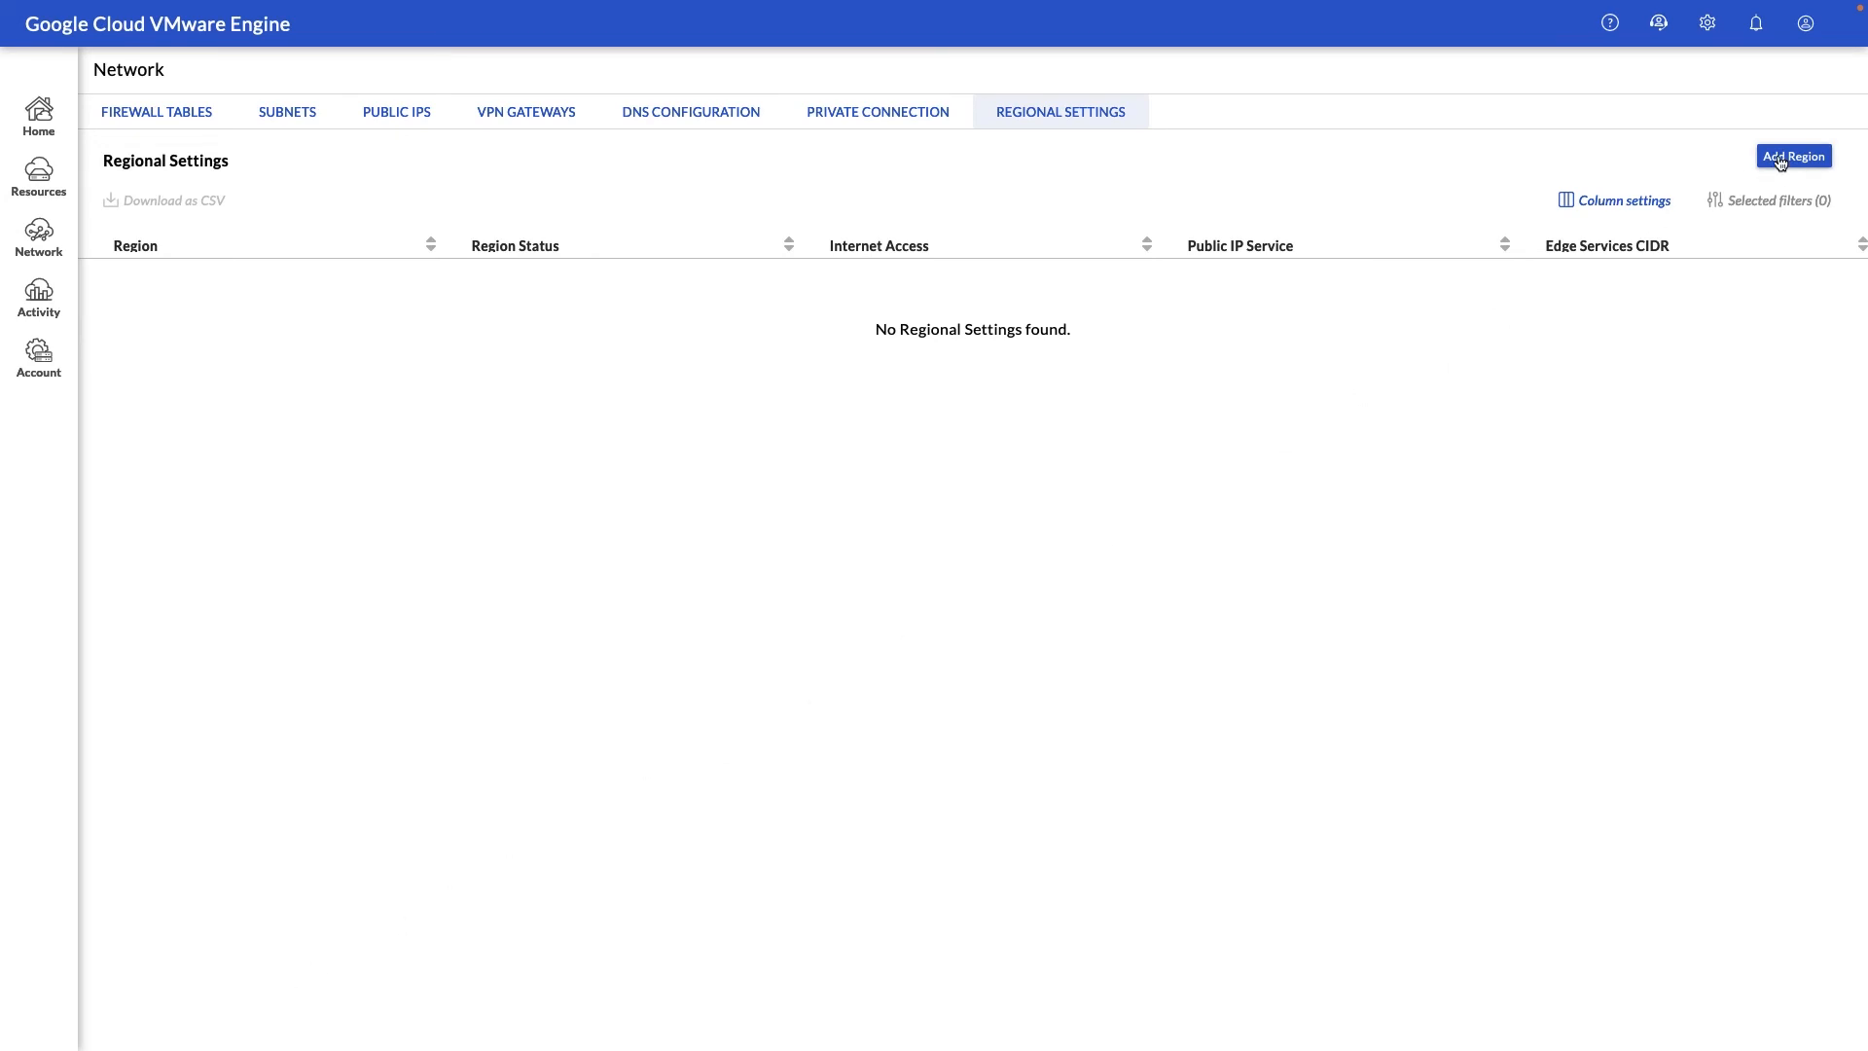
Step: Fill an Add Region form for australia-southeast1 with internet access and public IP service on
left_click(1792, 156)
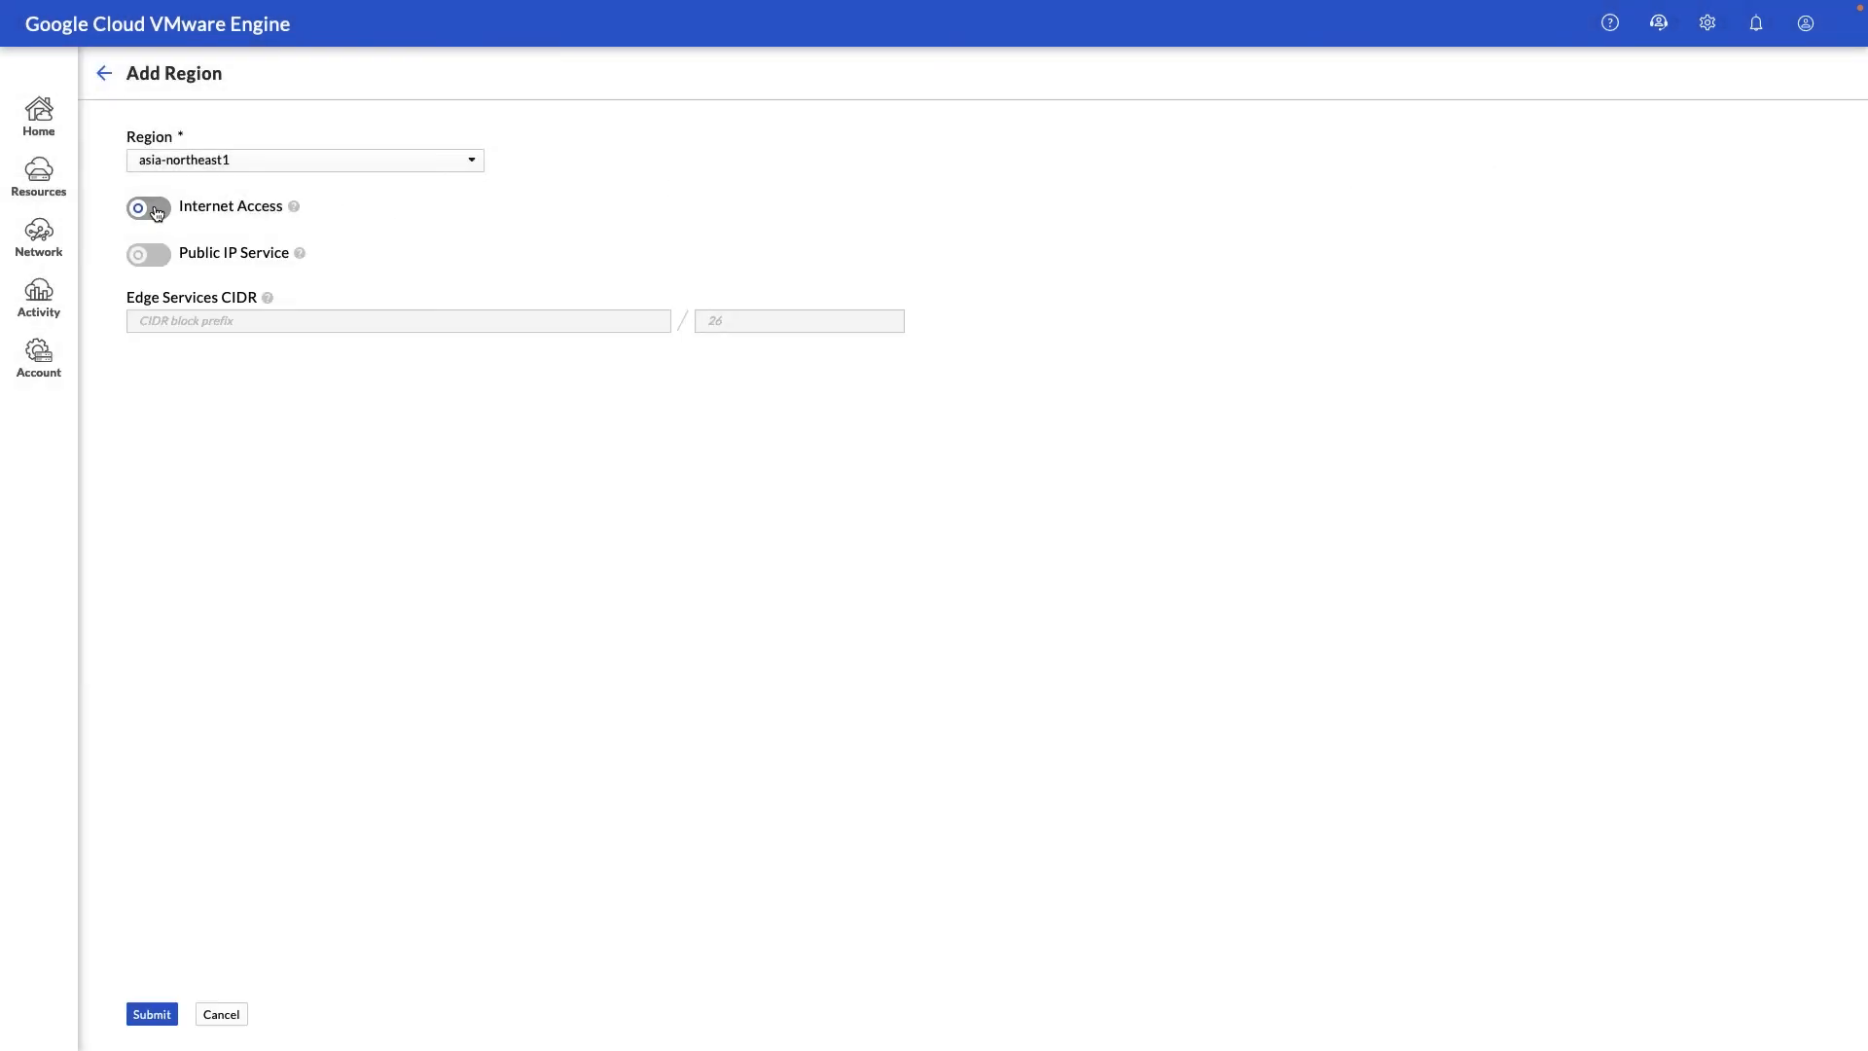
left_click(148, 208)
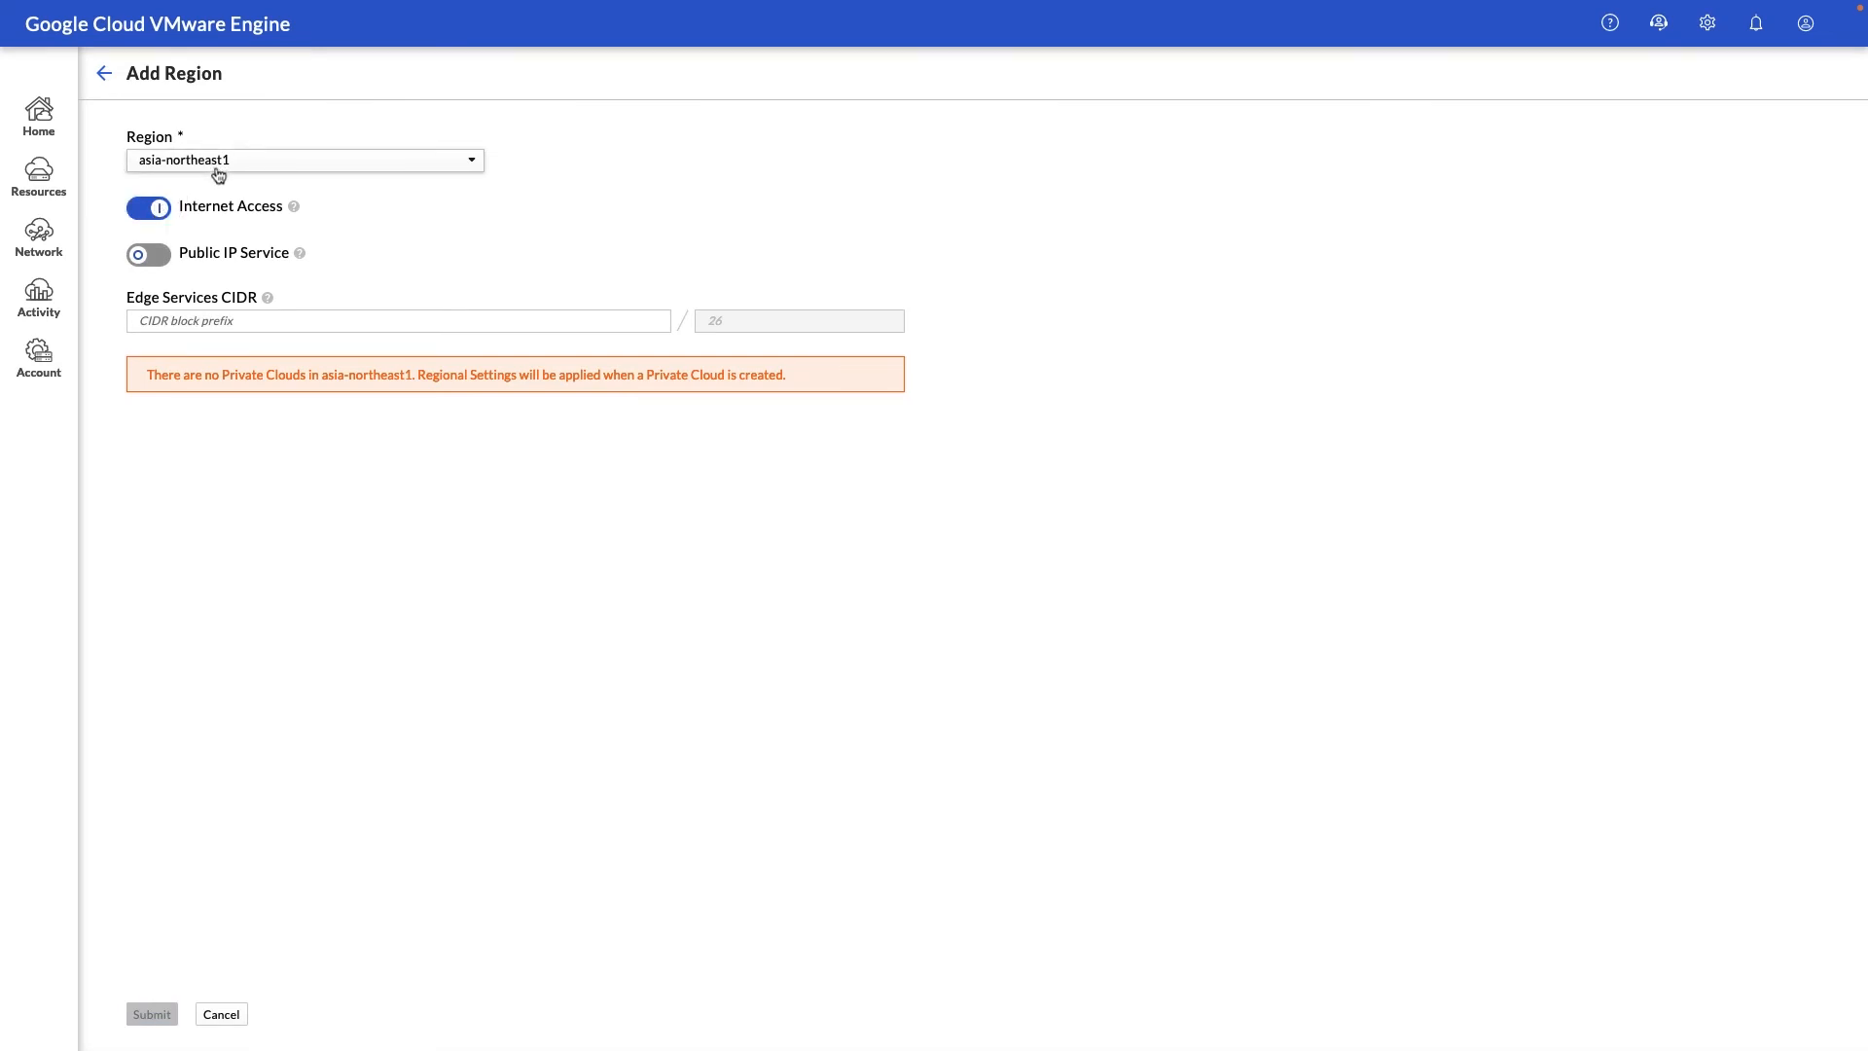
left_click(303, 160)
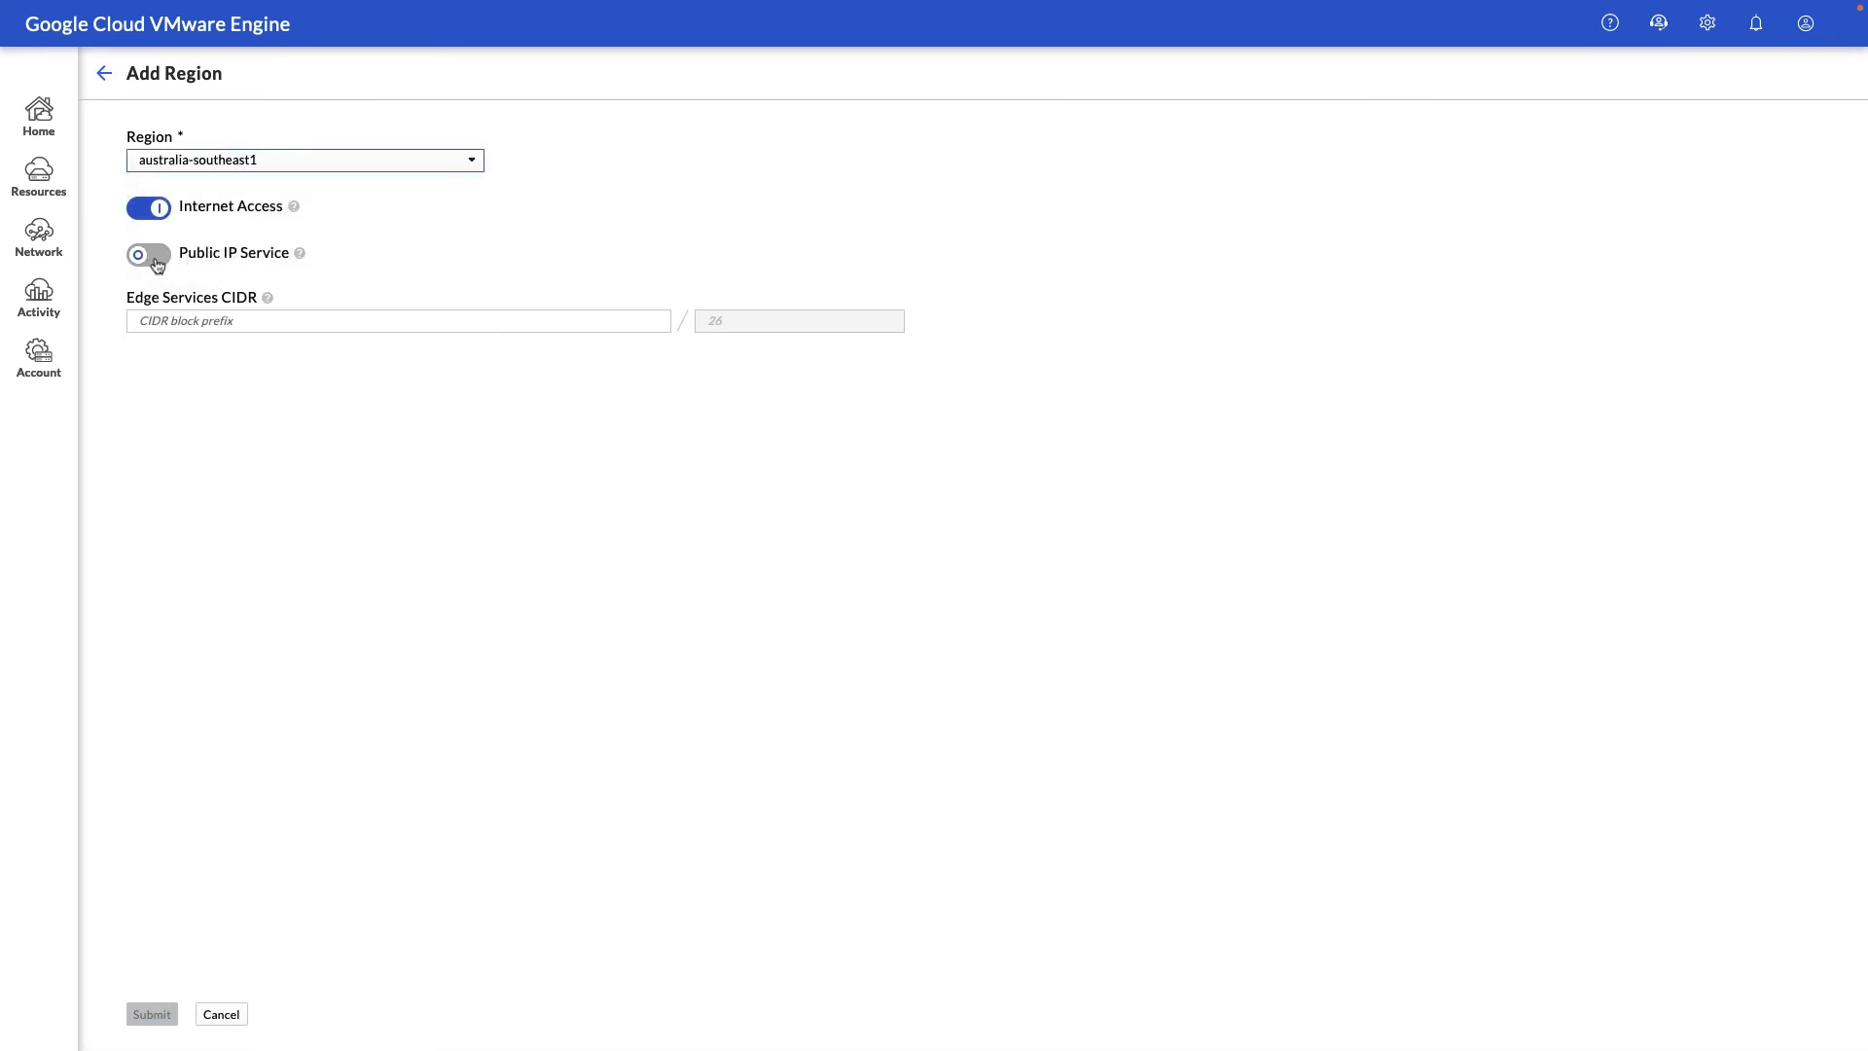
left_click(148, 253)
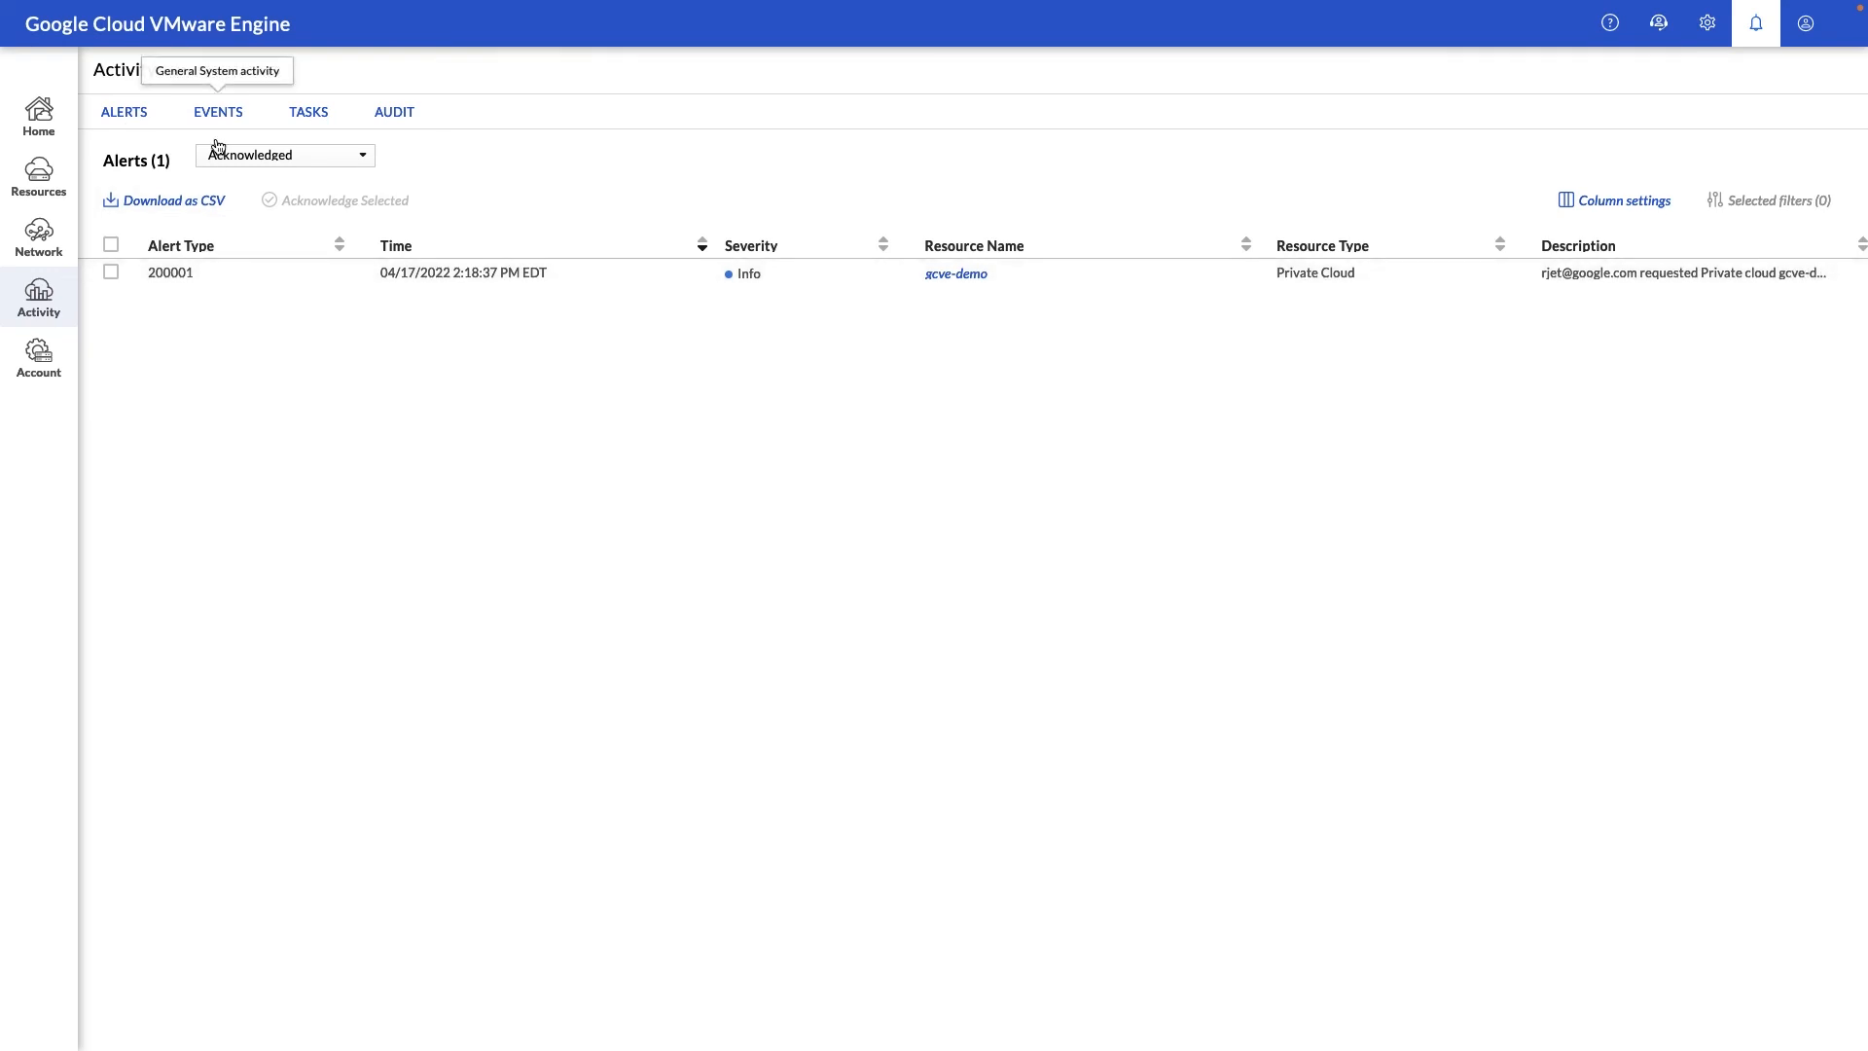
mouse_move(309, 113)
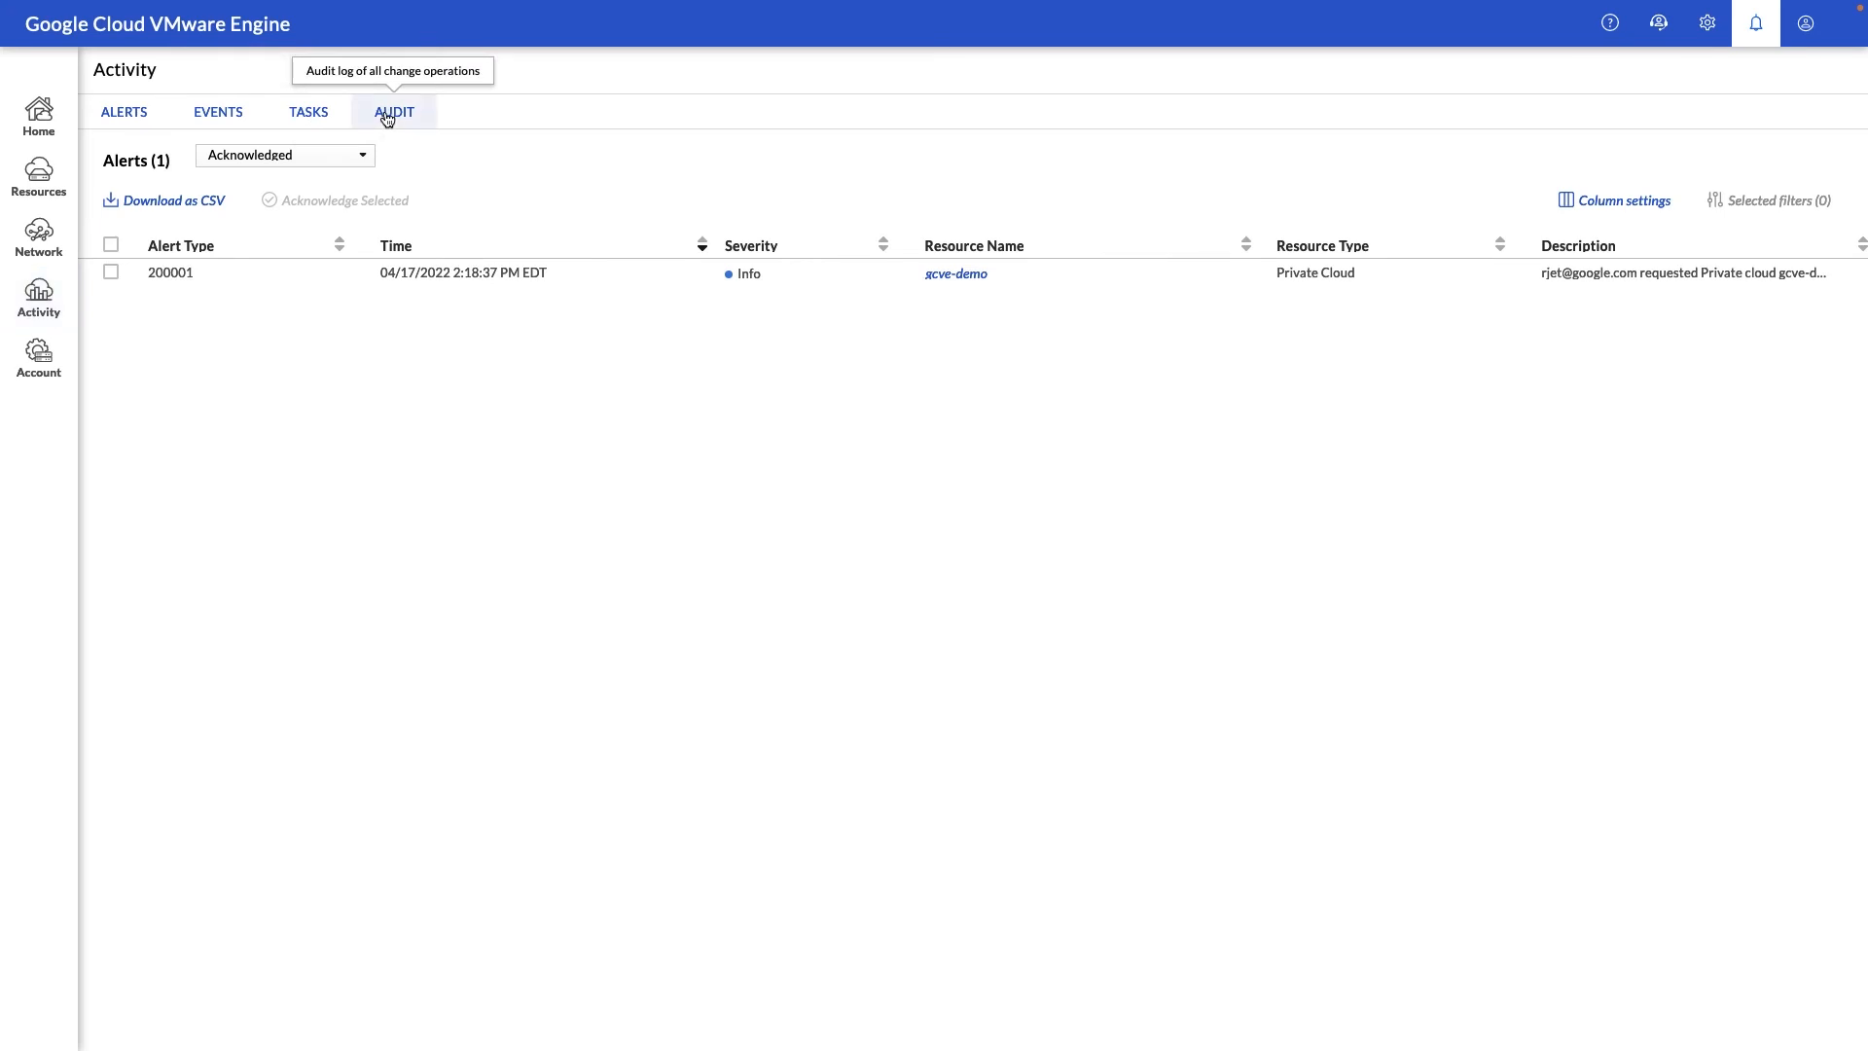
Step: Show the Activity audit log of change operations before viewing the account summary
left_click(393, 110)
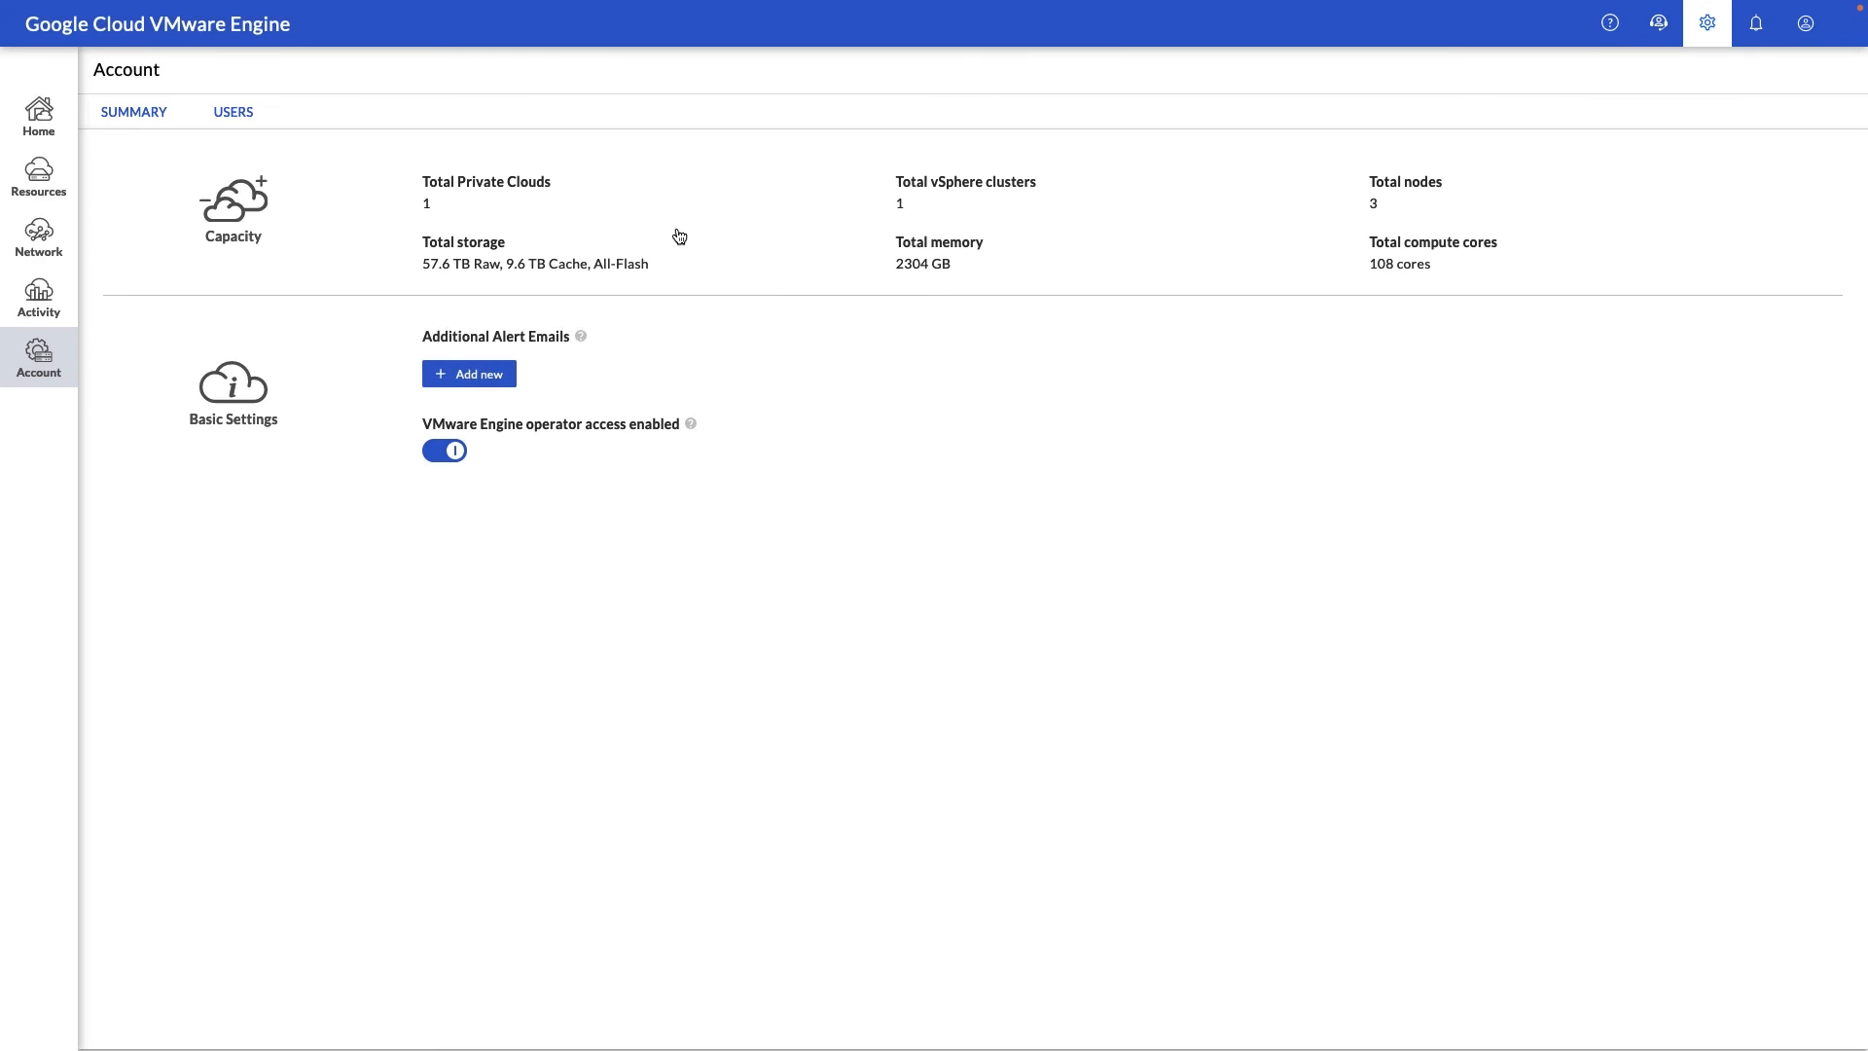
mouse_move(346, 275)
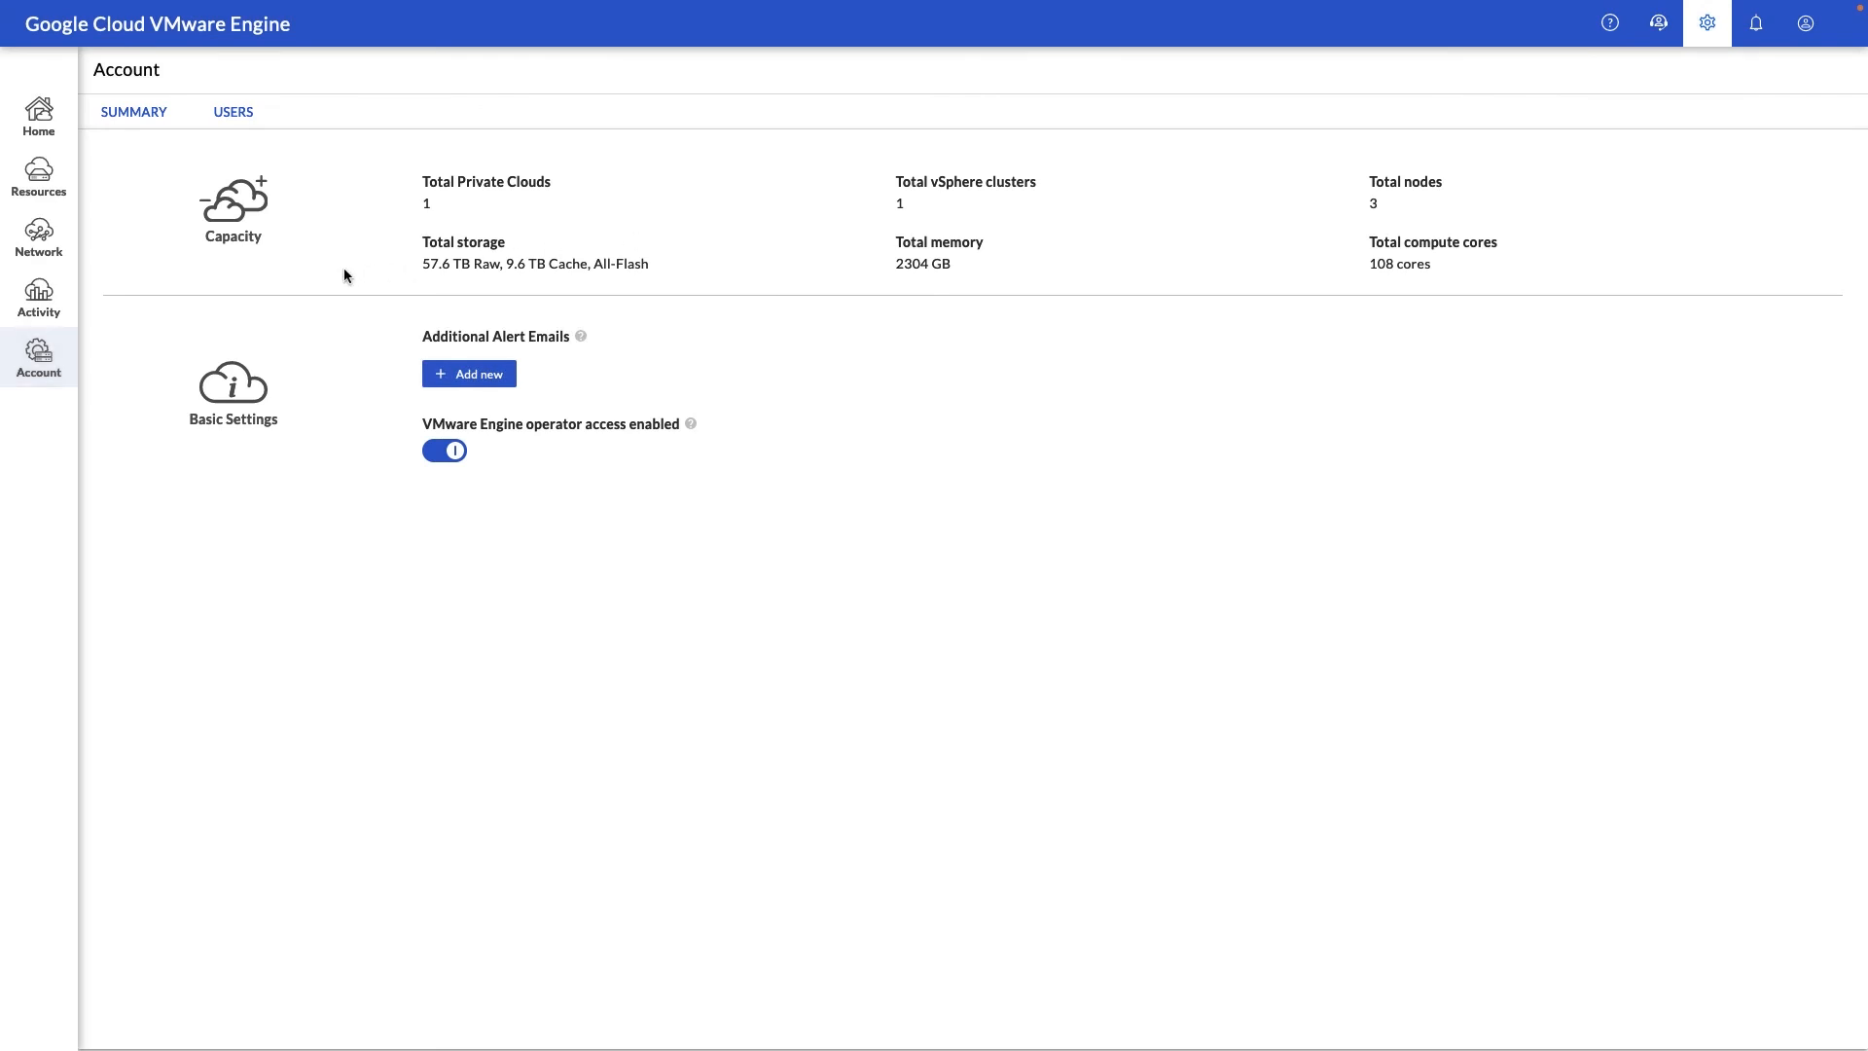